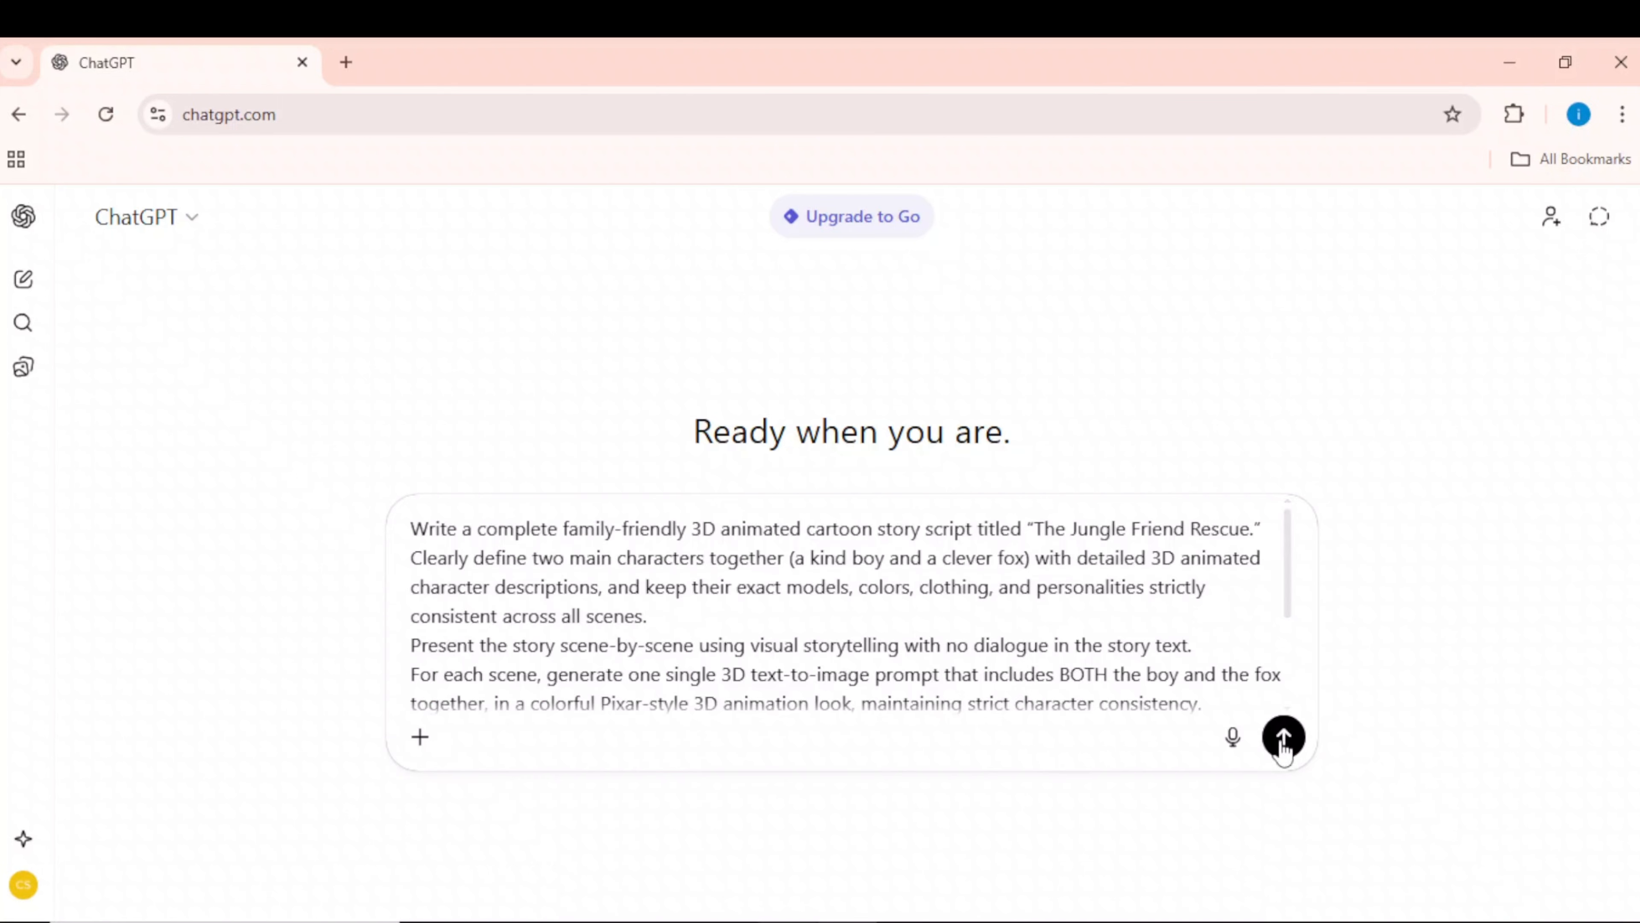
Step: Send the Jungle Friend Rescue story request and review the generated character descriptions and scene prompts
left_click(1283, 737)
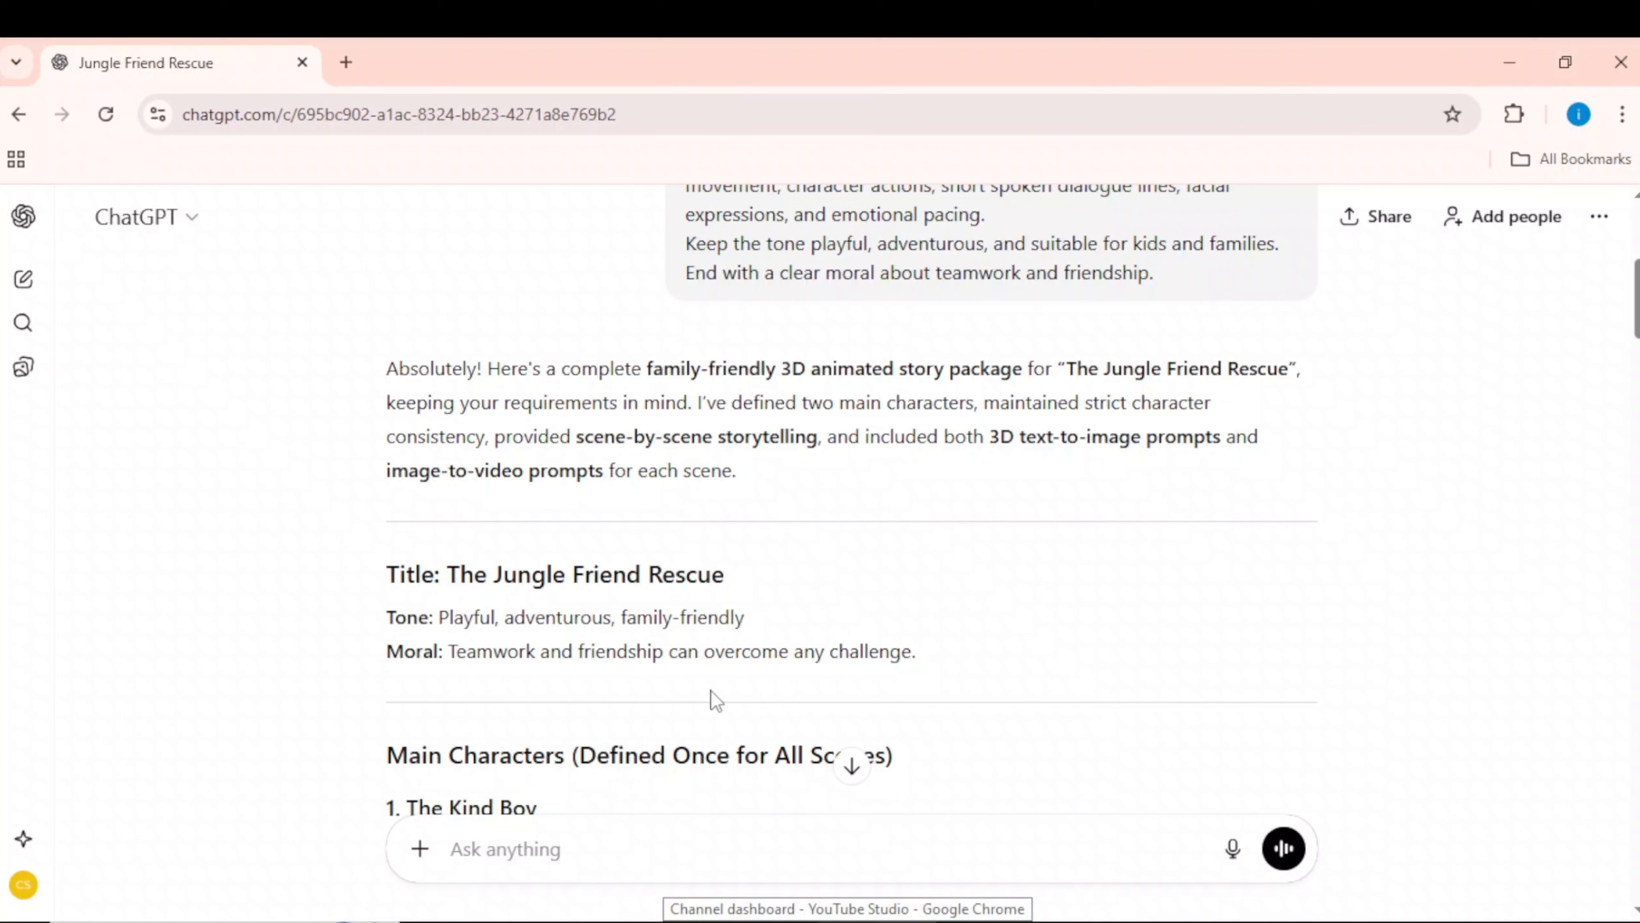
mouse_move(1001, 661)
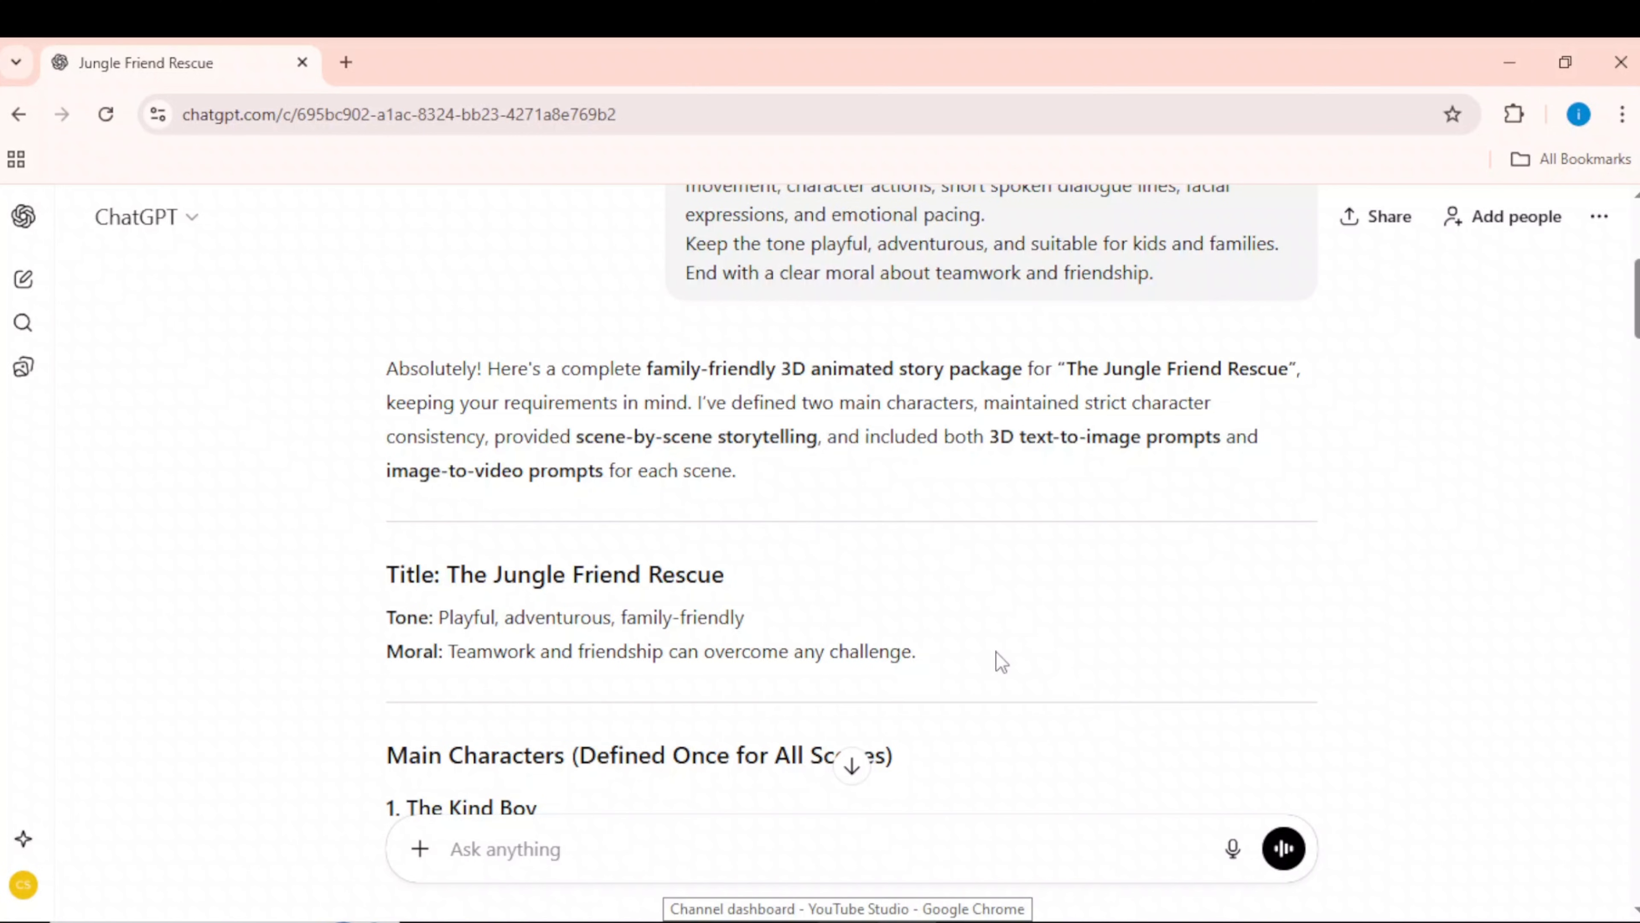
scroll("down", 3)
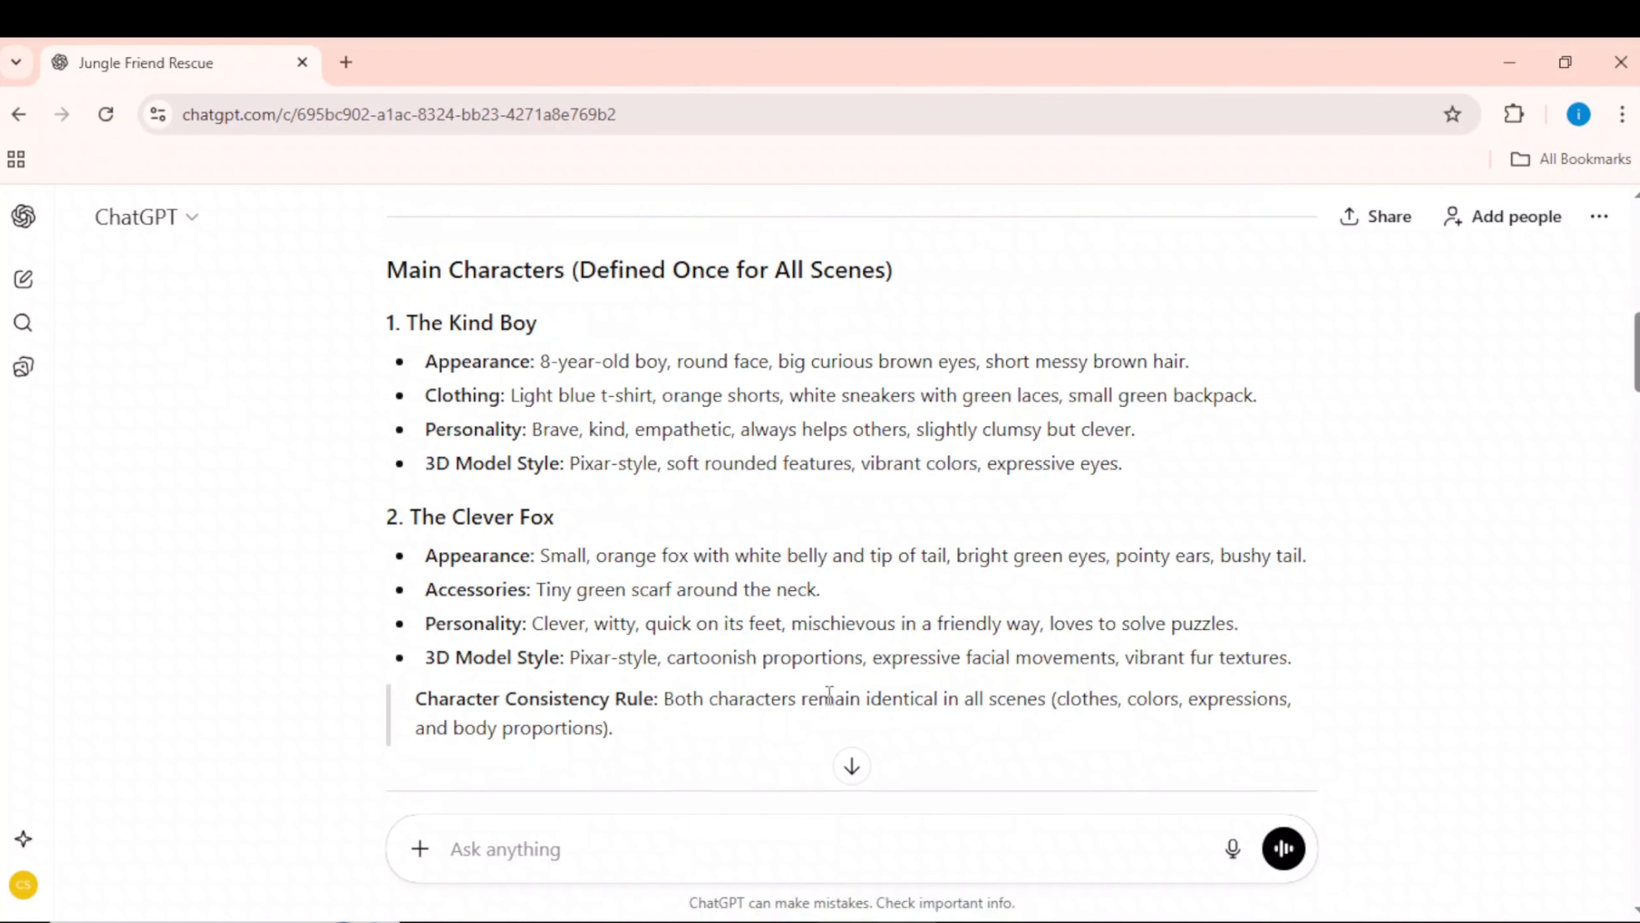
scroll("down", 3)
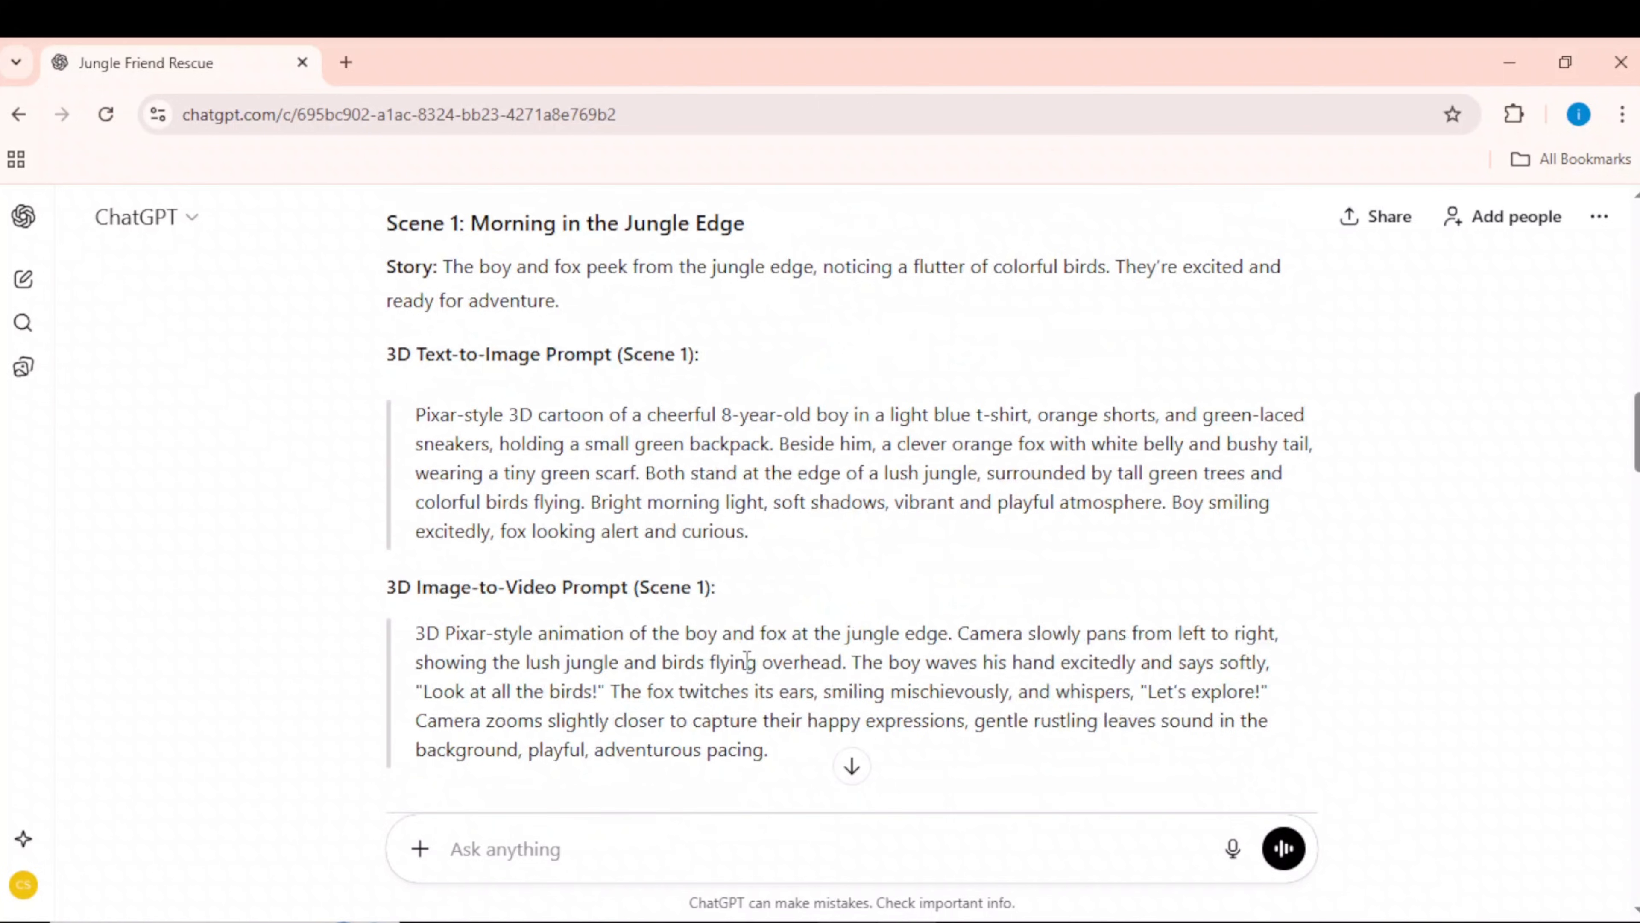
scroll("down", 3)
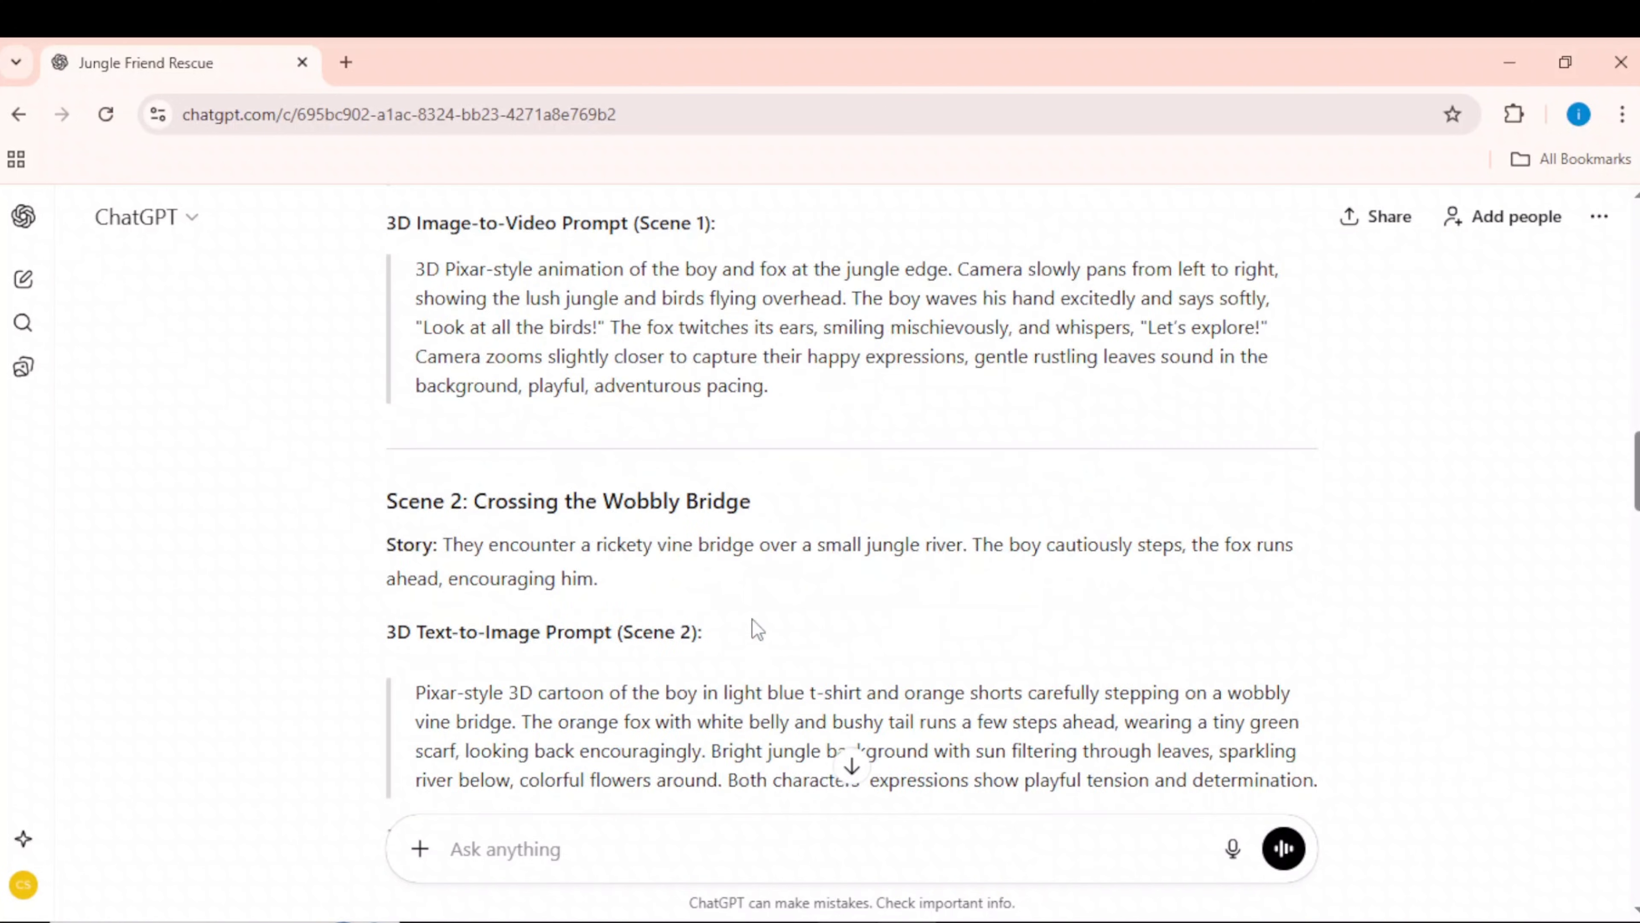
scroll("down", 3)
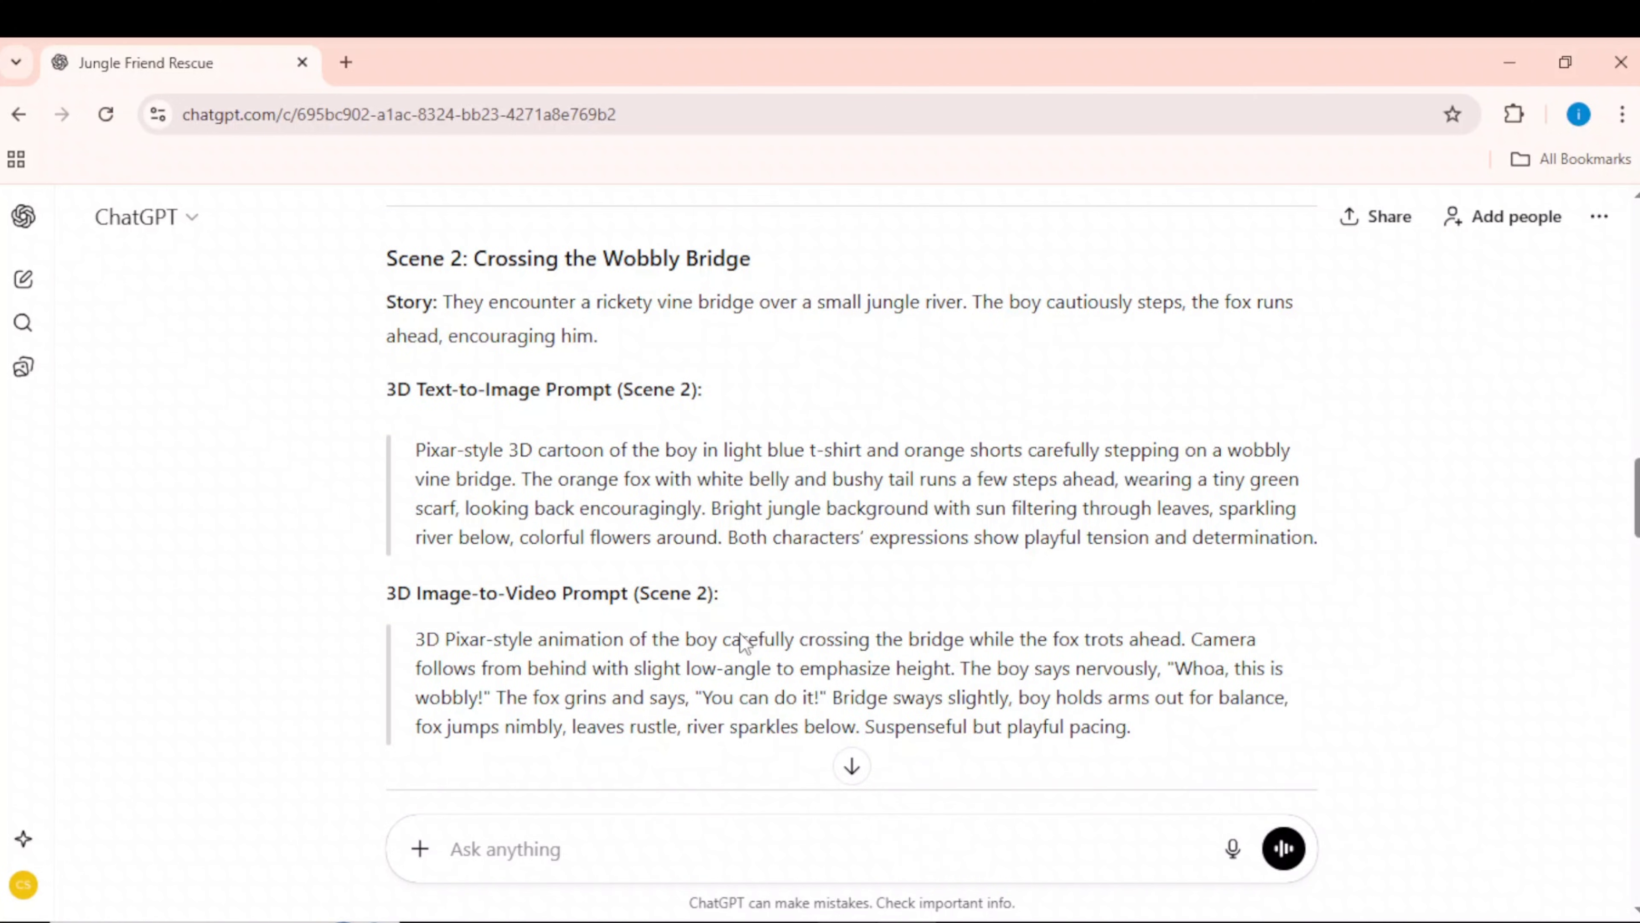
scroll("down", 3)
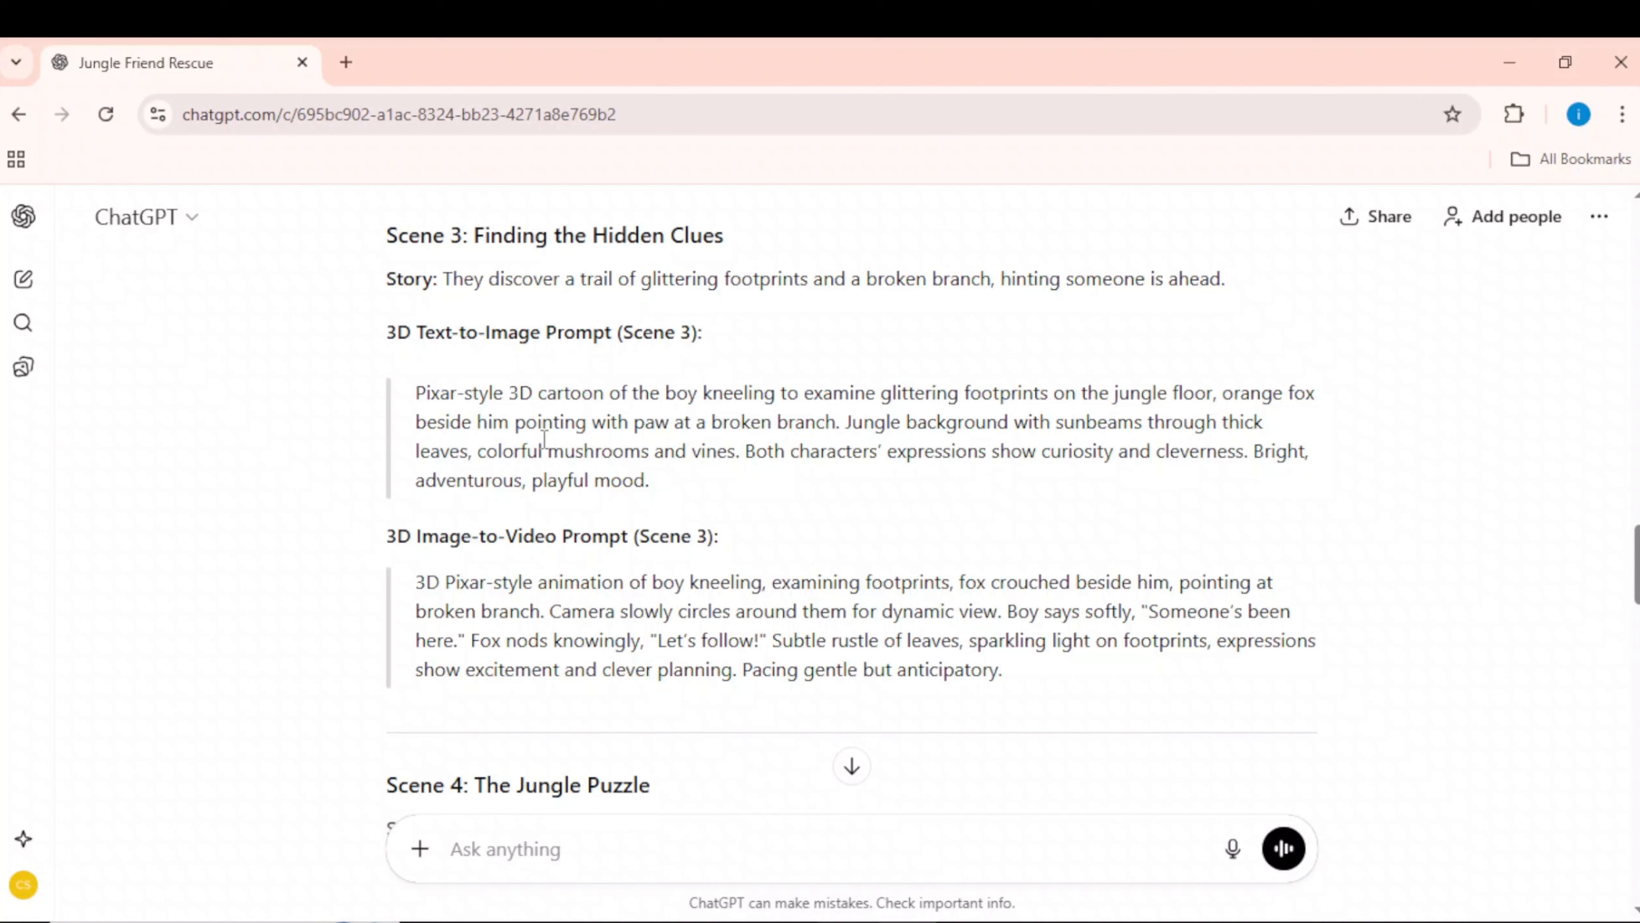
scroll("down", 3)
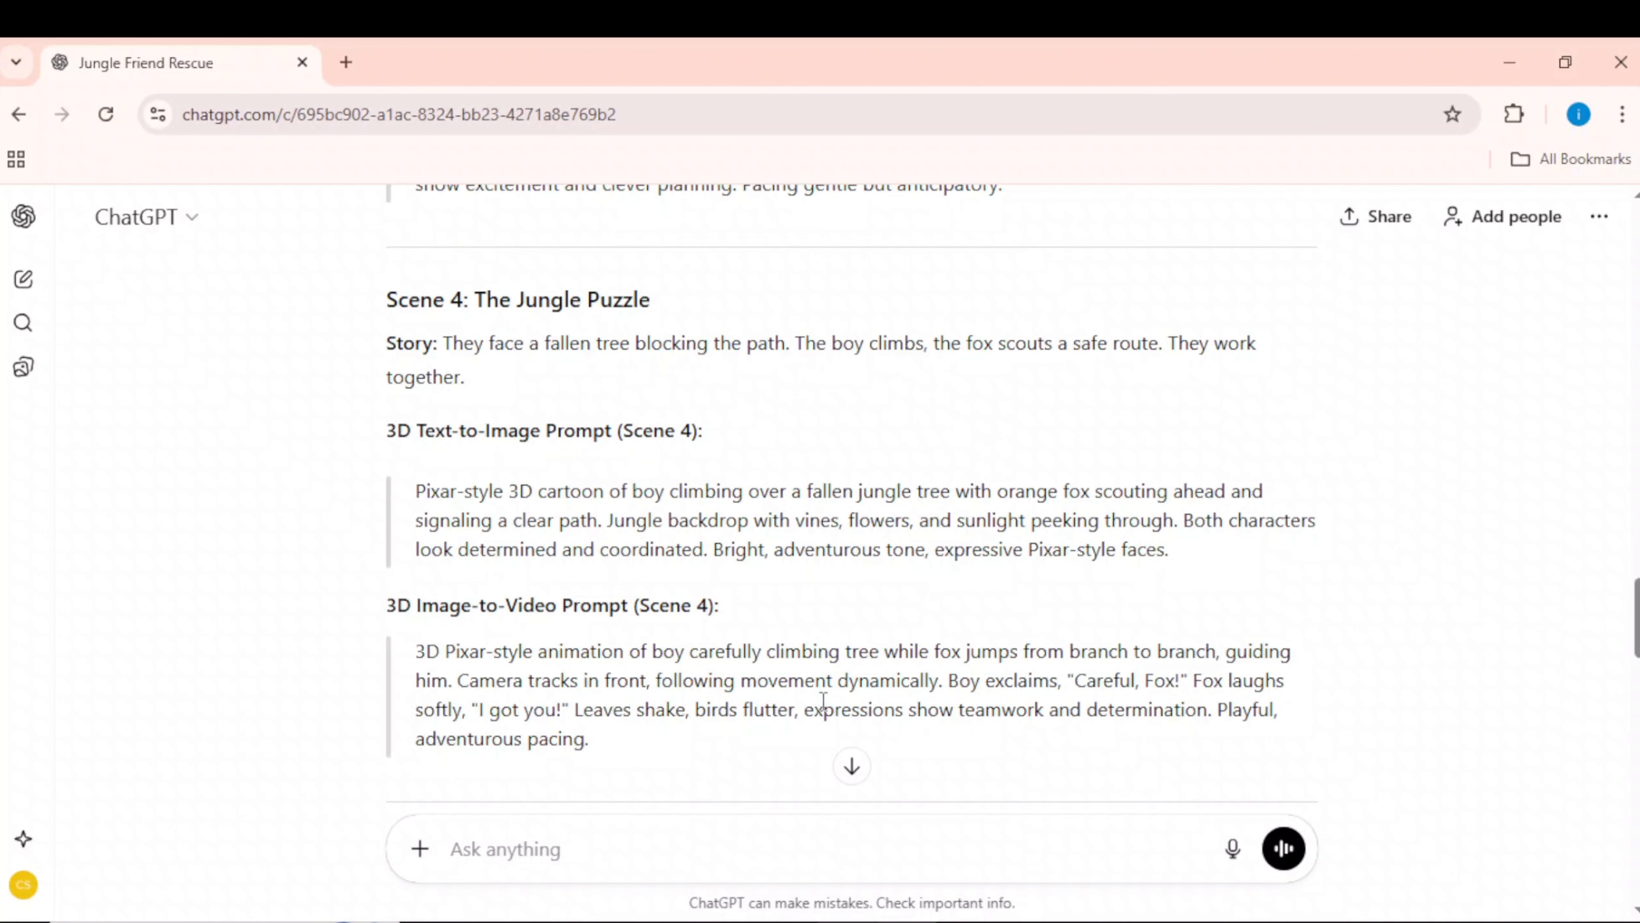
scroll("up", 3)
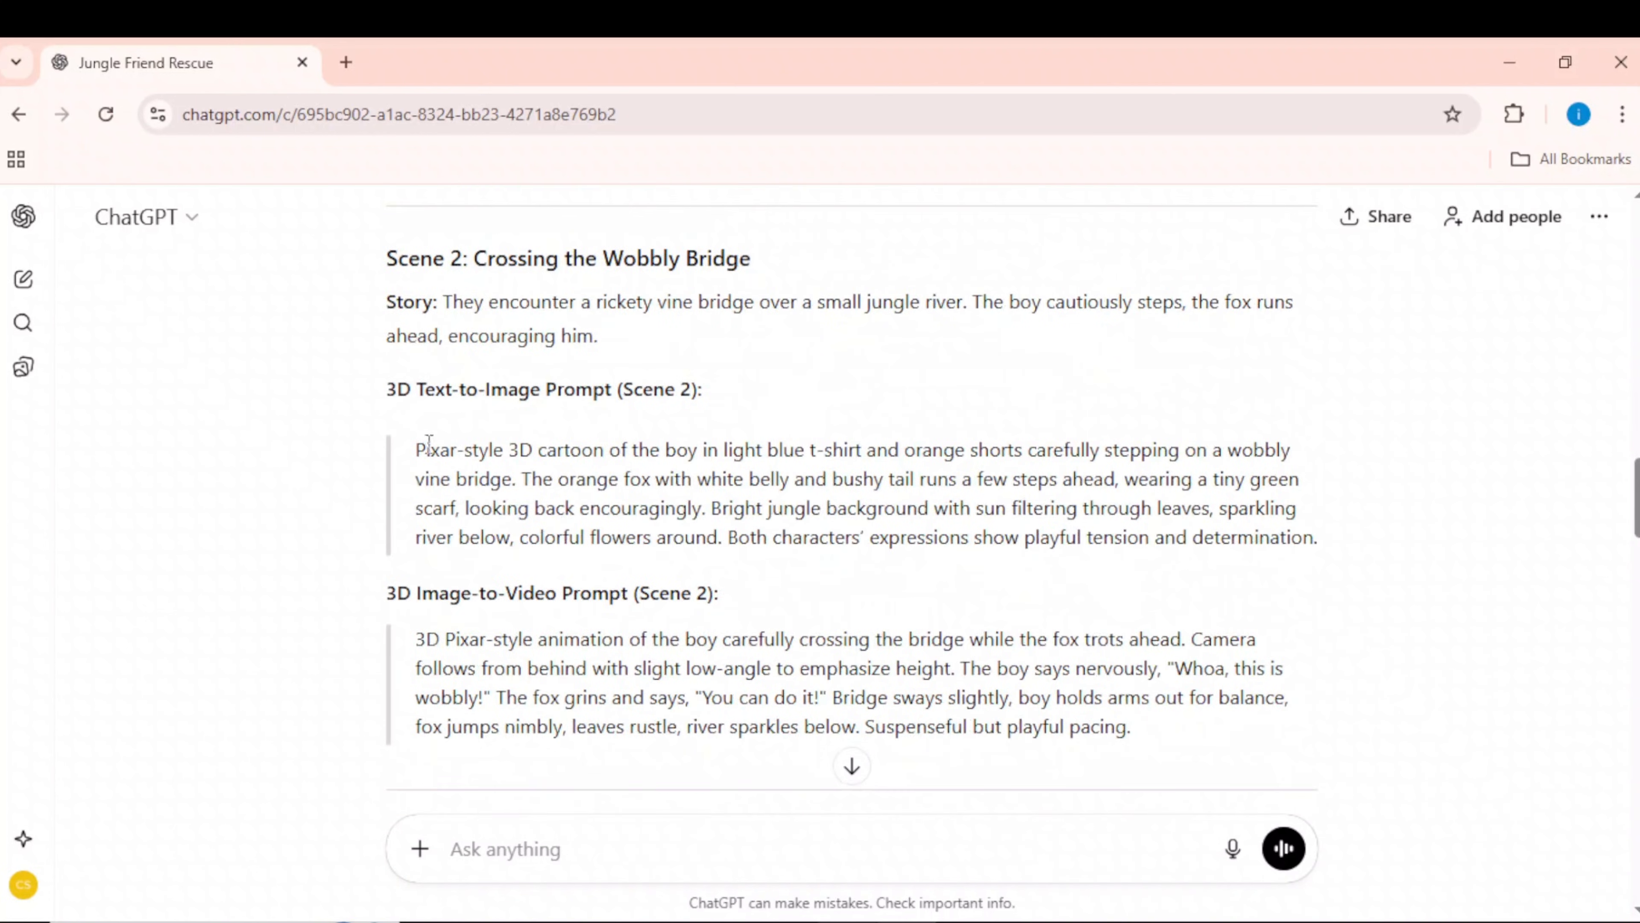
scroll("down", 3)
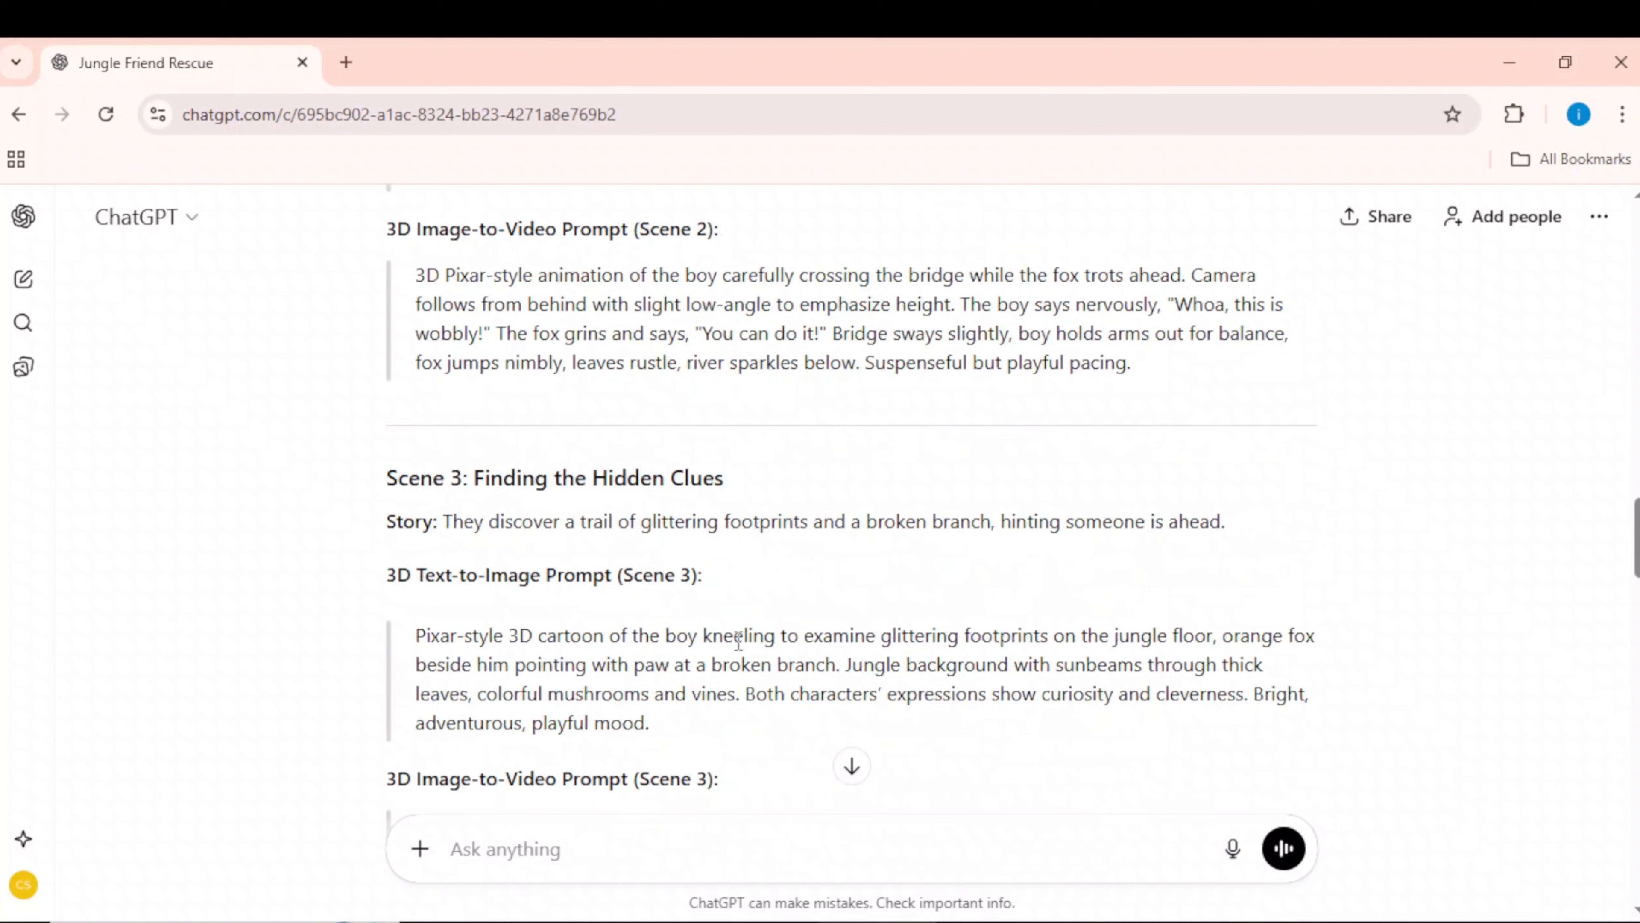
scroll("down", 3)
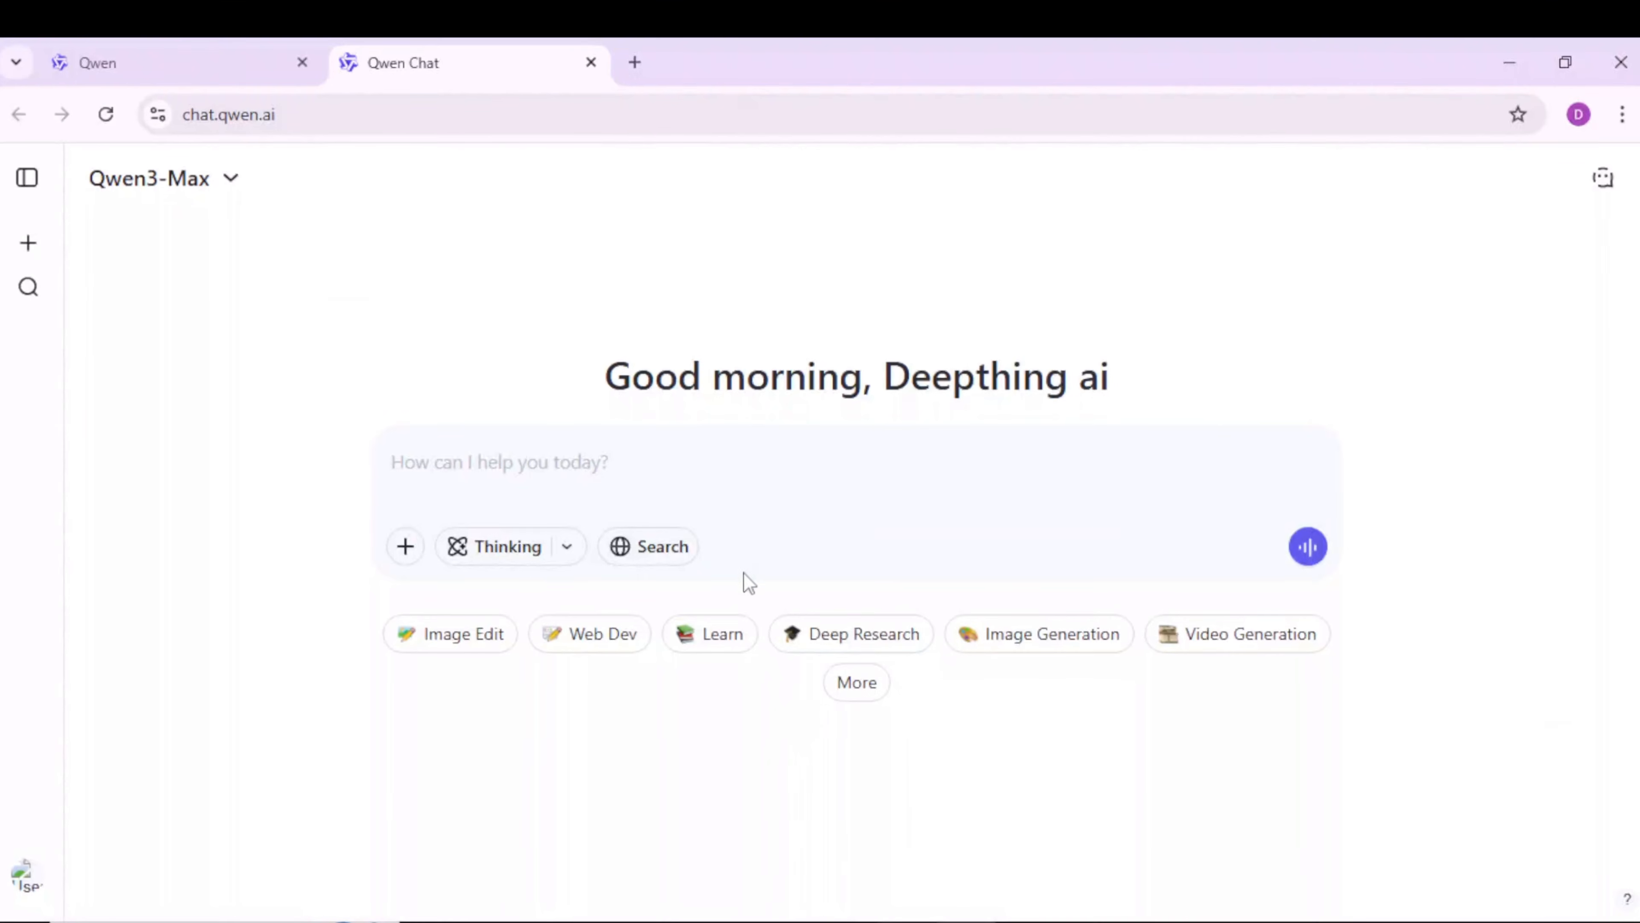
mouse_move(1182, 758)
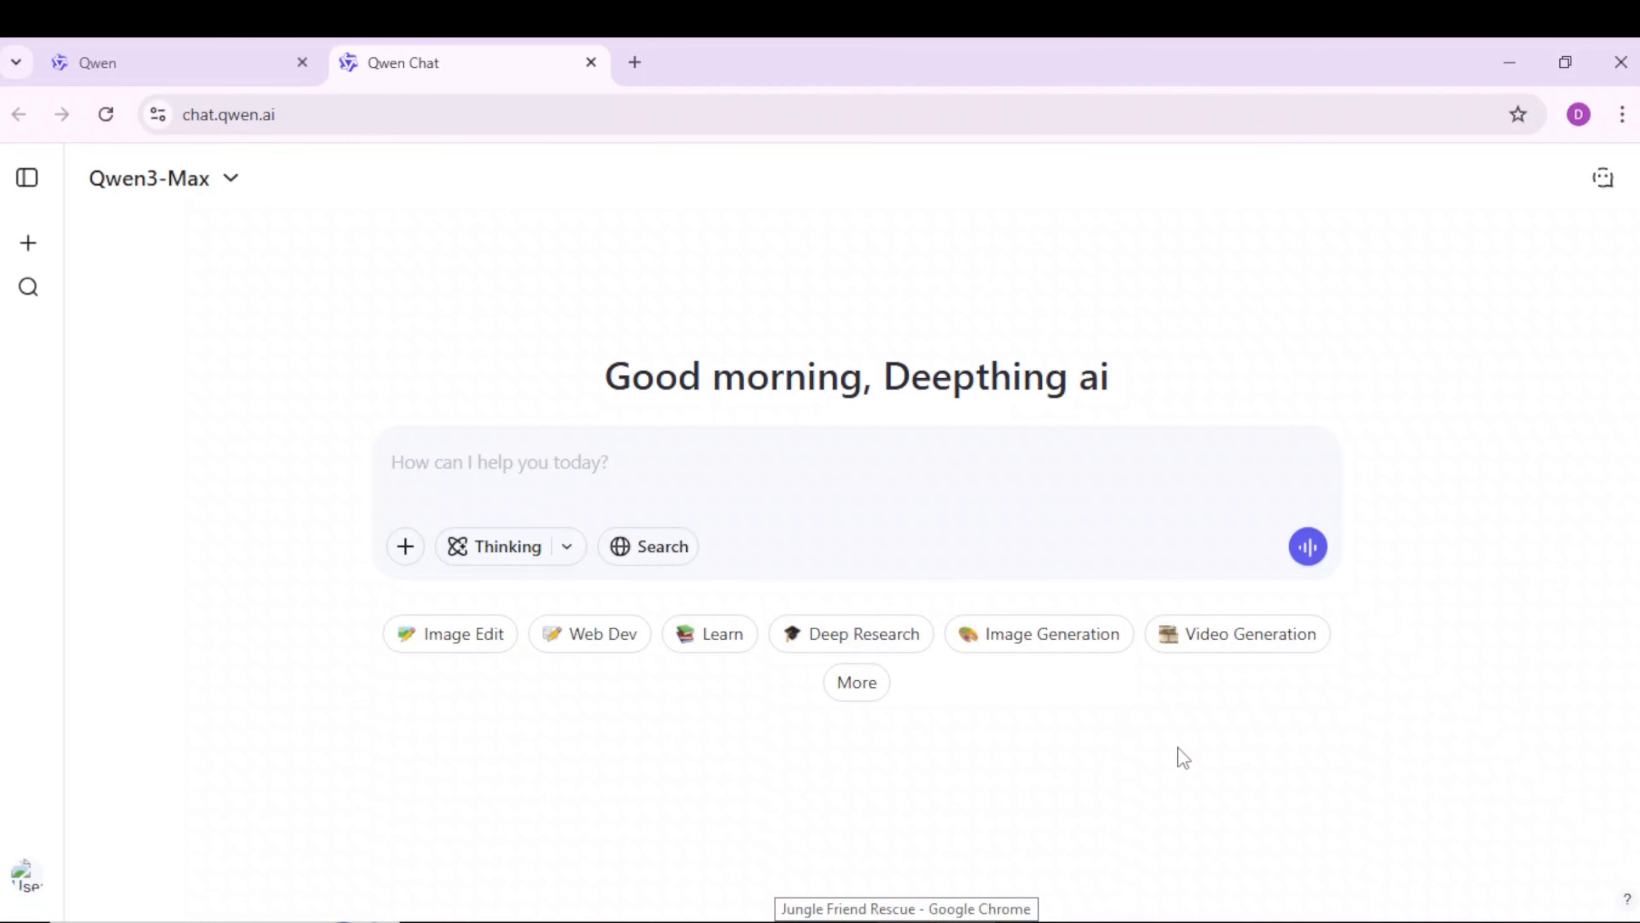
Step: Switch Qwen Chat to Image Generation mode and choose the image's aspect ratio
left_click(1050, 633)
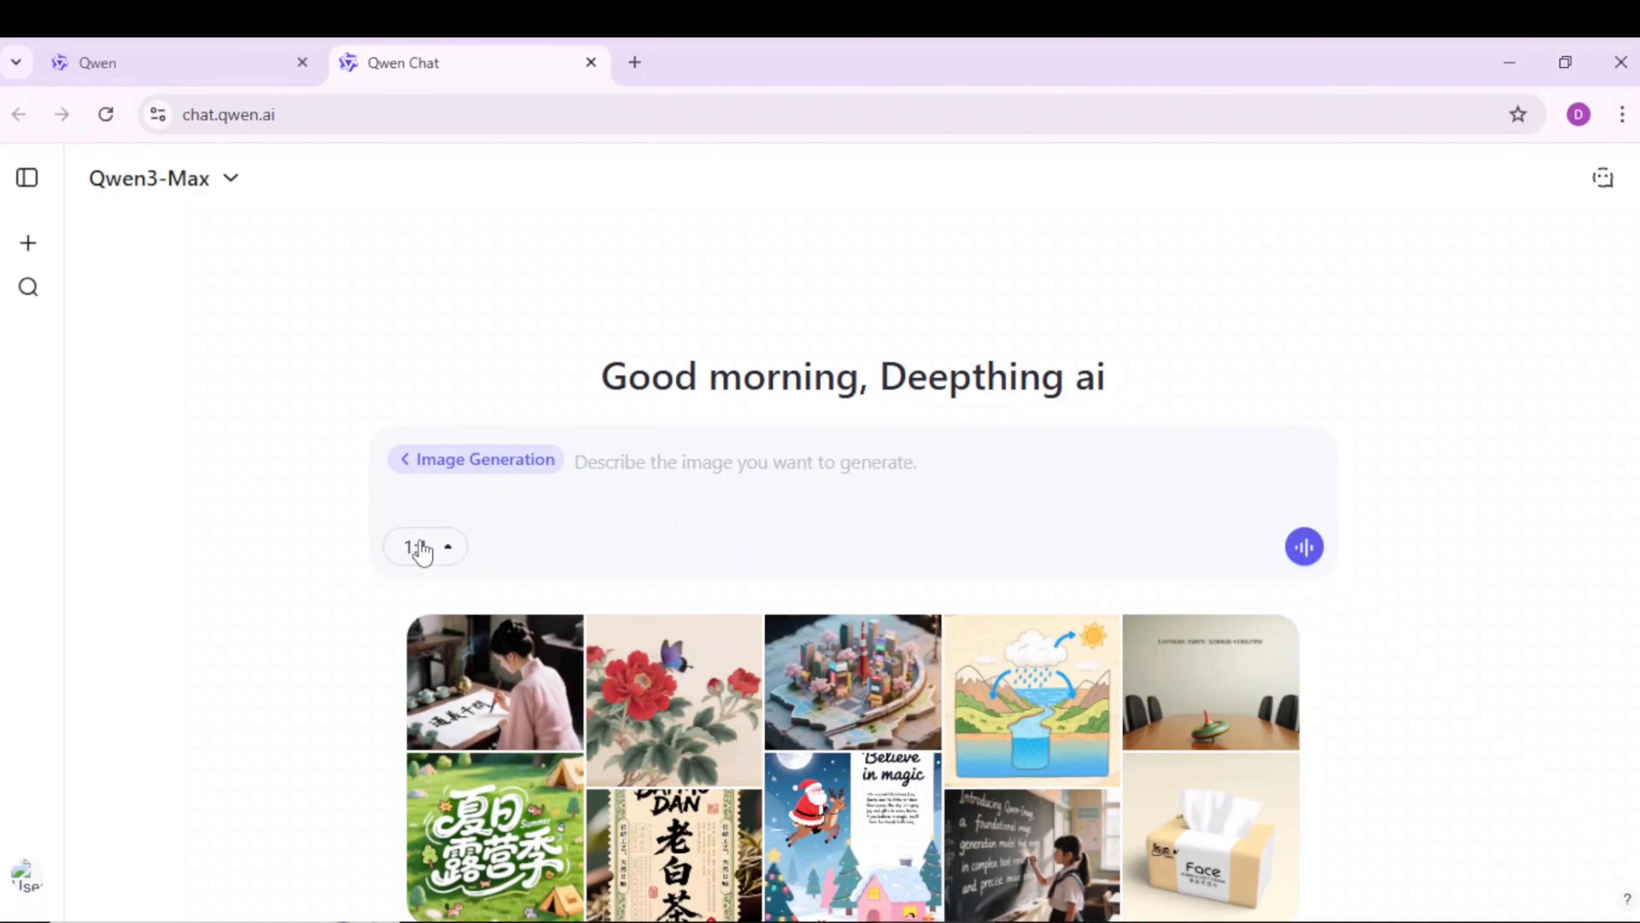
left_click(424, 546)
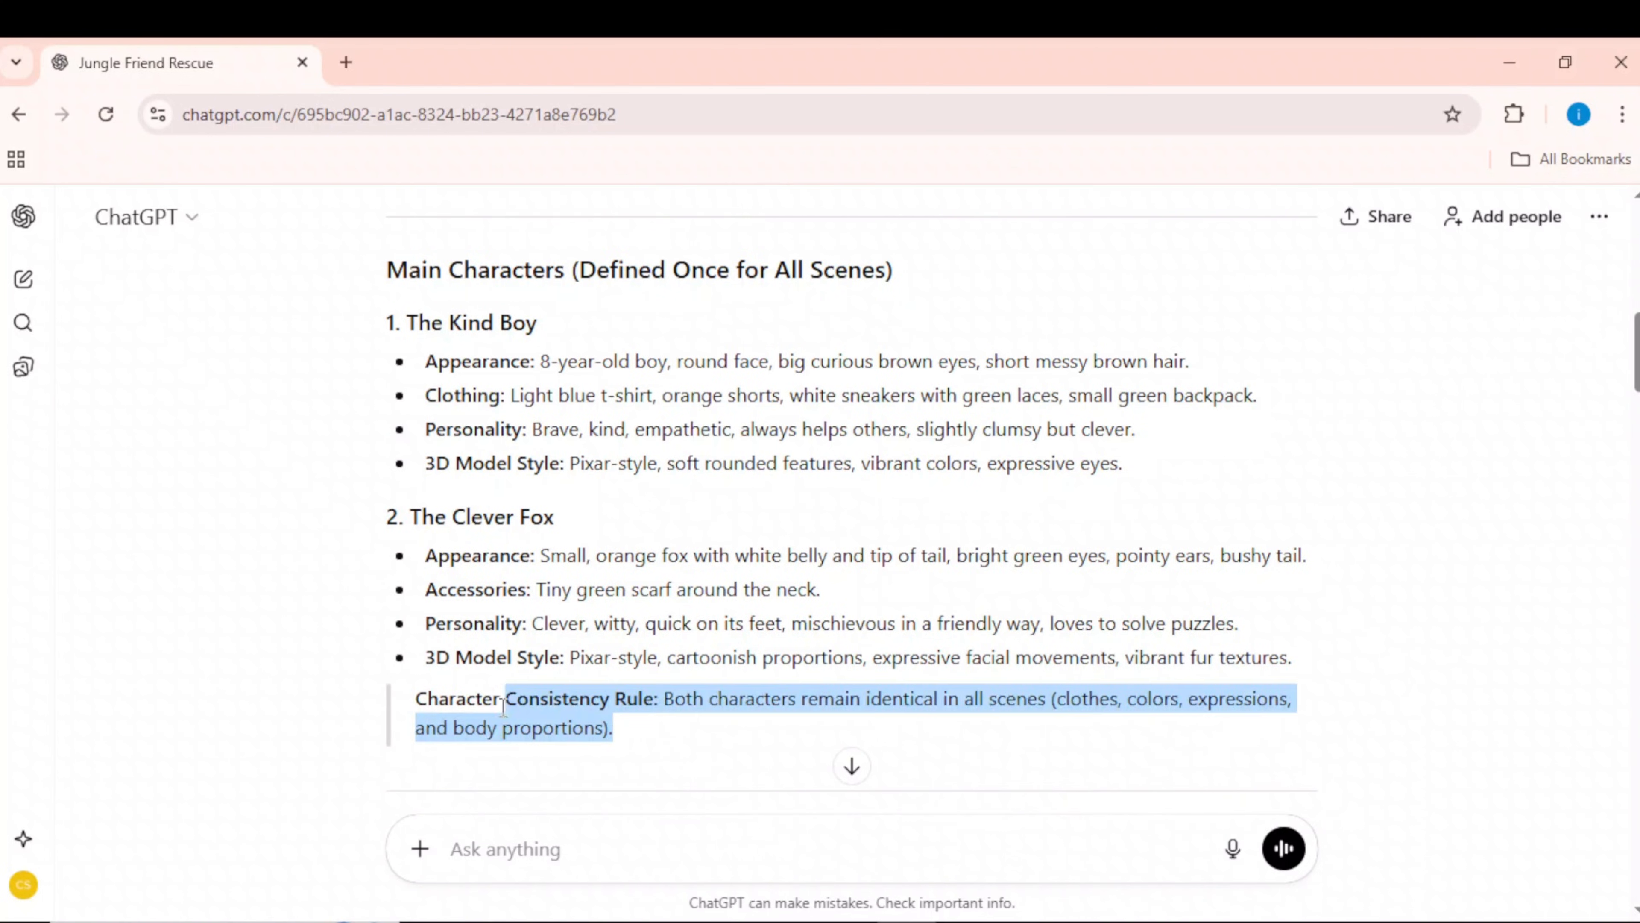
Step: Generate a 16:9 boy-and-fox image from the pasted character descriptions and view it enlarged
left_click_drag(502, 707, 387, 322)
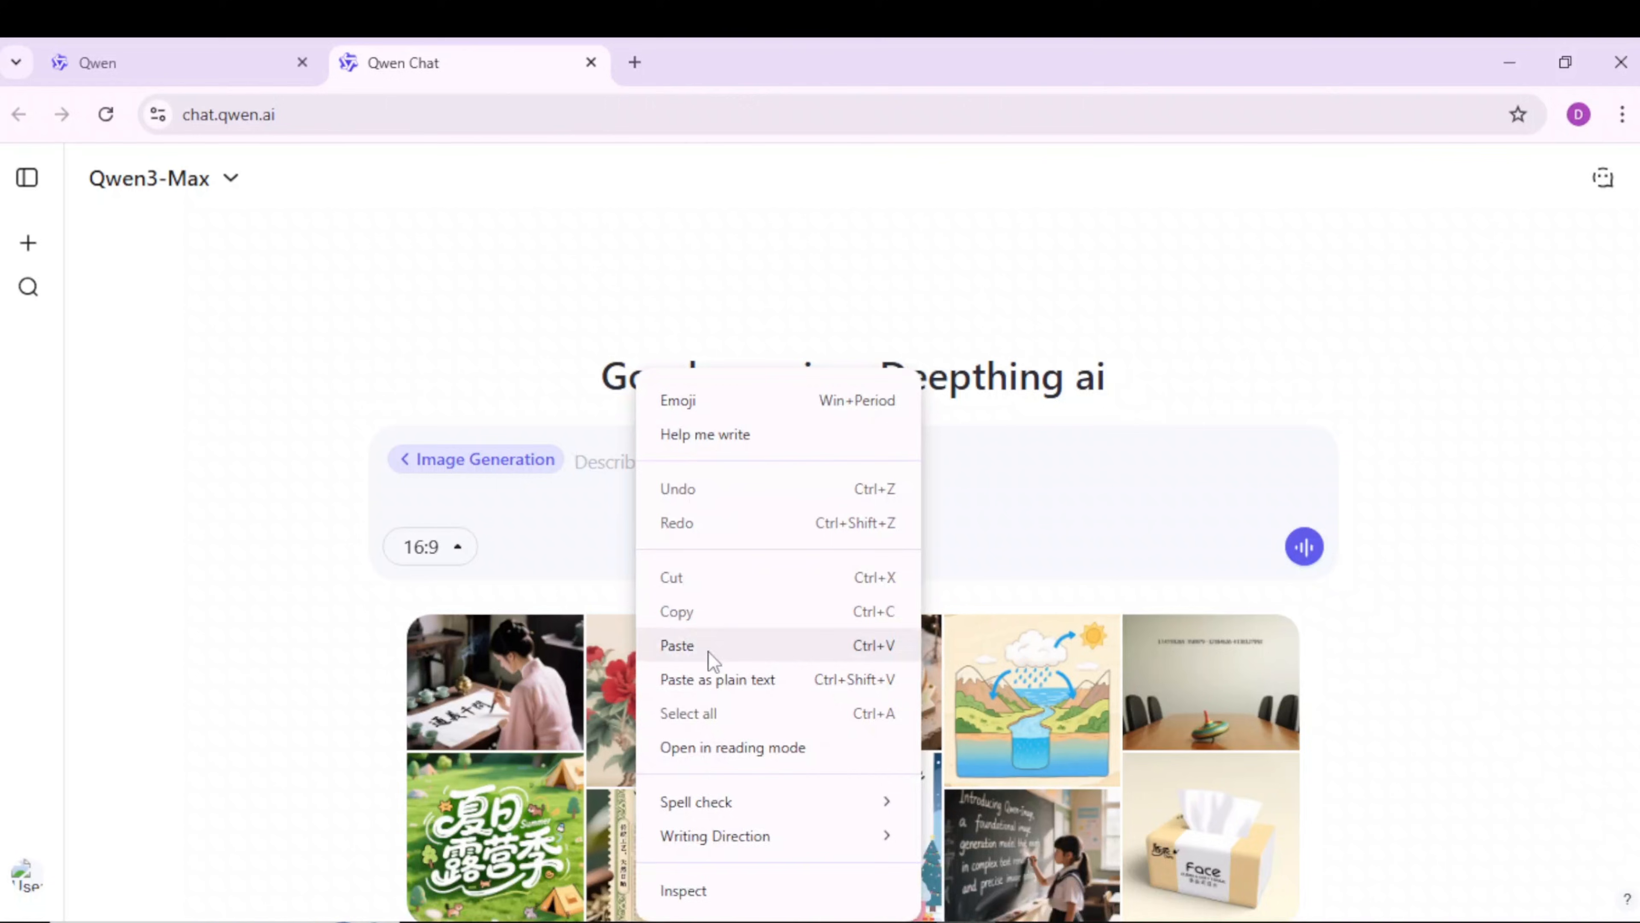
left_click(676, 644)
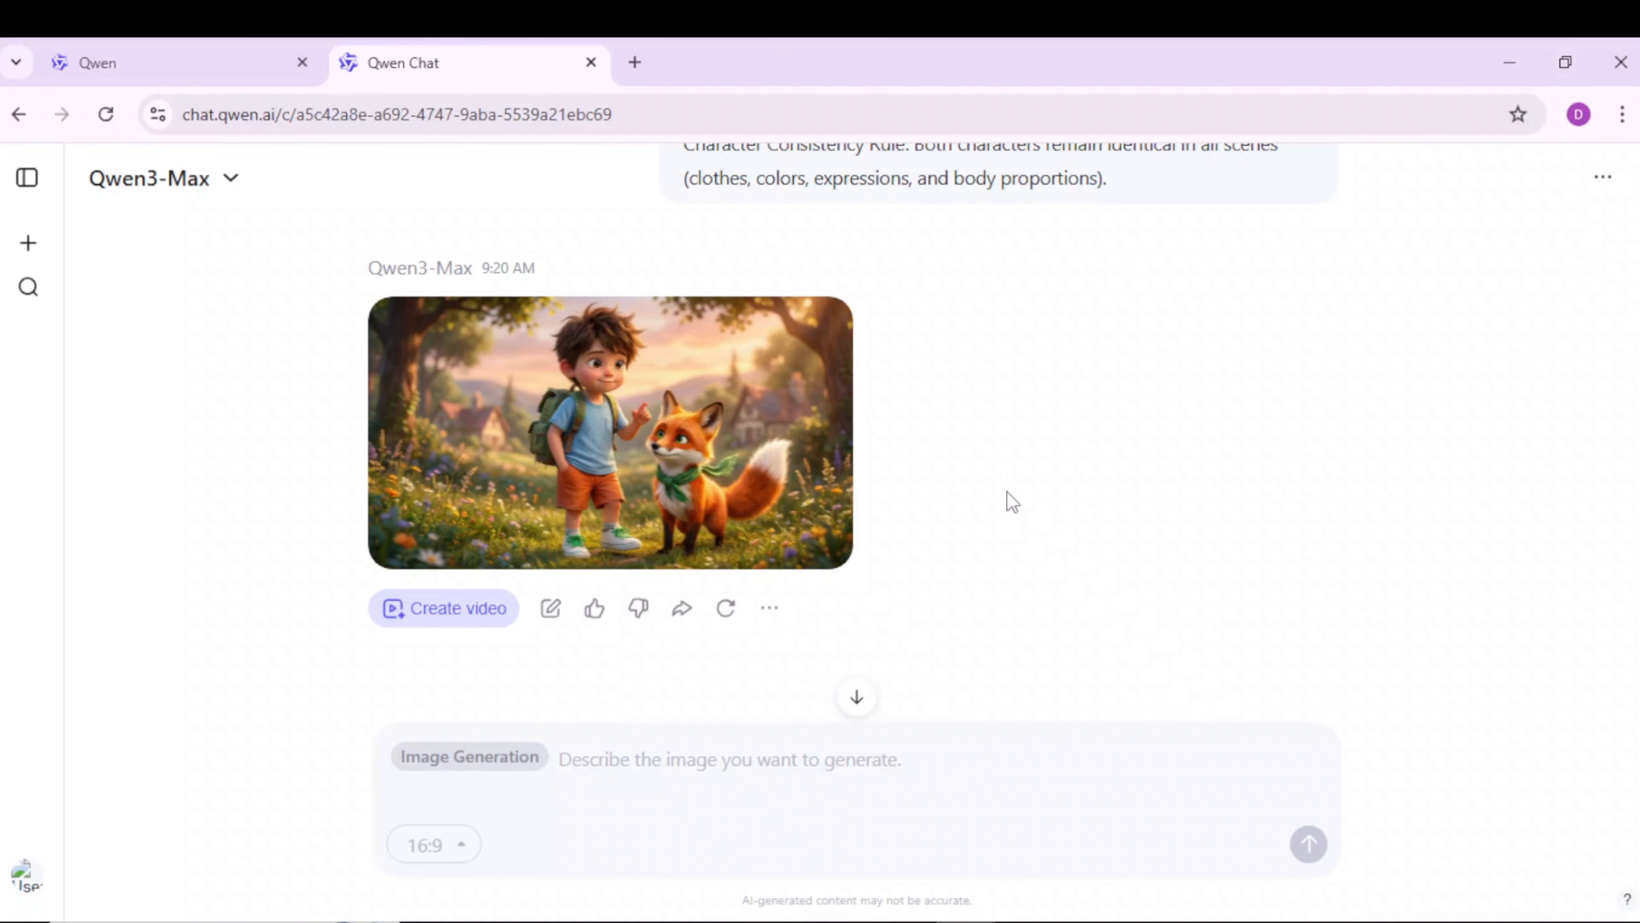
left_click(609, 434)
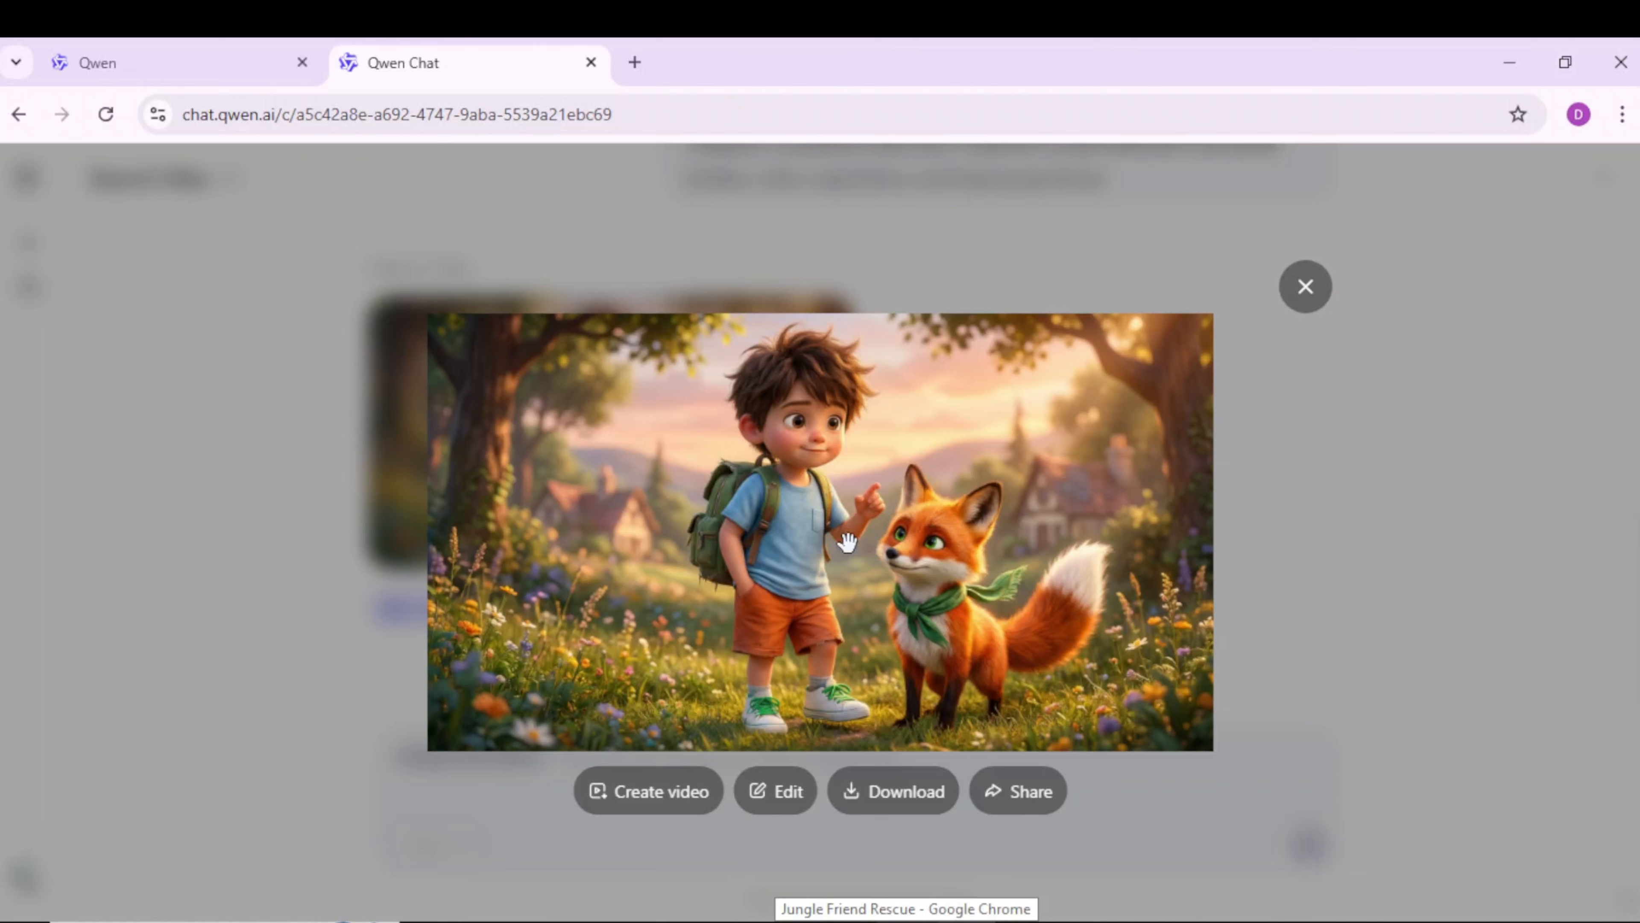
mouse_move(1002, 565)
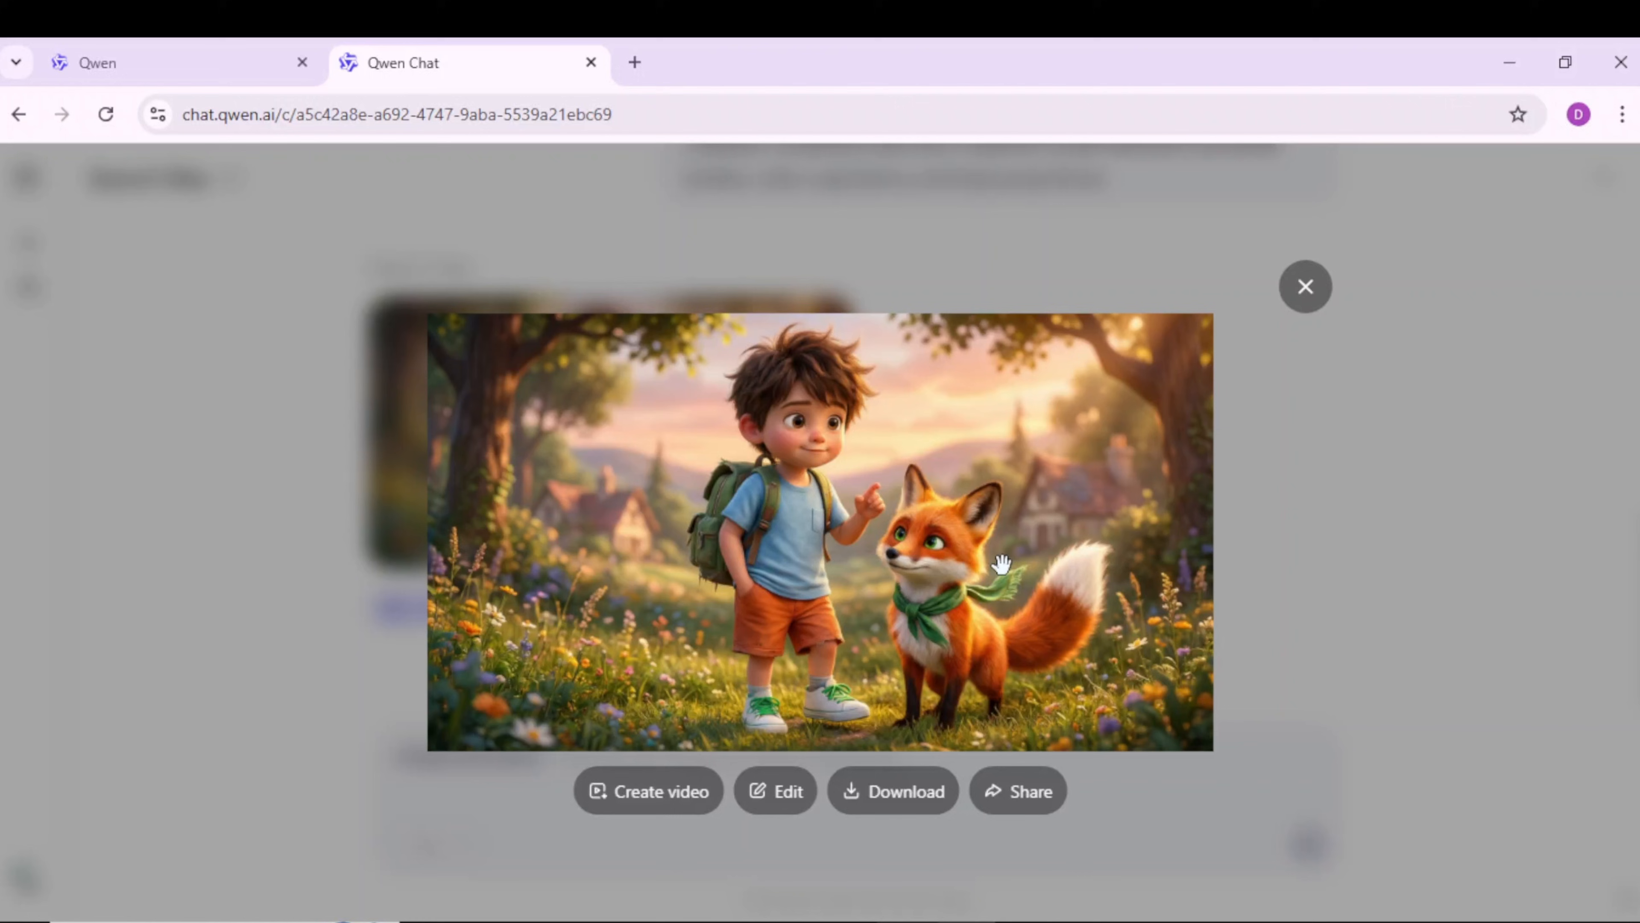
mouse_move(1399, 563)
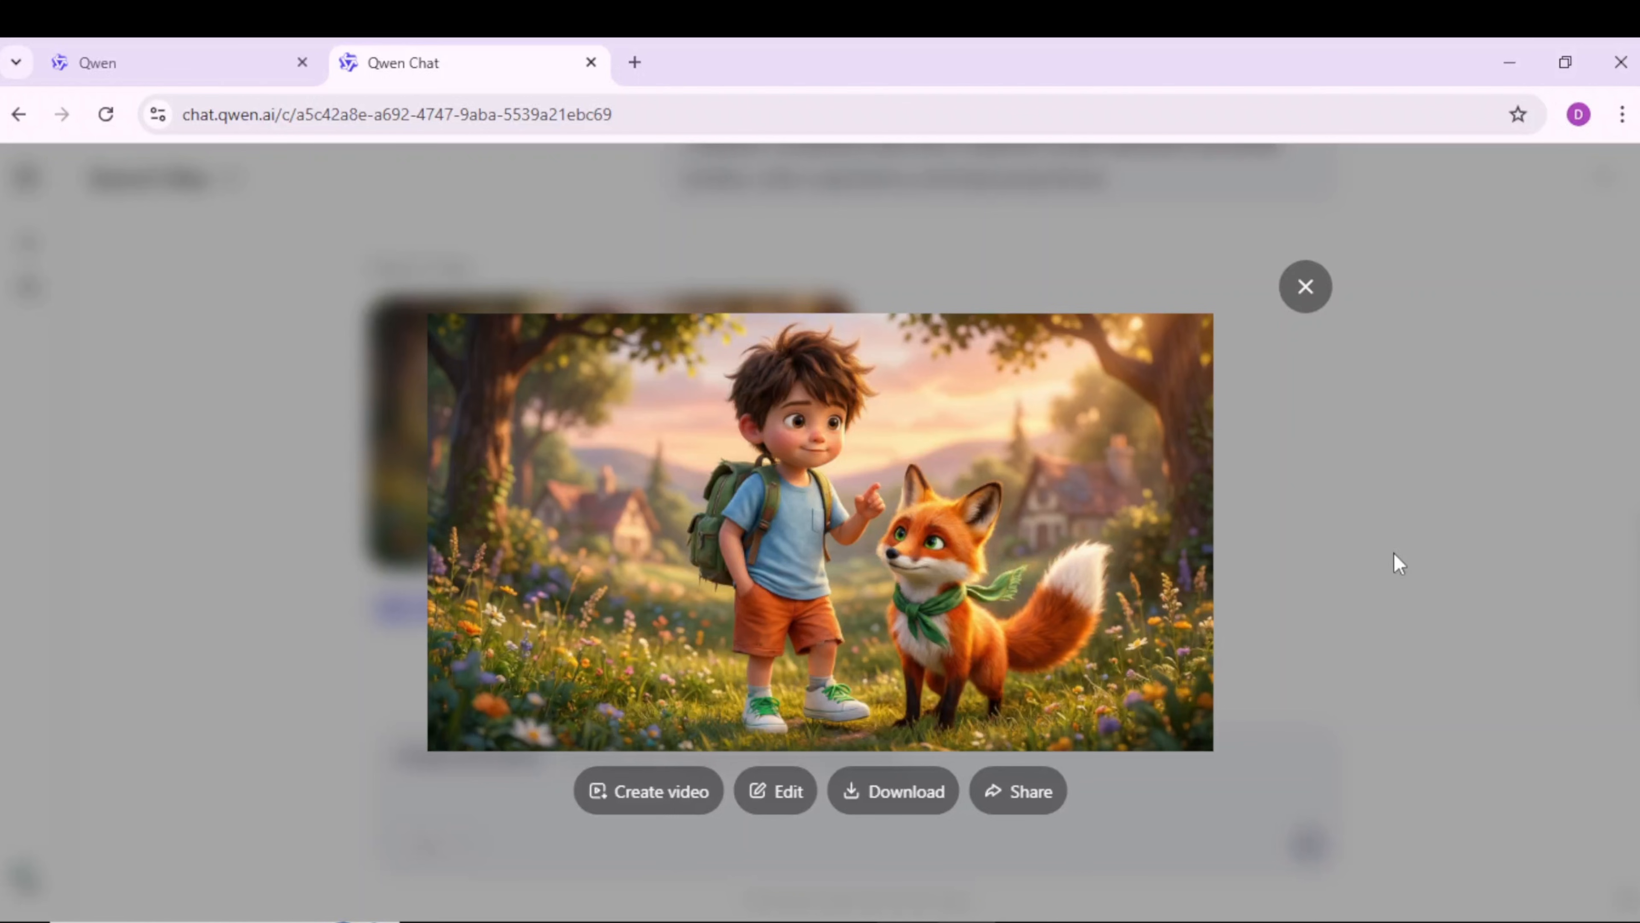
mouse_move(1305, 297)
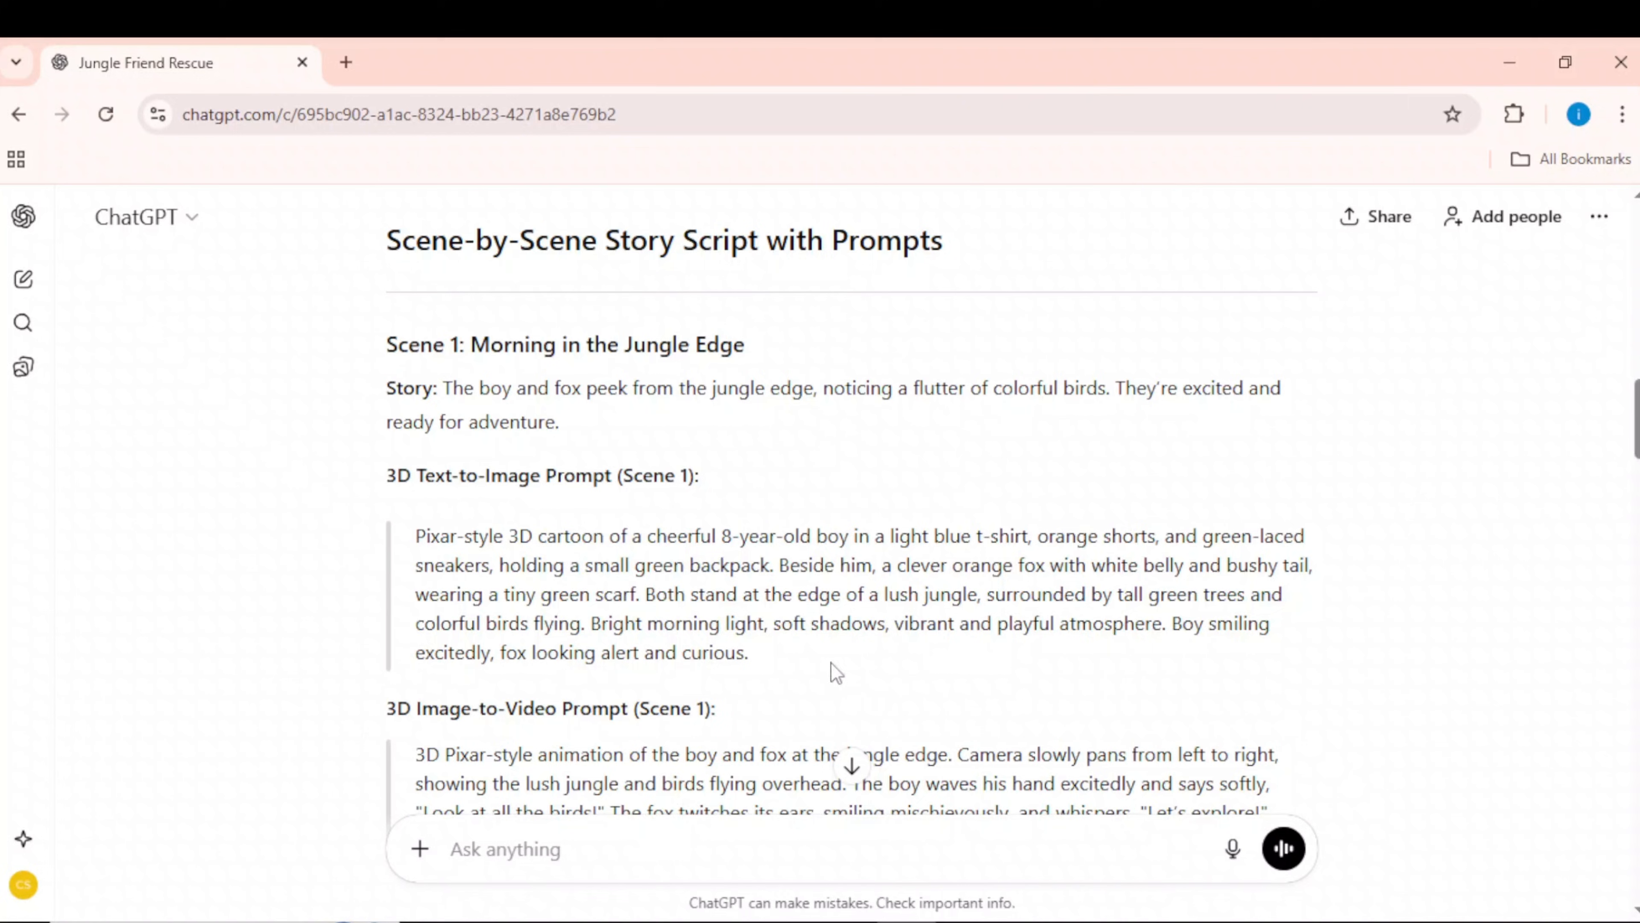
Step: Generate the Scene 1 vine-bridge image of the boy and fox and view it enlarged
right_click(837, 593)
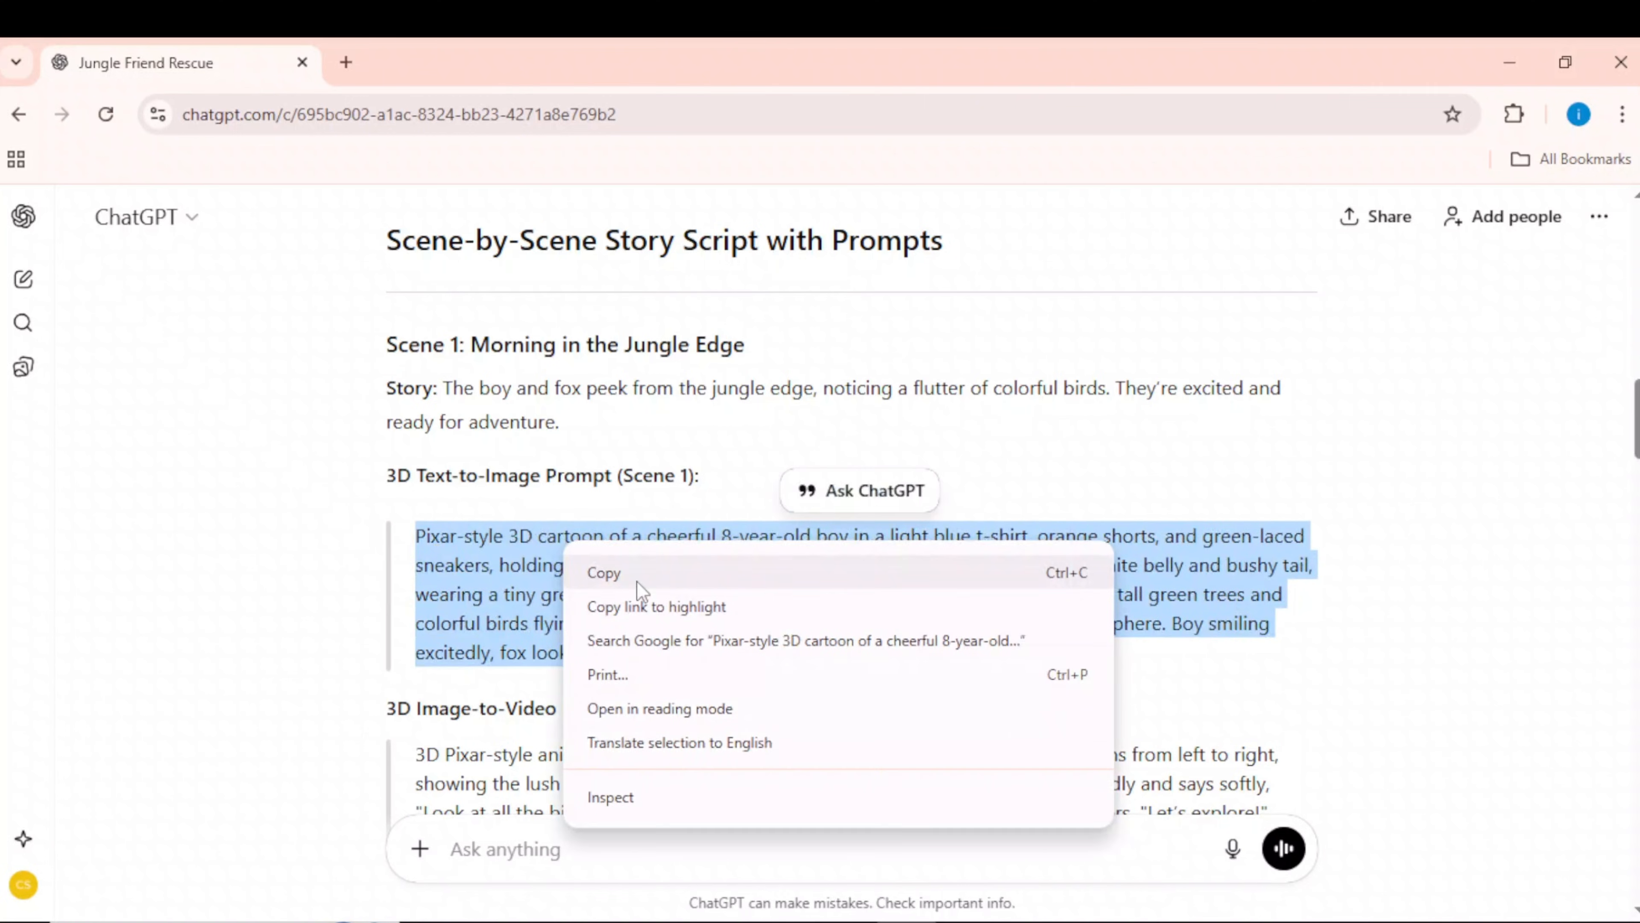
left_click(429, 62)
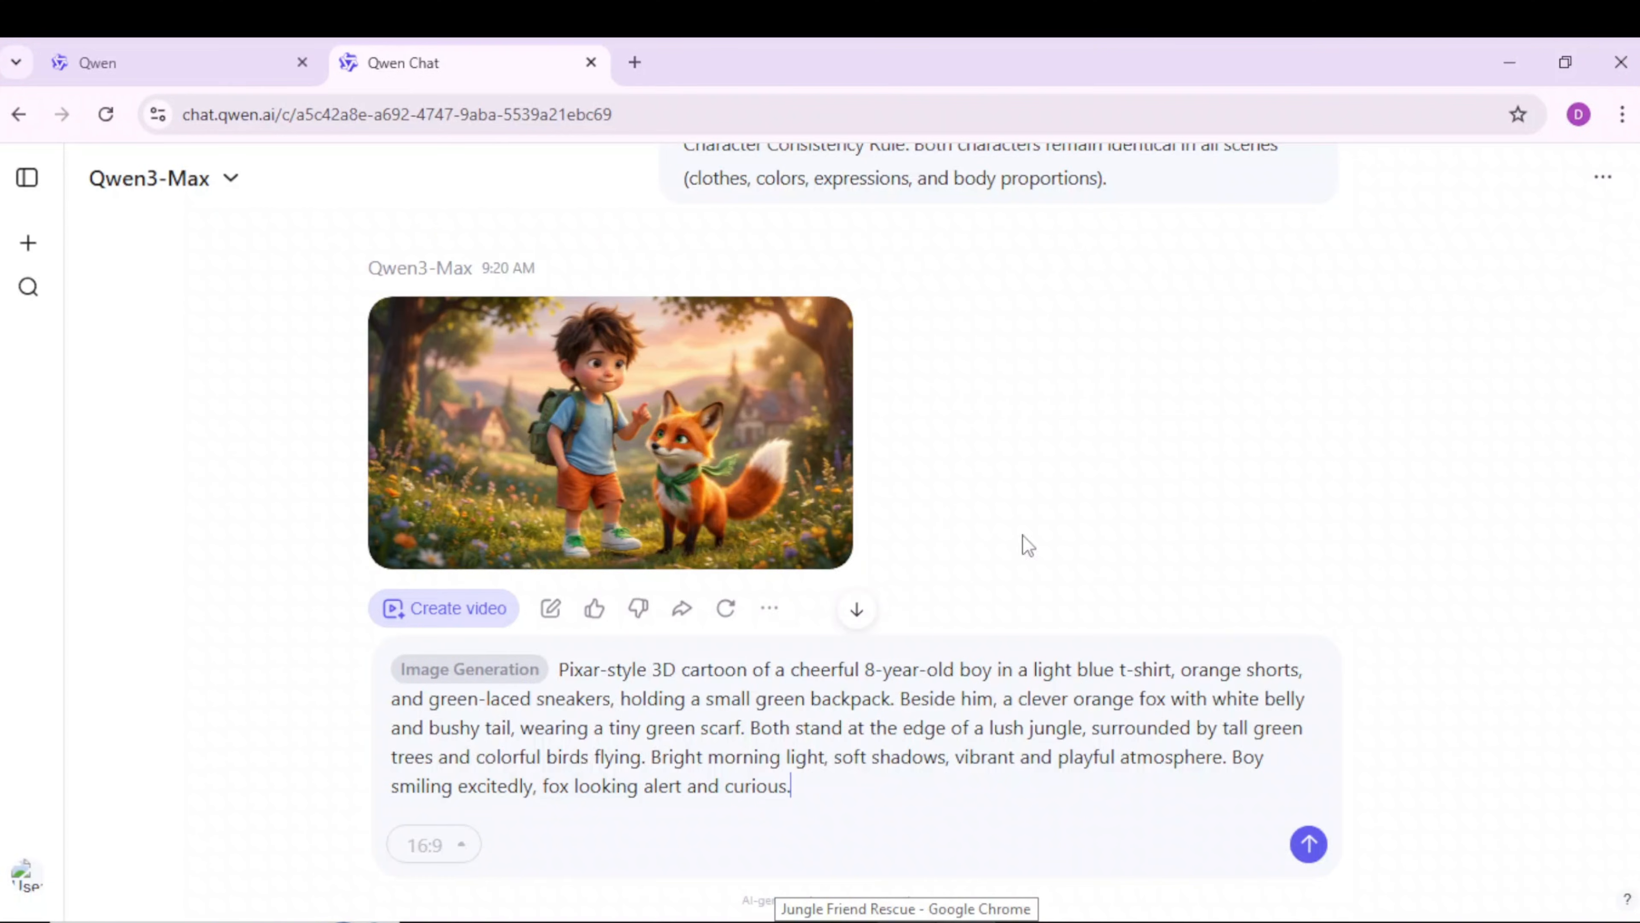
left_click(1309, 845)
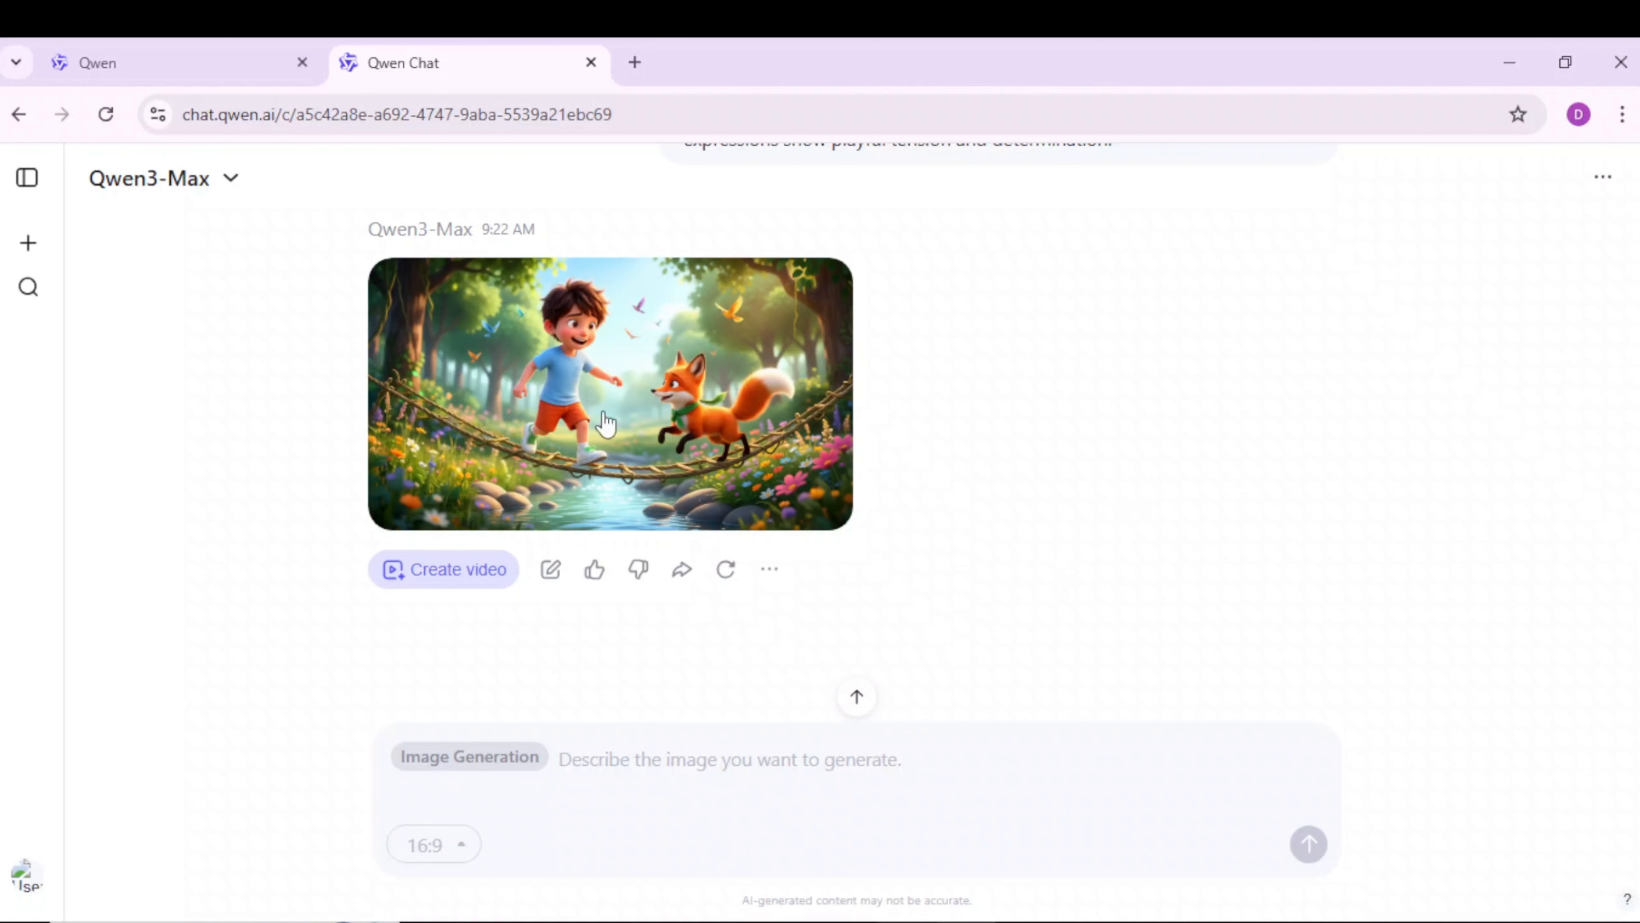
left_click(609, 394)
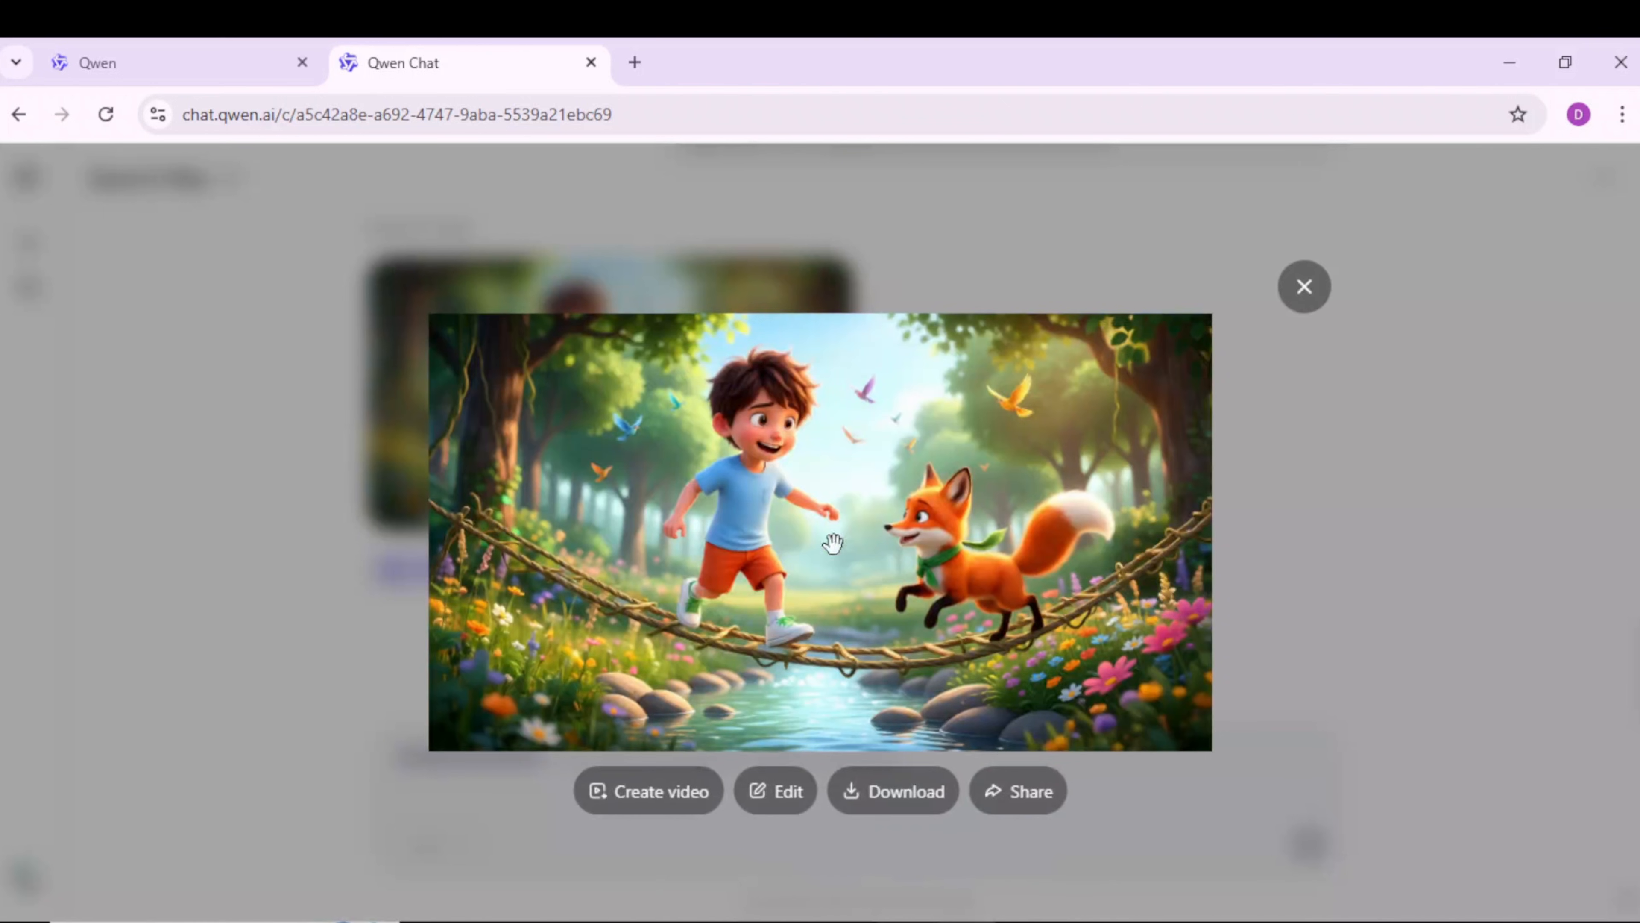
mouse_move(1147, 554)
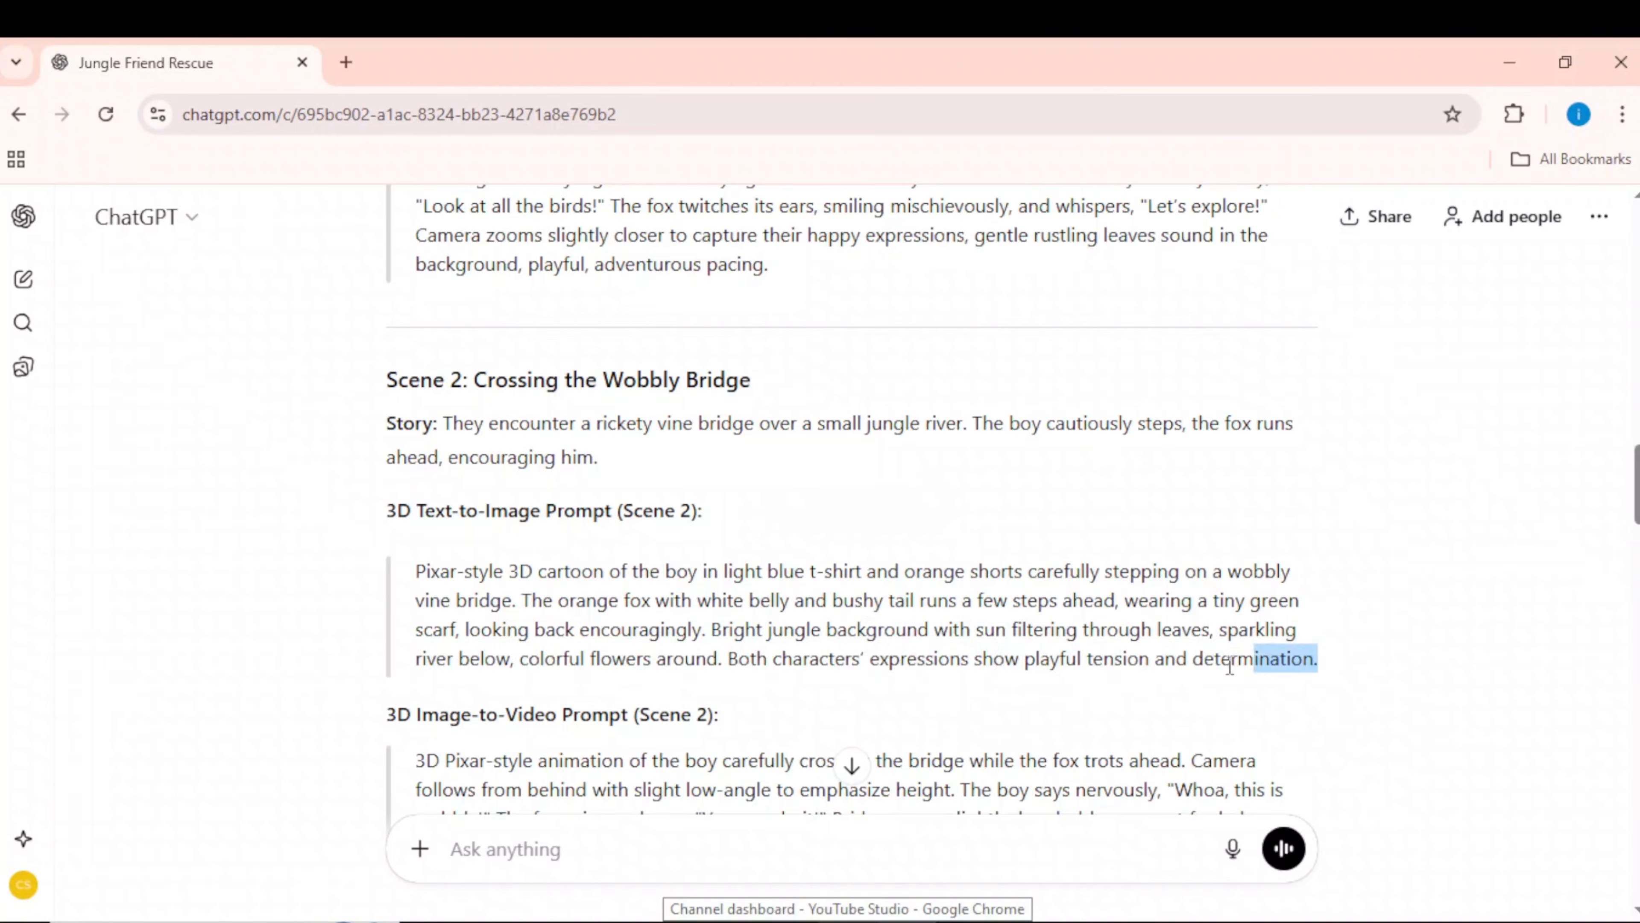
Step: Generate the Scene 3 glittering-footprints image with the fox pointing at a broken branch and preview it
right_click(866, 629)
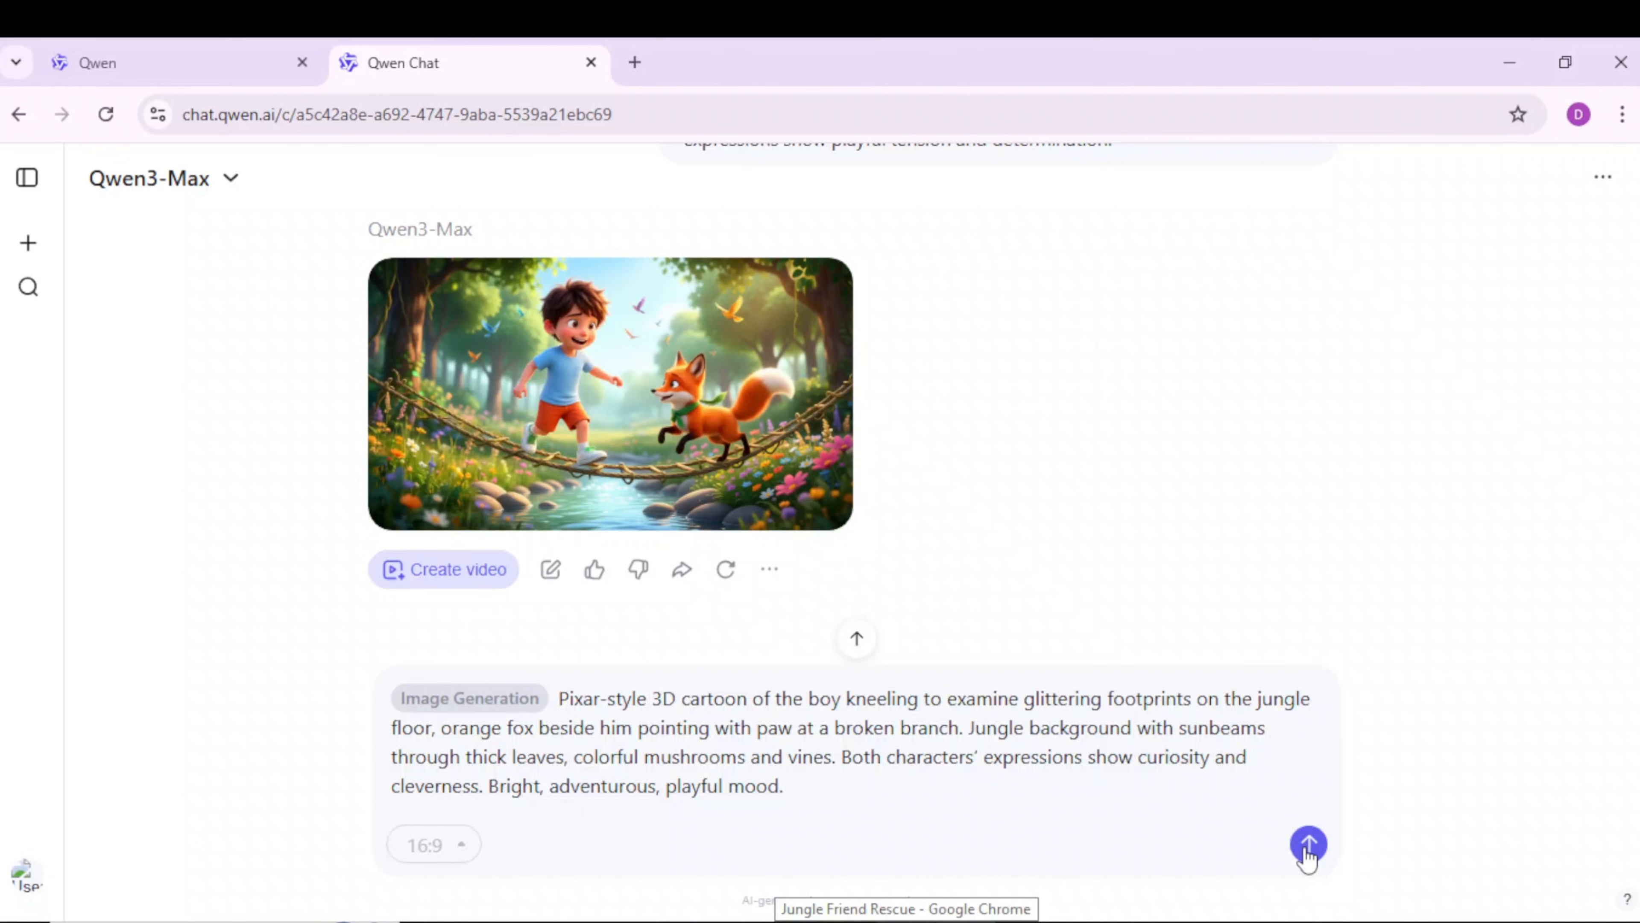
left_click(1309, 844)
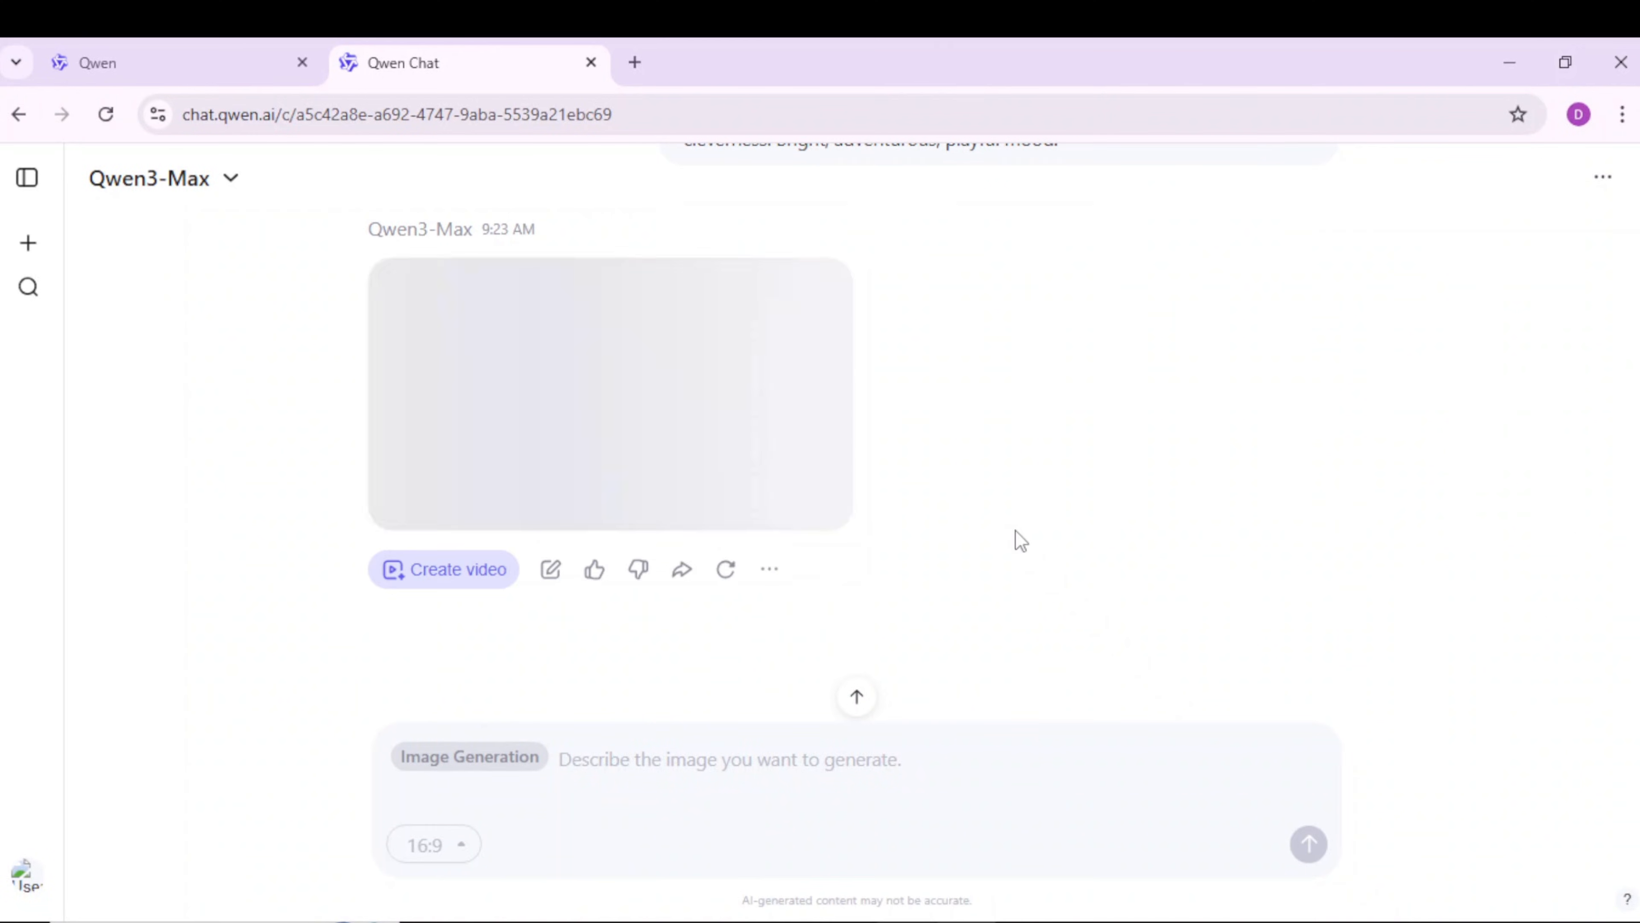
left_click(610, 393)
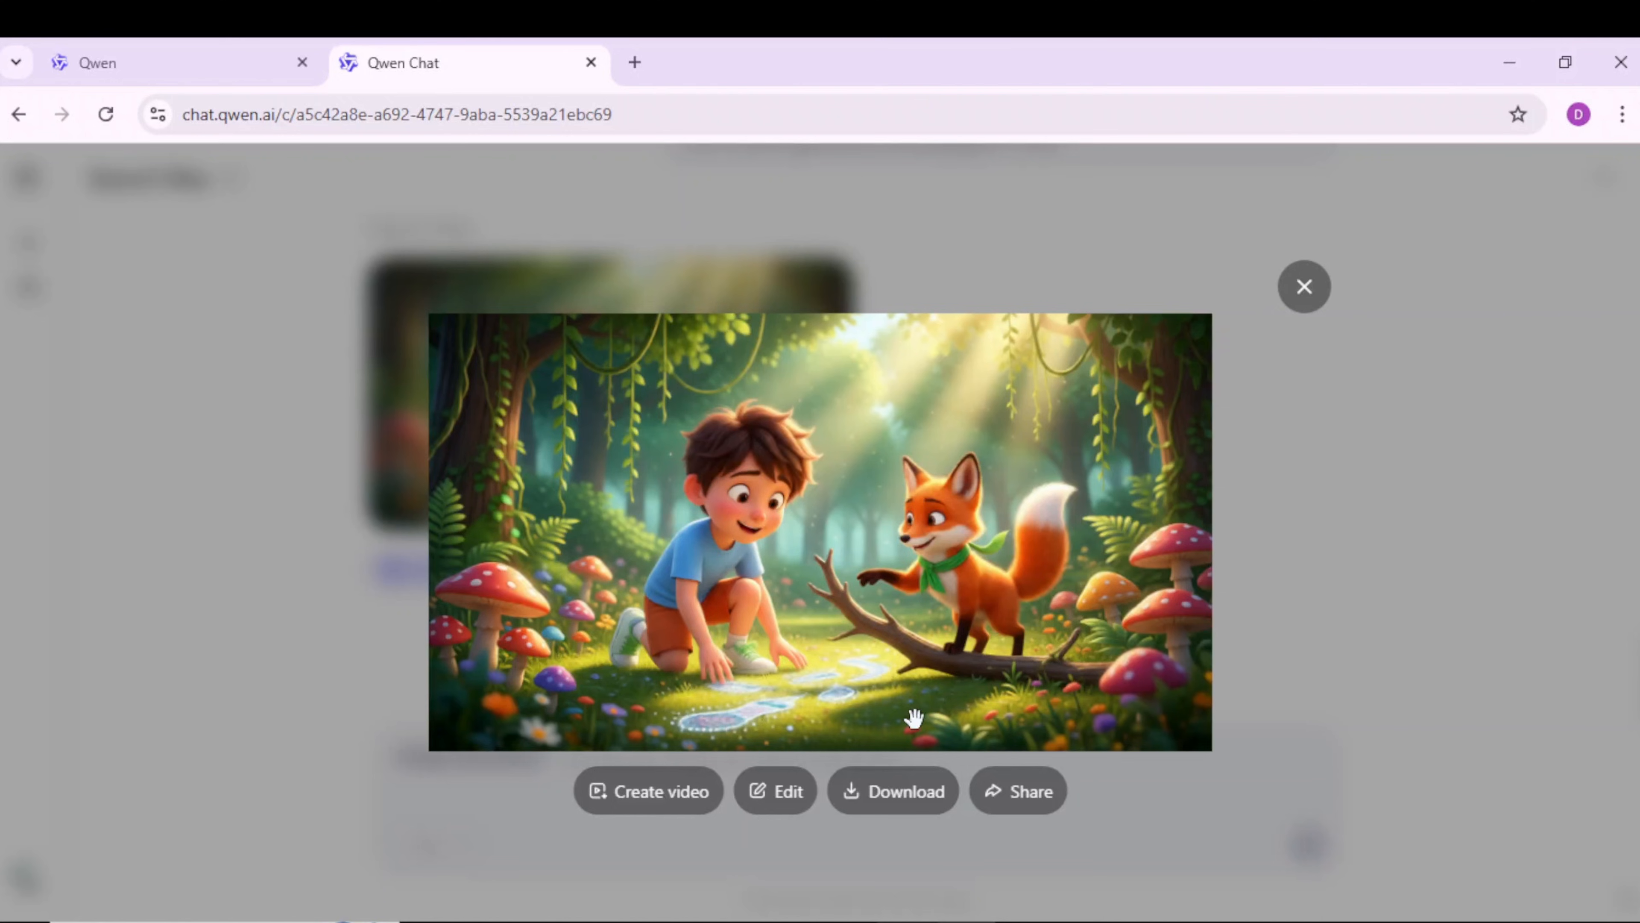
mouse_move(1179, 458)
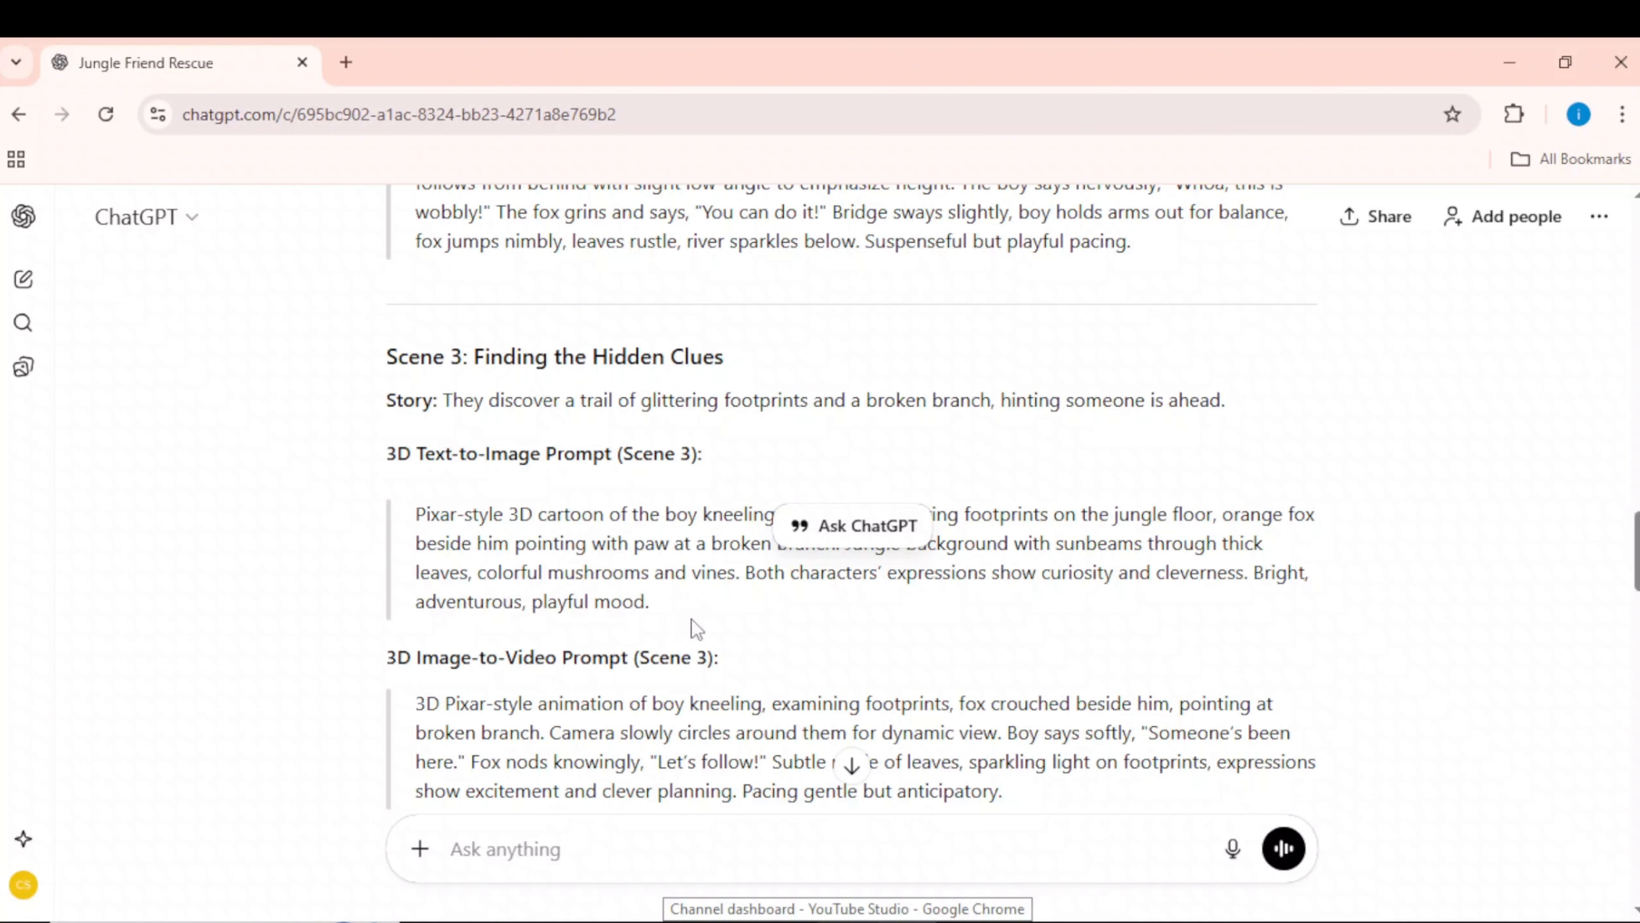
Step: Copy the Scene 3 prompt and preview the pointing-boy mushroom image in Qwen Chat
right_click(512, 542)
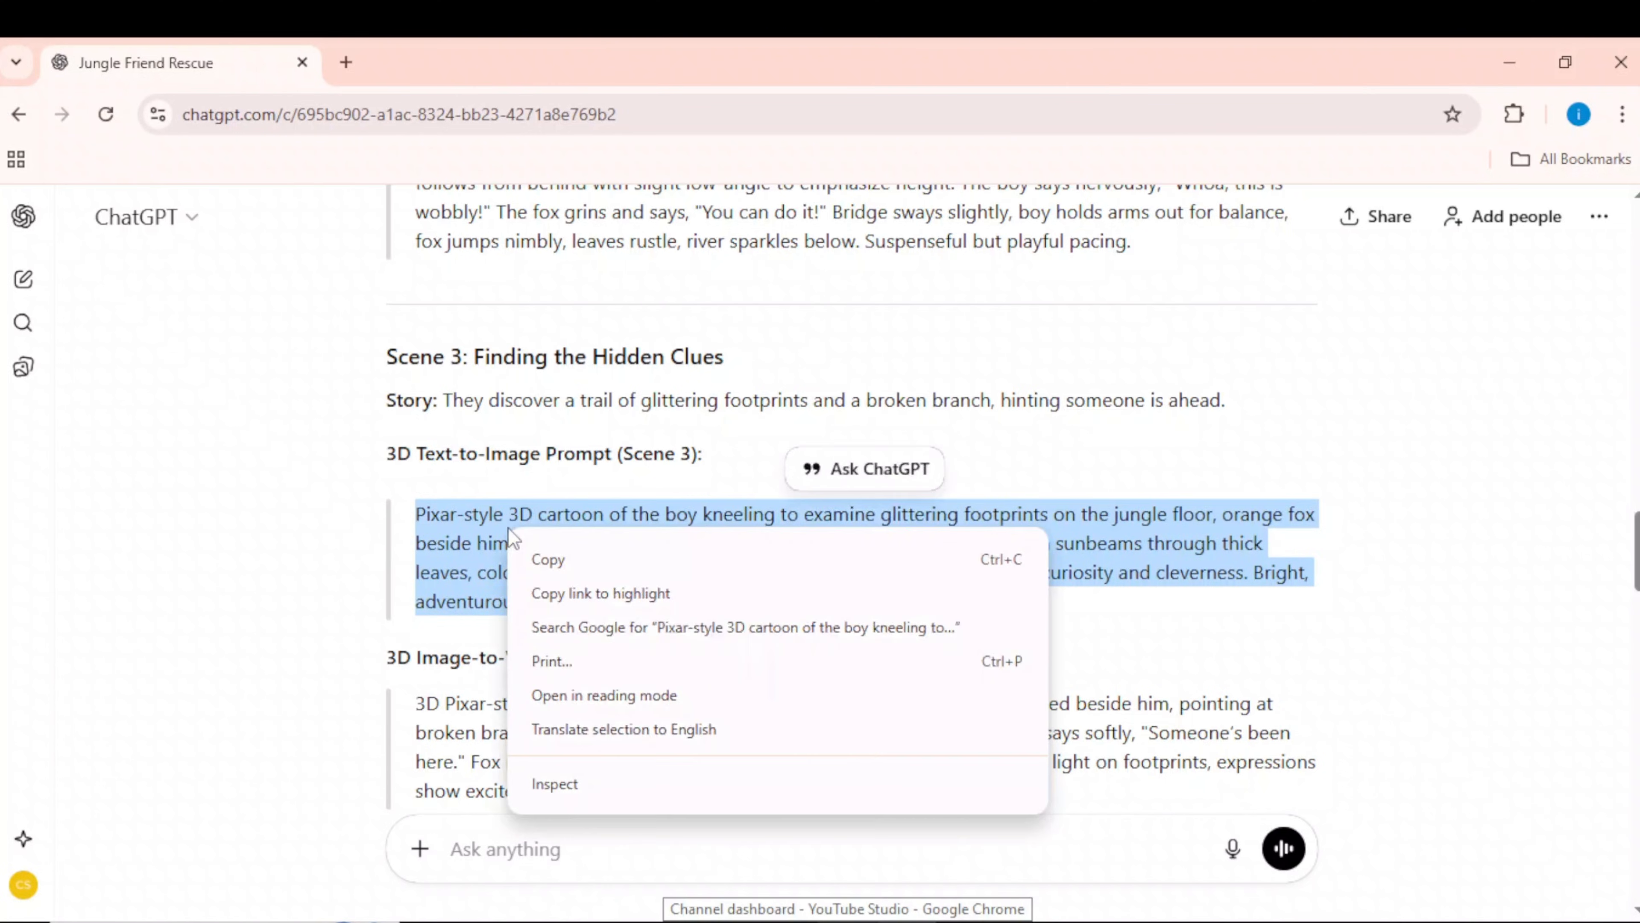
left_click(419, 62)
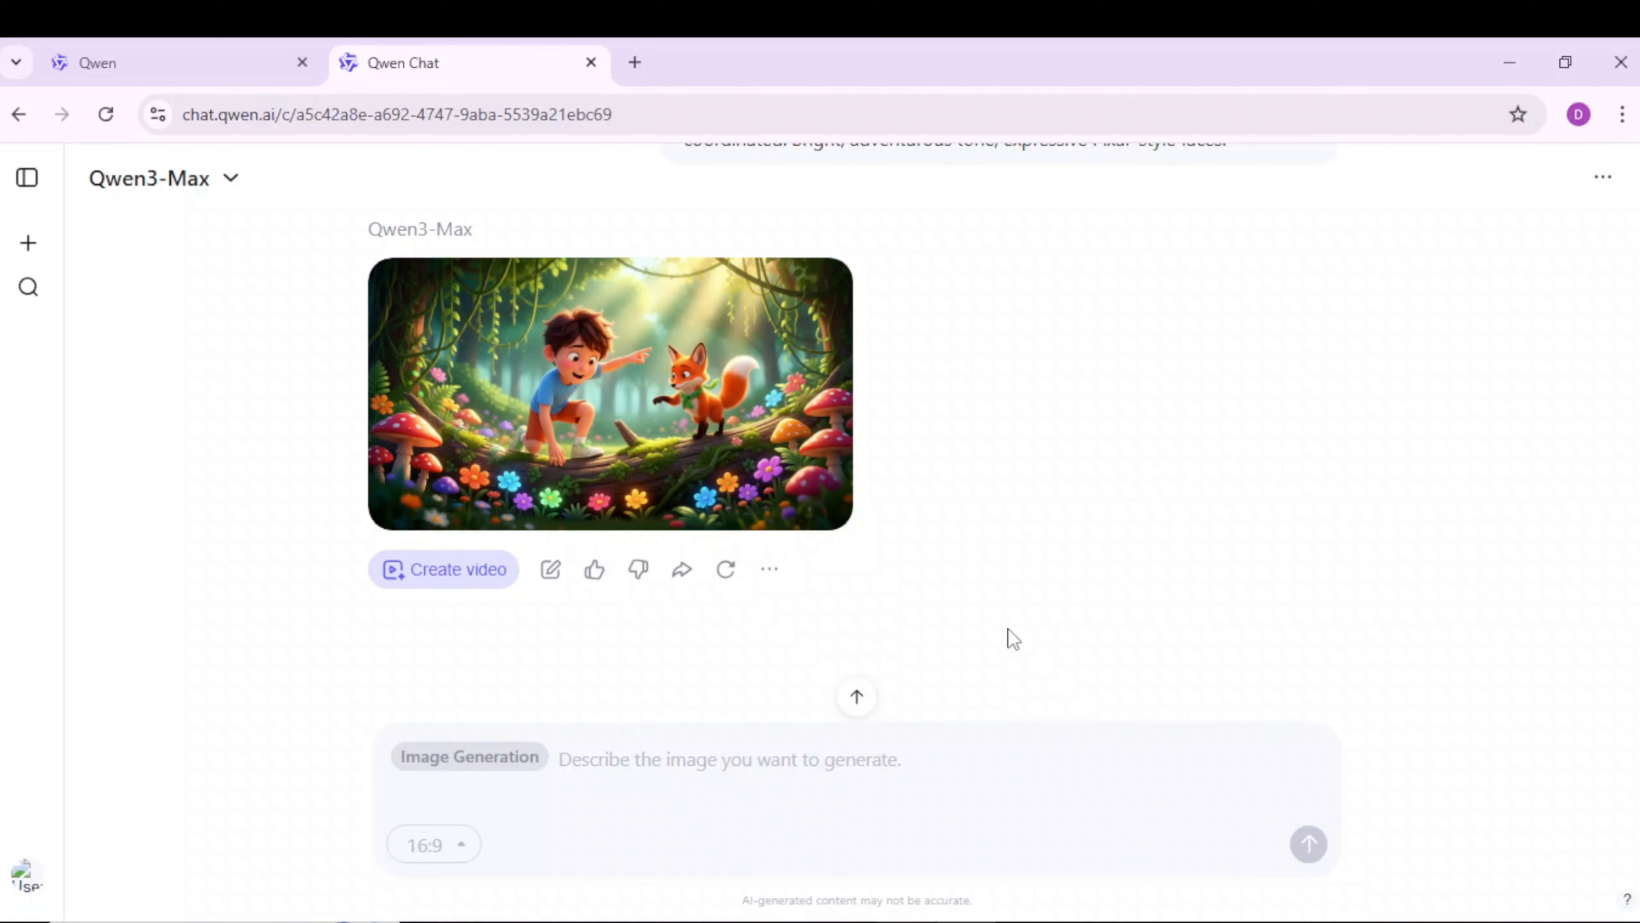
left_click(610, 393)
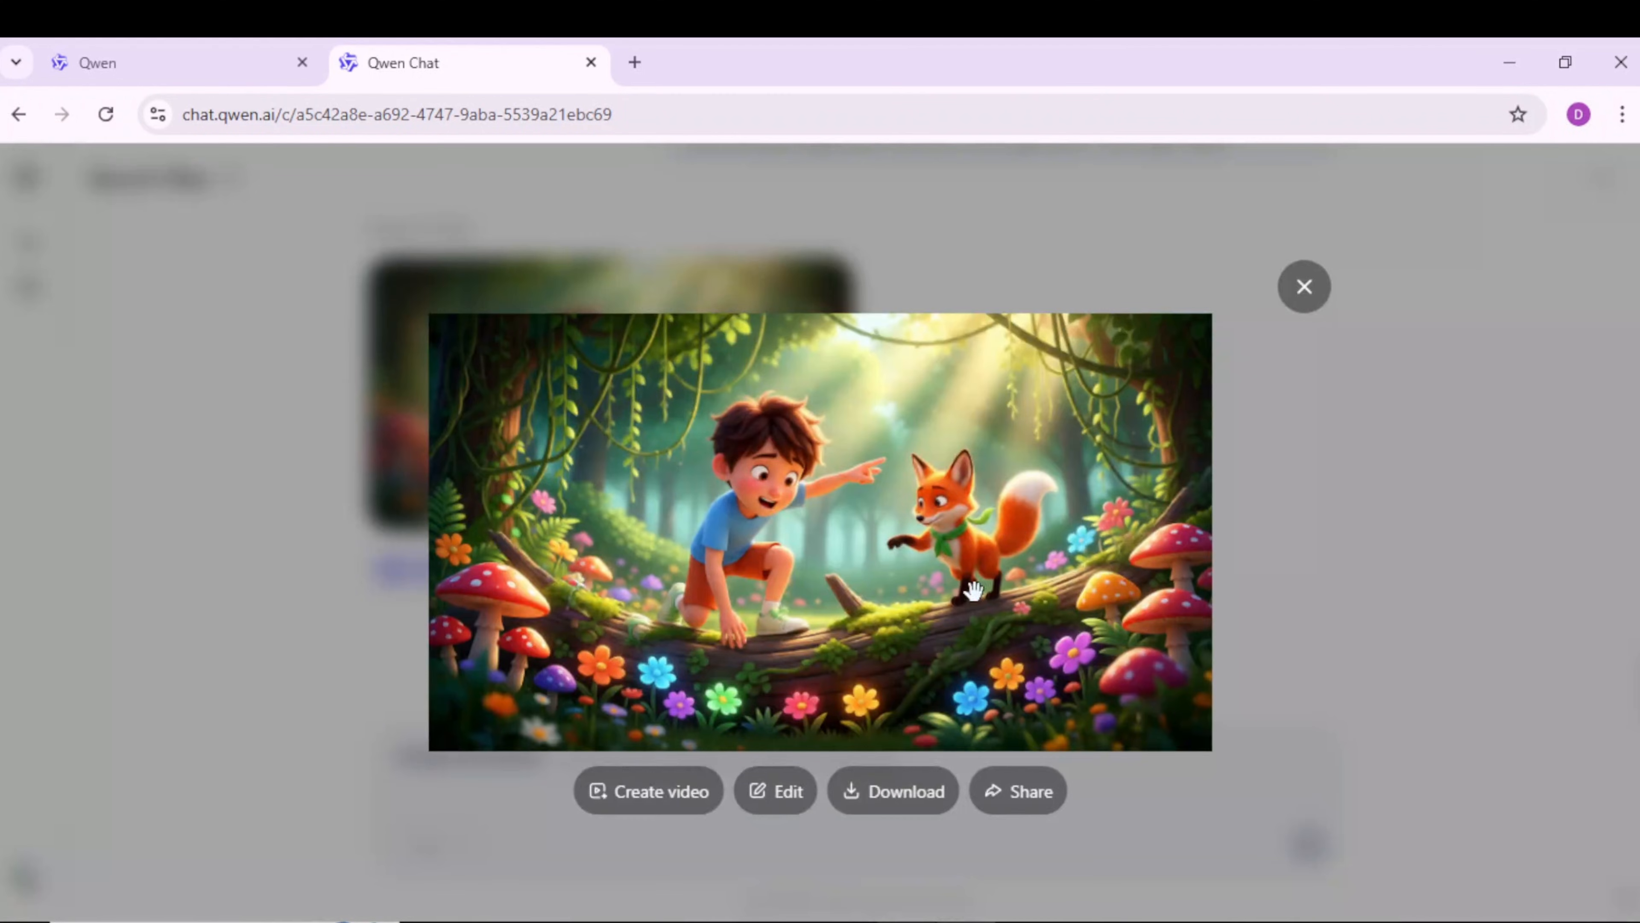
left_click(1305, 287)
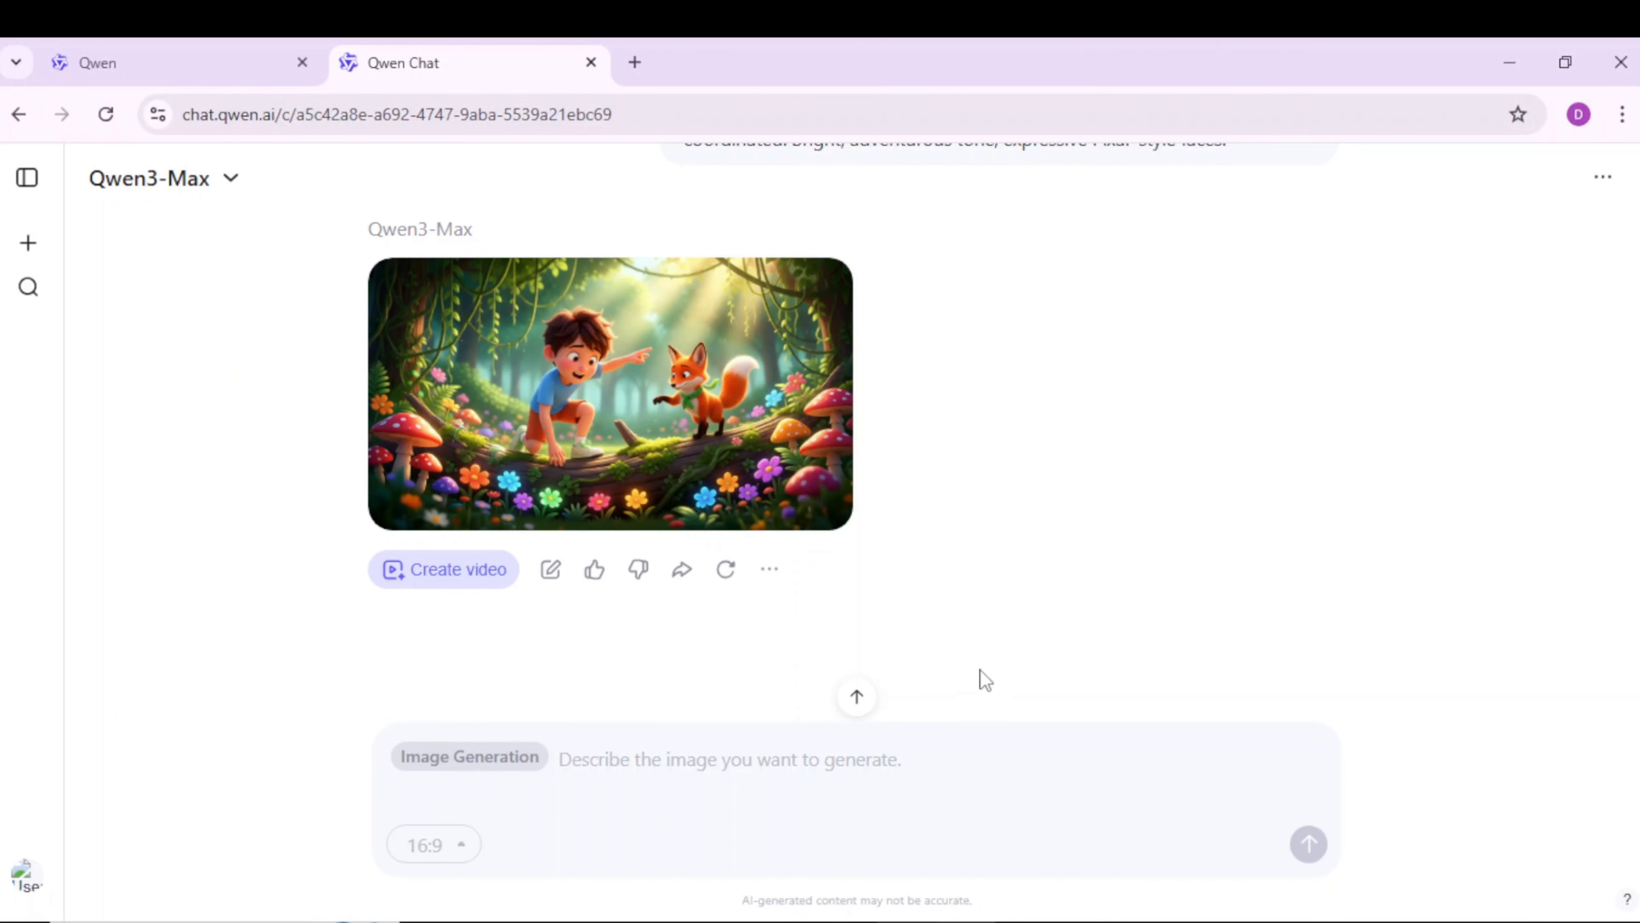
Step: Generate the Pixar-style red-scarf clearing image and the remaining scenes, then move to Grok Imagine
type("Pixar-style 3D cartoon of boy kneeling to pick up a small red scarf caught in a bush, orange fox sniffing nearby, excited. Clearing is sunlit, full of colorful flowers, butterflies fluttering, and tall jungle trees around. Both characters' faces show surprise and happ")
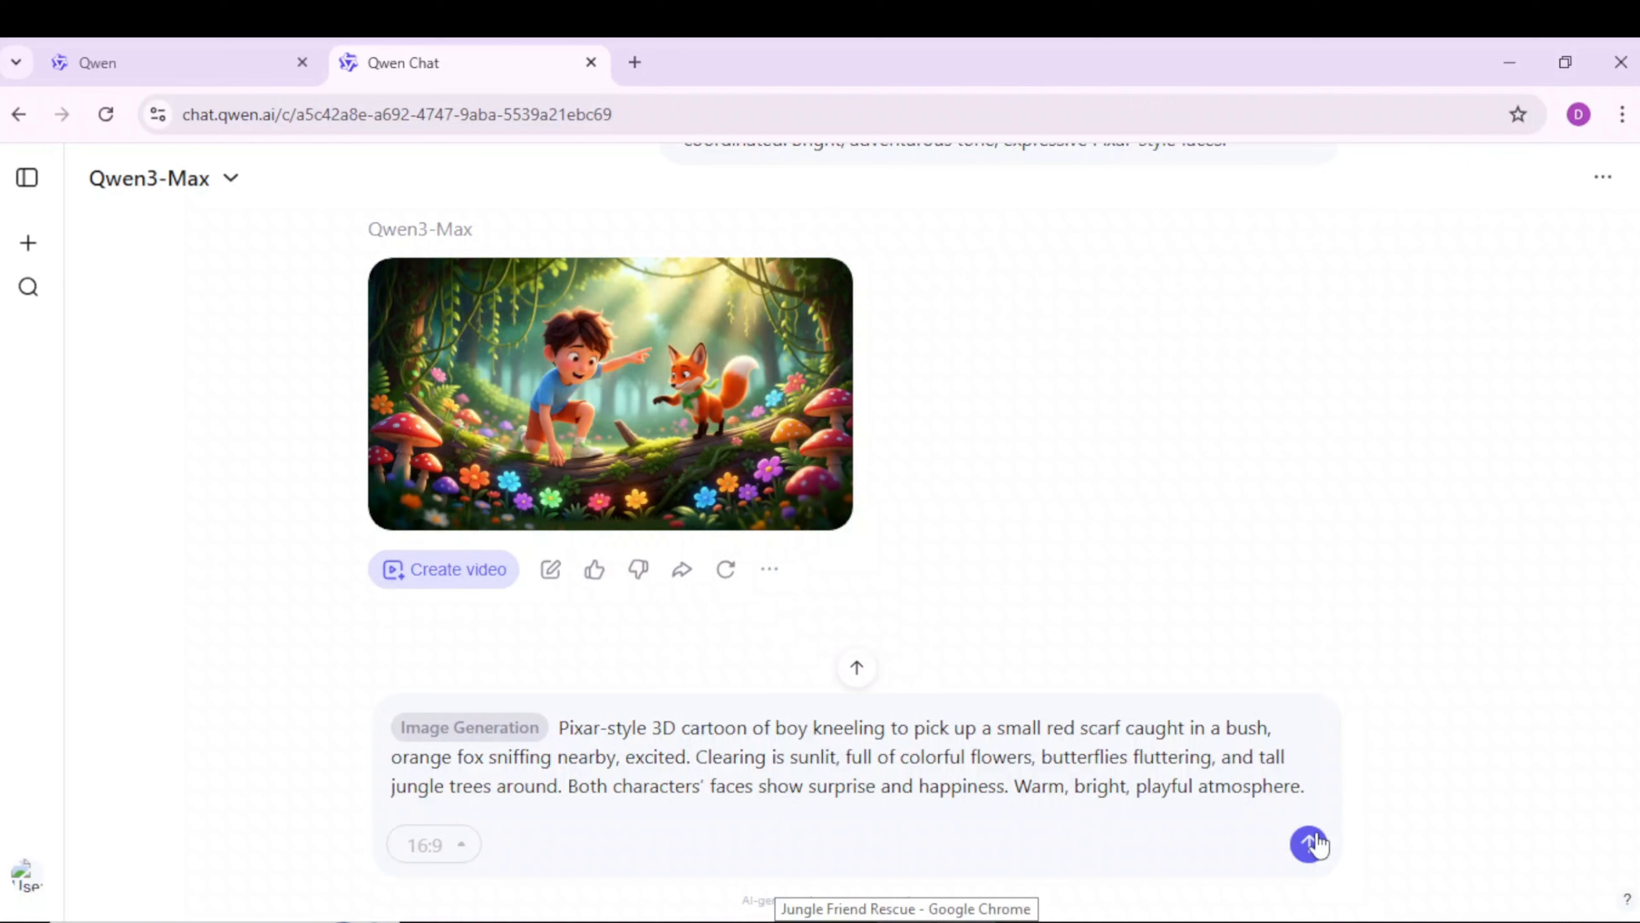
left_click(1309, 844)
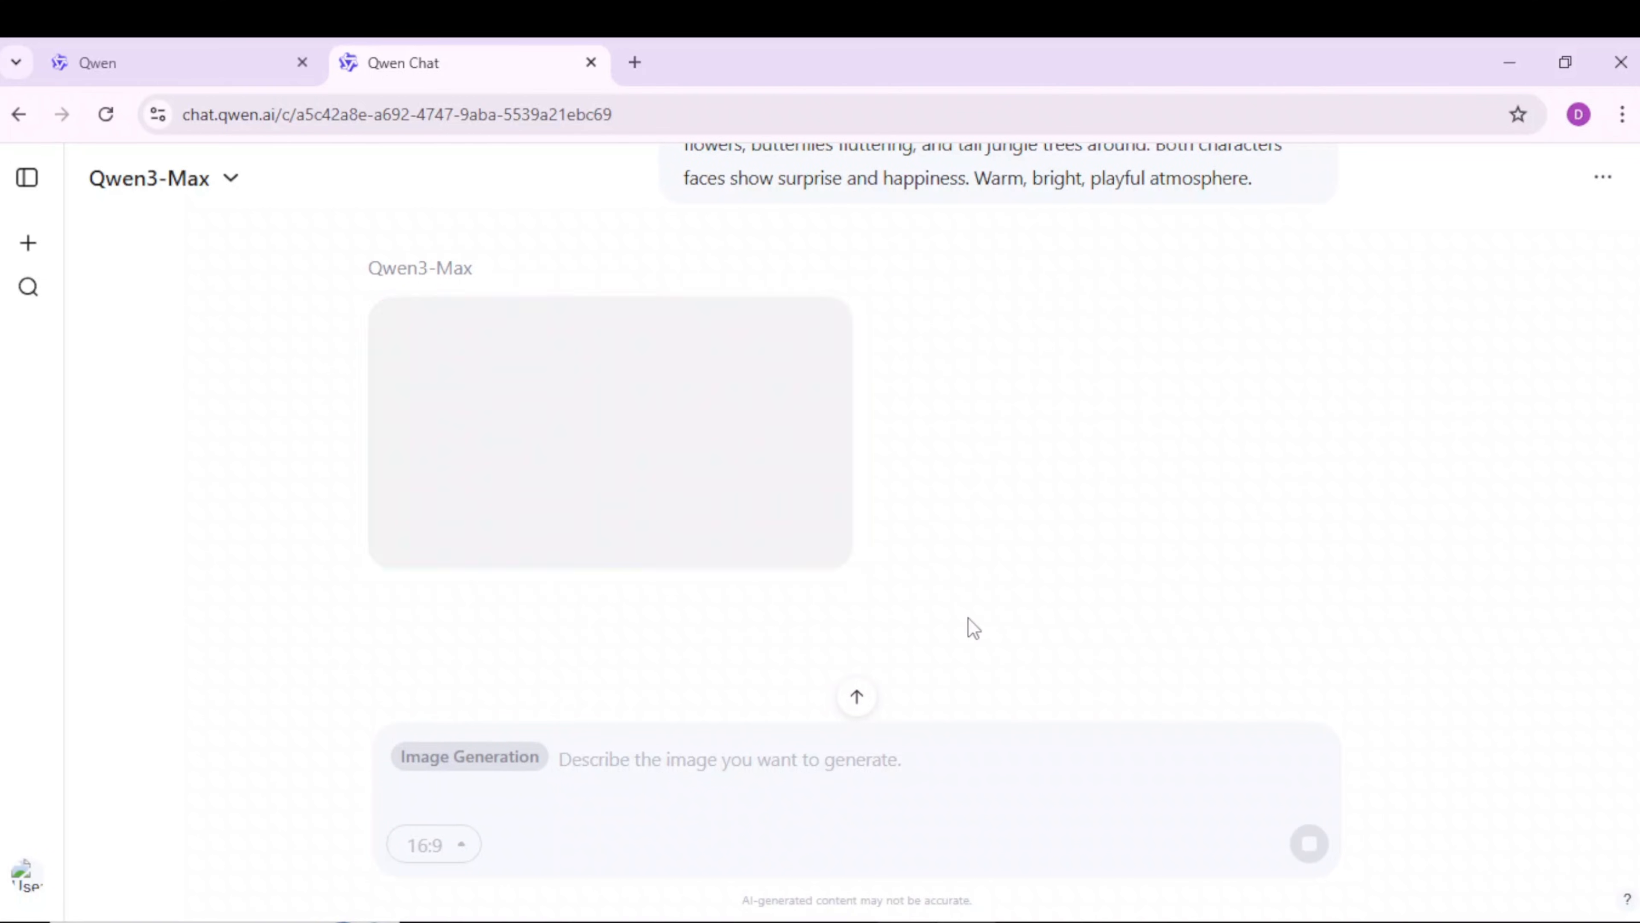
left_click(177, 62)
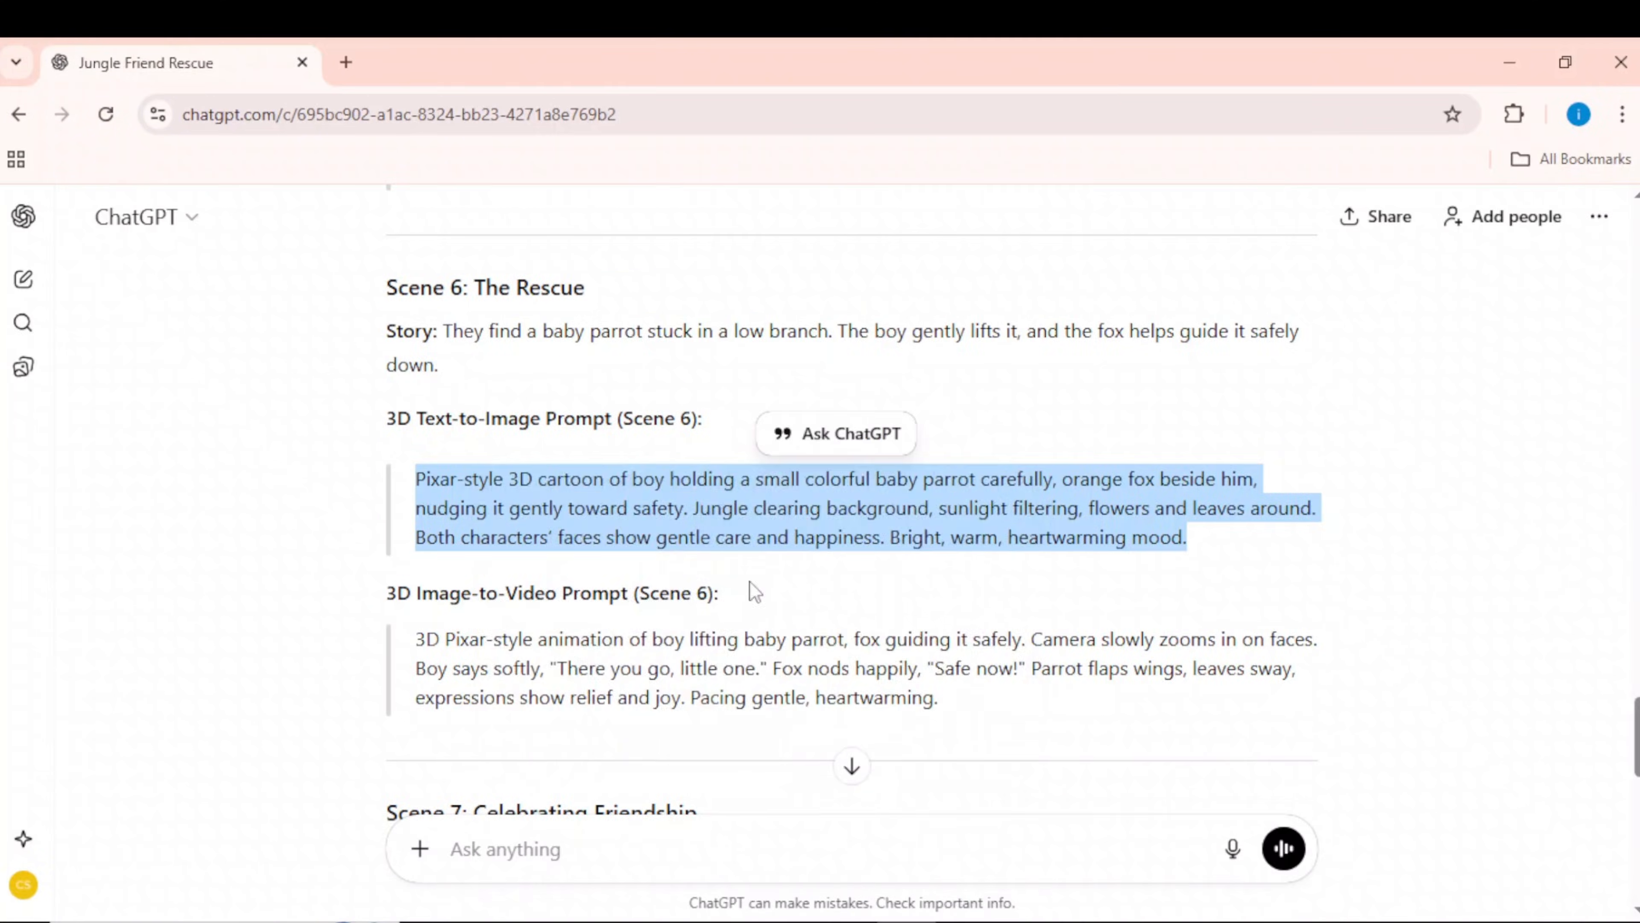
left_click(471, 62)
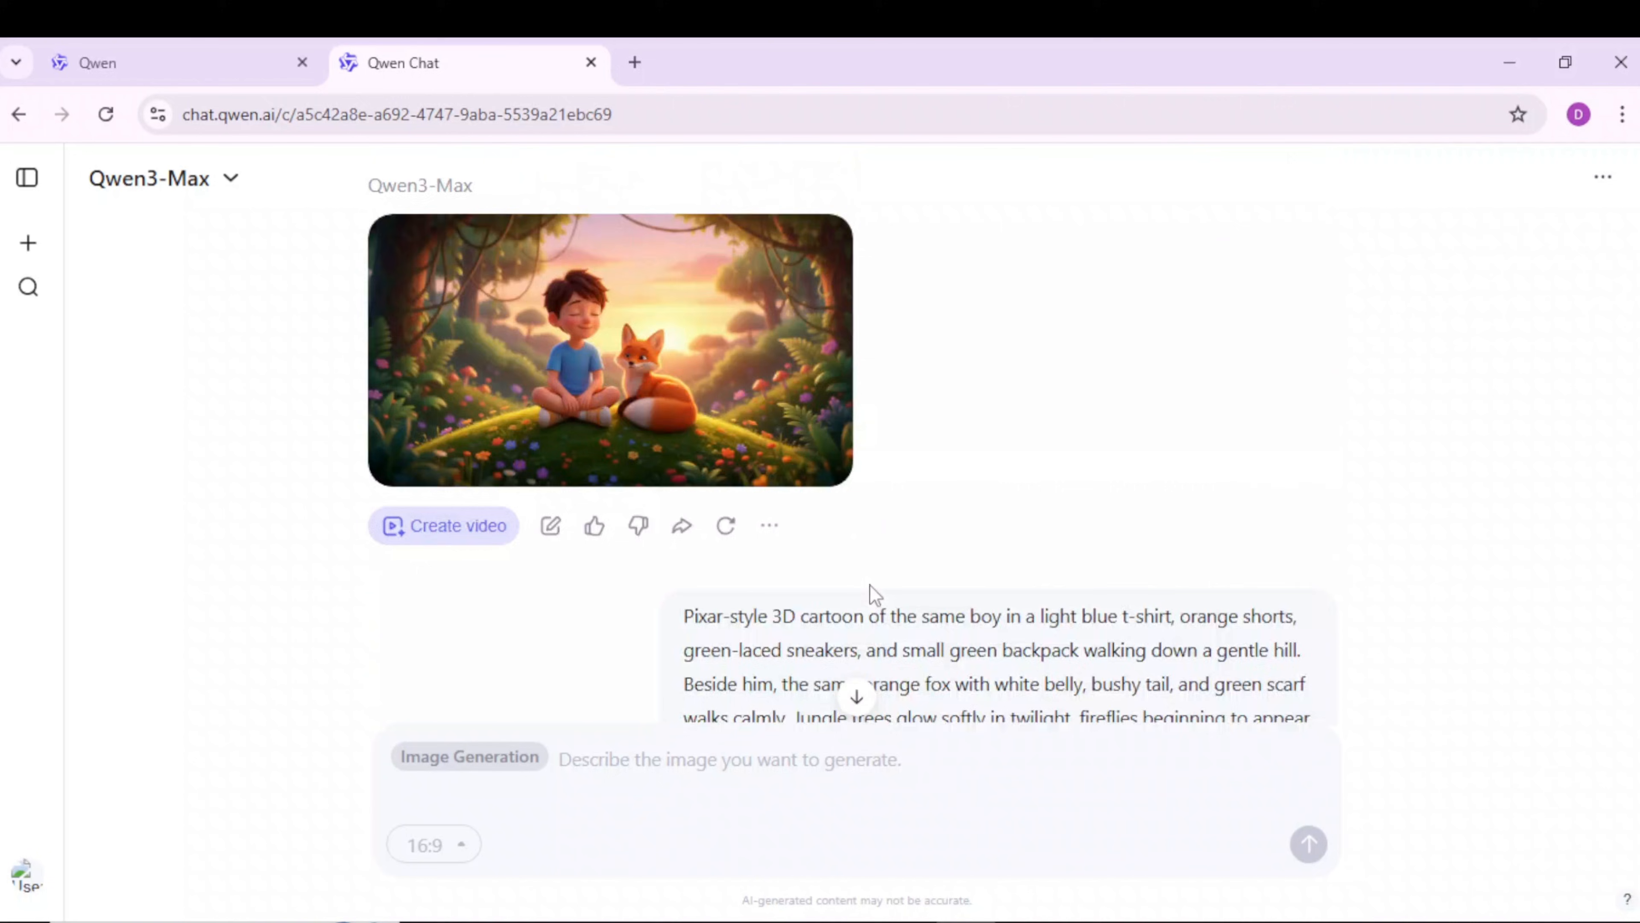
scroll("down", 3)
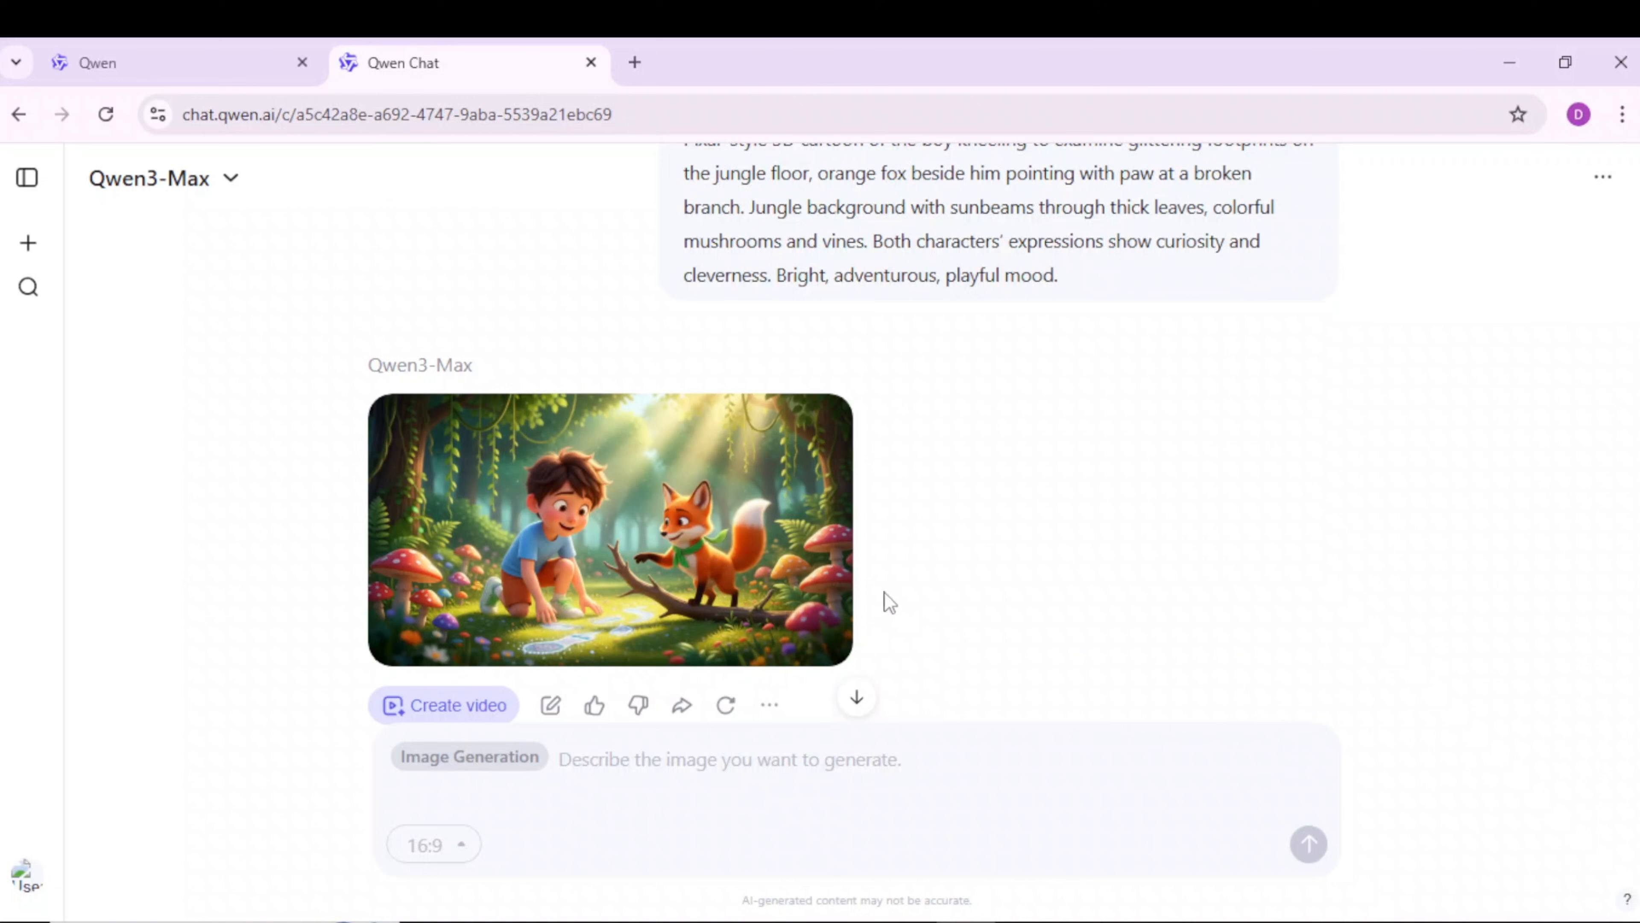
left_click(167, 62)
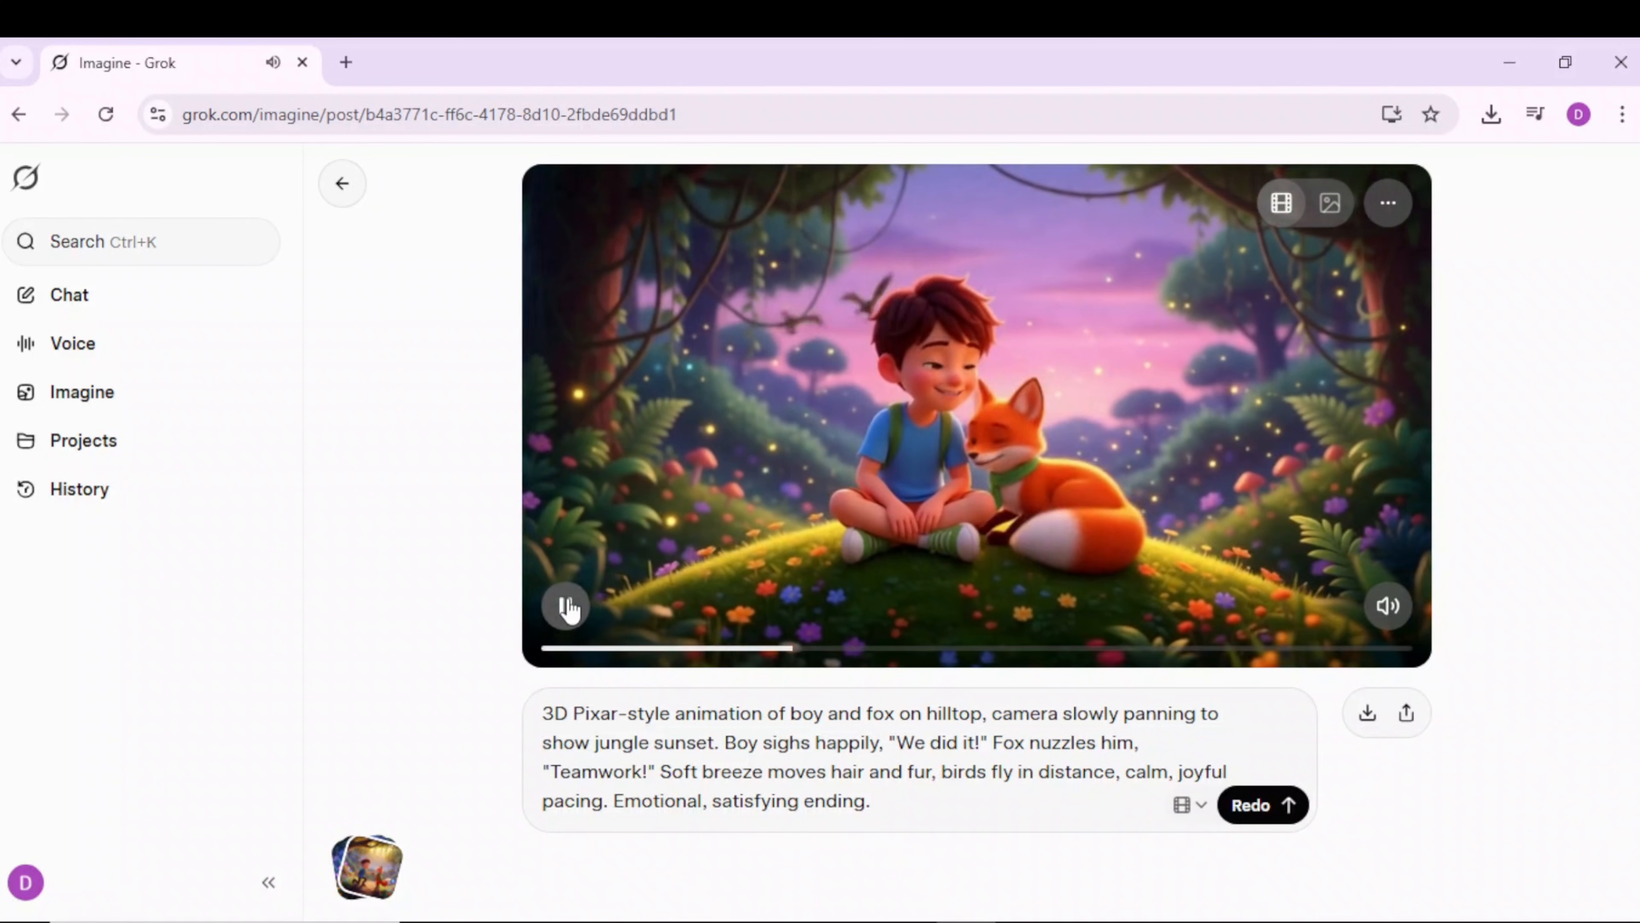
Step: Load the vine-bridge image into Grok Imagine with the jungle-edge Scene 1 video prompt entered
left_click(564, 606)
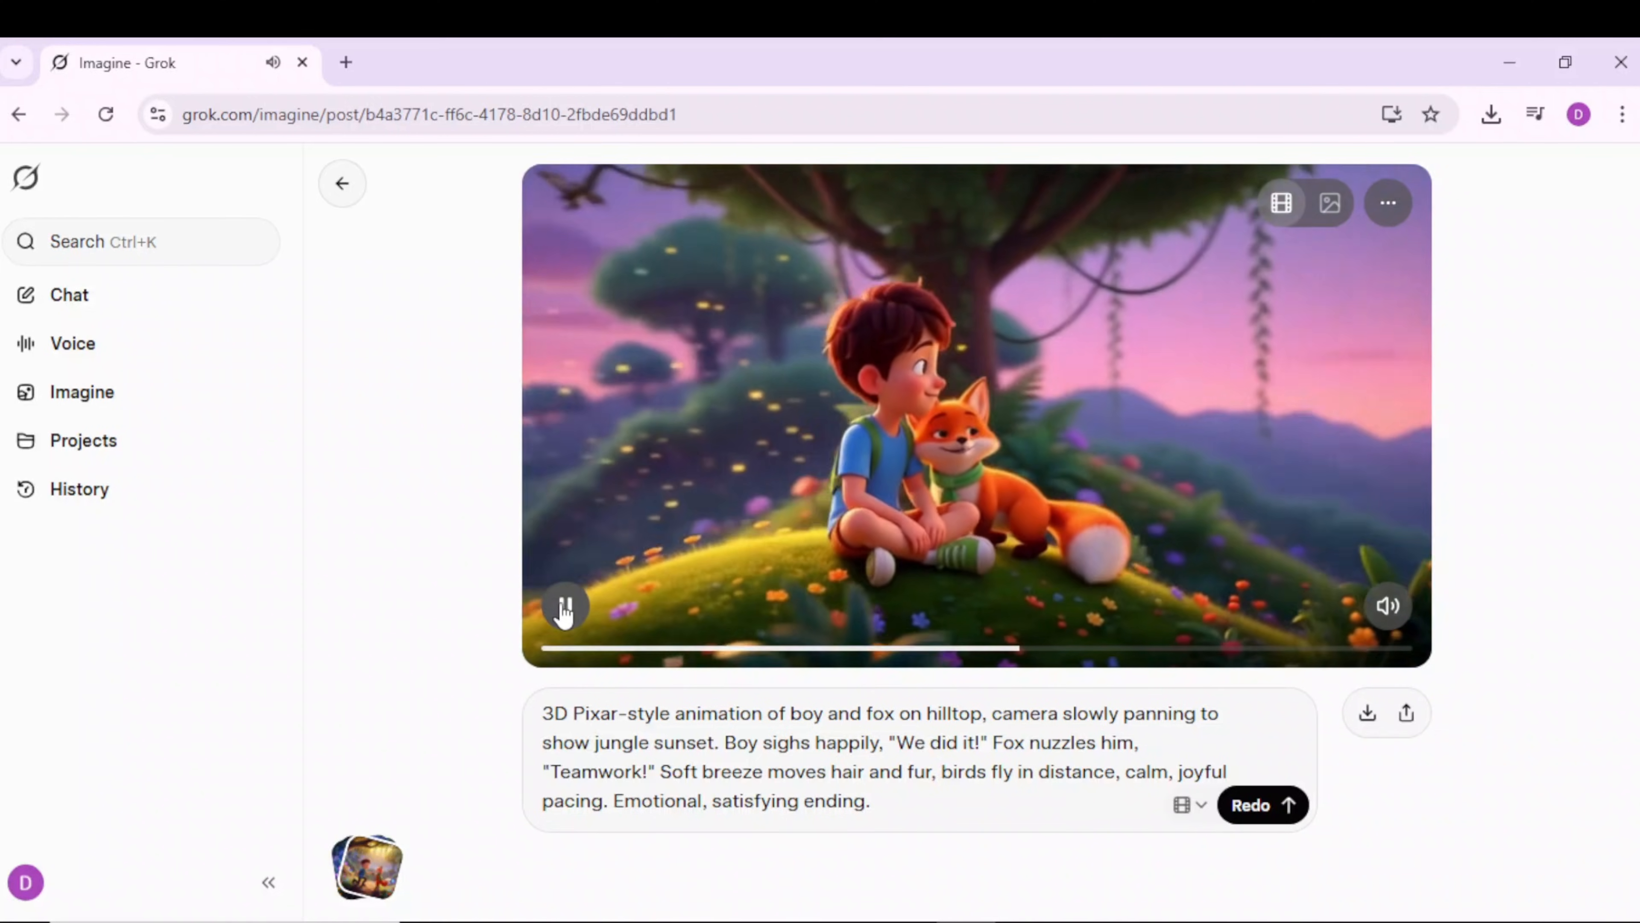
left_click(342, 182)
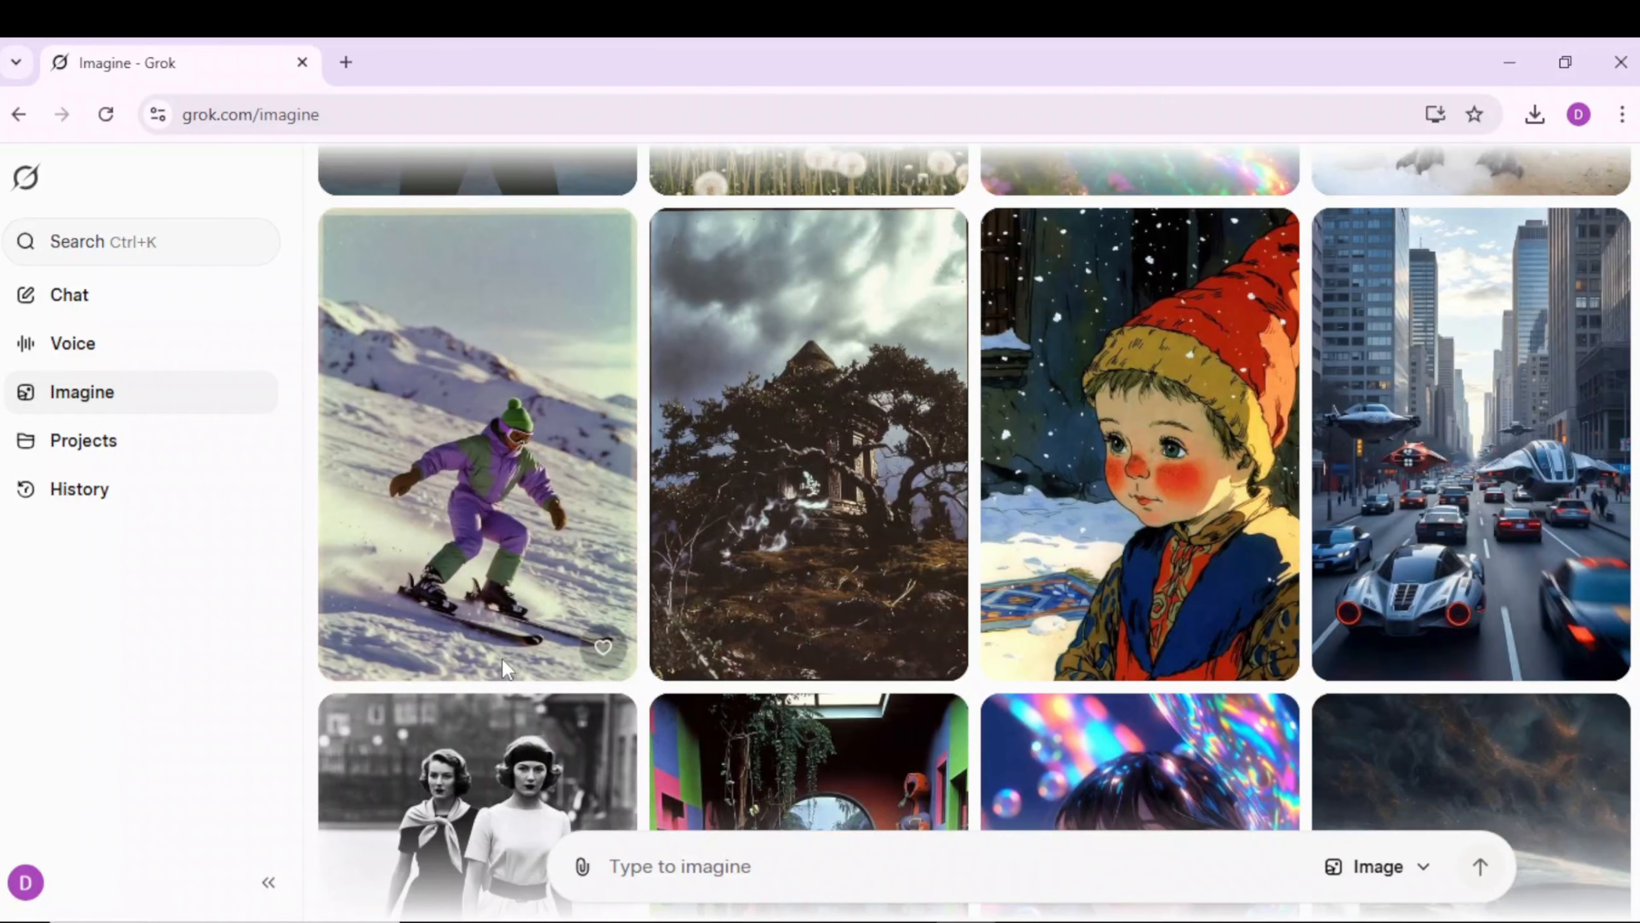
mouse_move(570, 871)
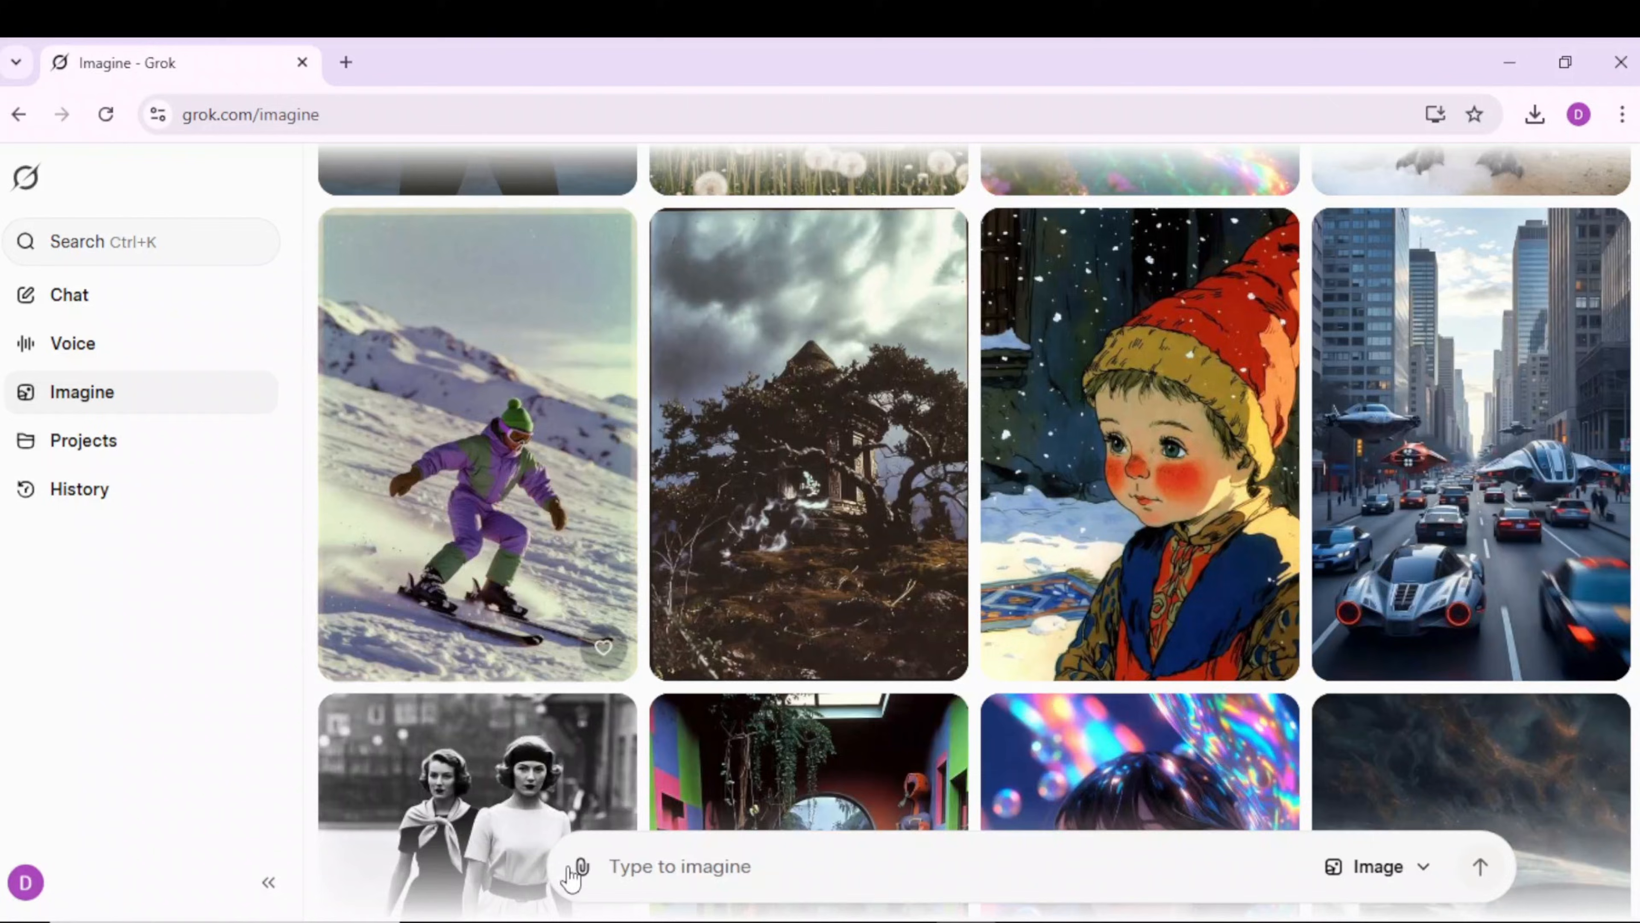
left_click(572, 866)
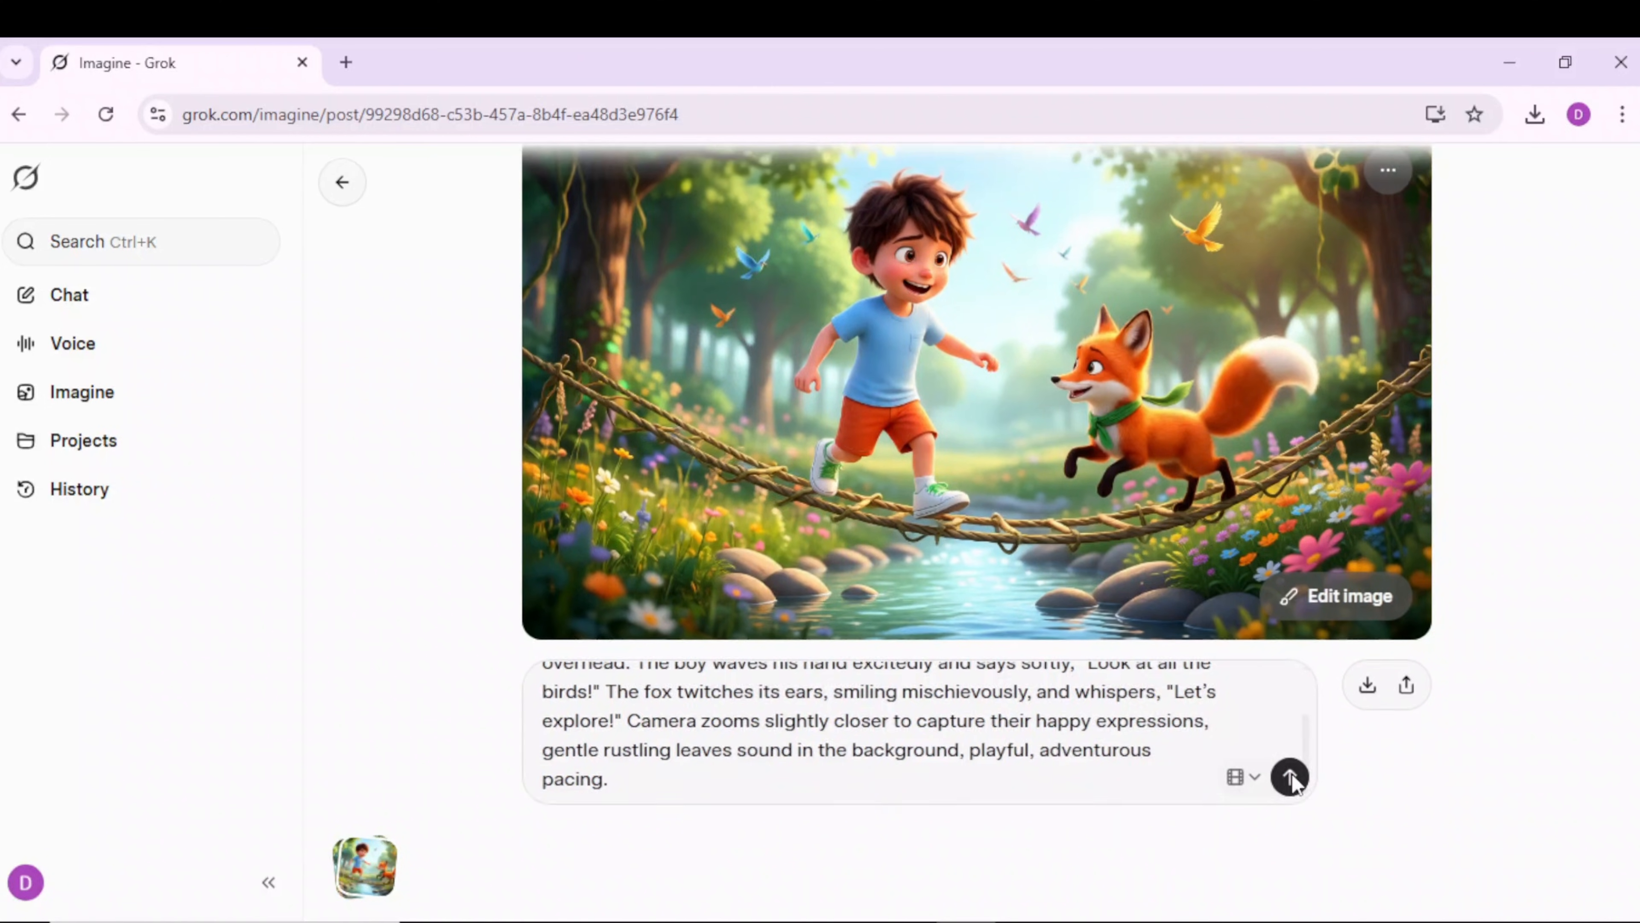
Step: Animate the bridge image into the jungle-edge clip and regenerate it for a better result
left_click(1290, 779)
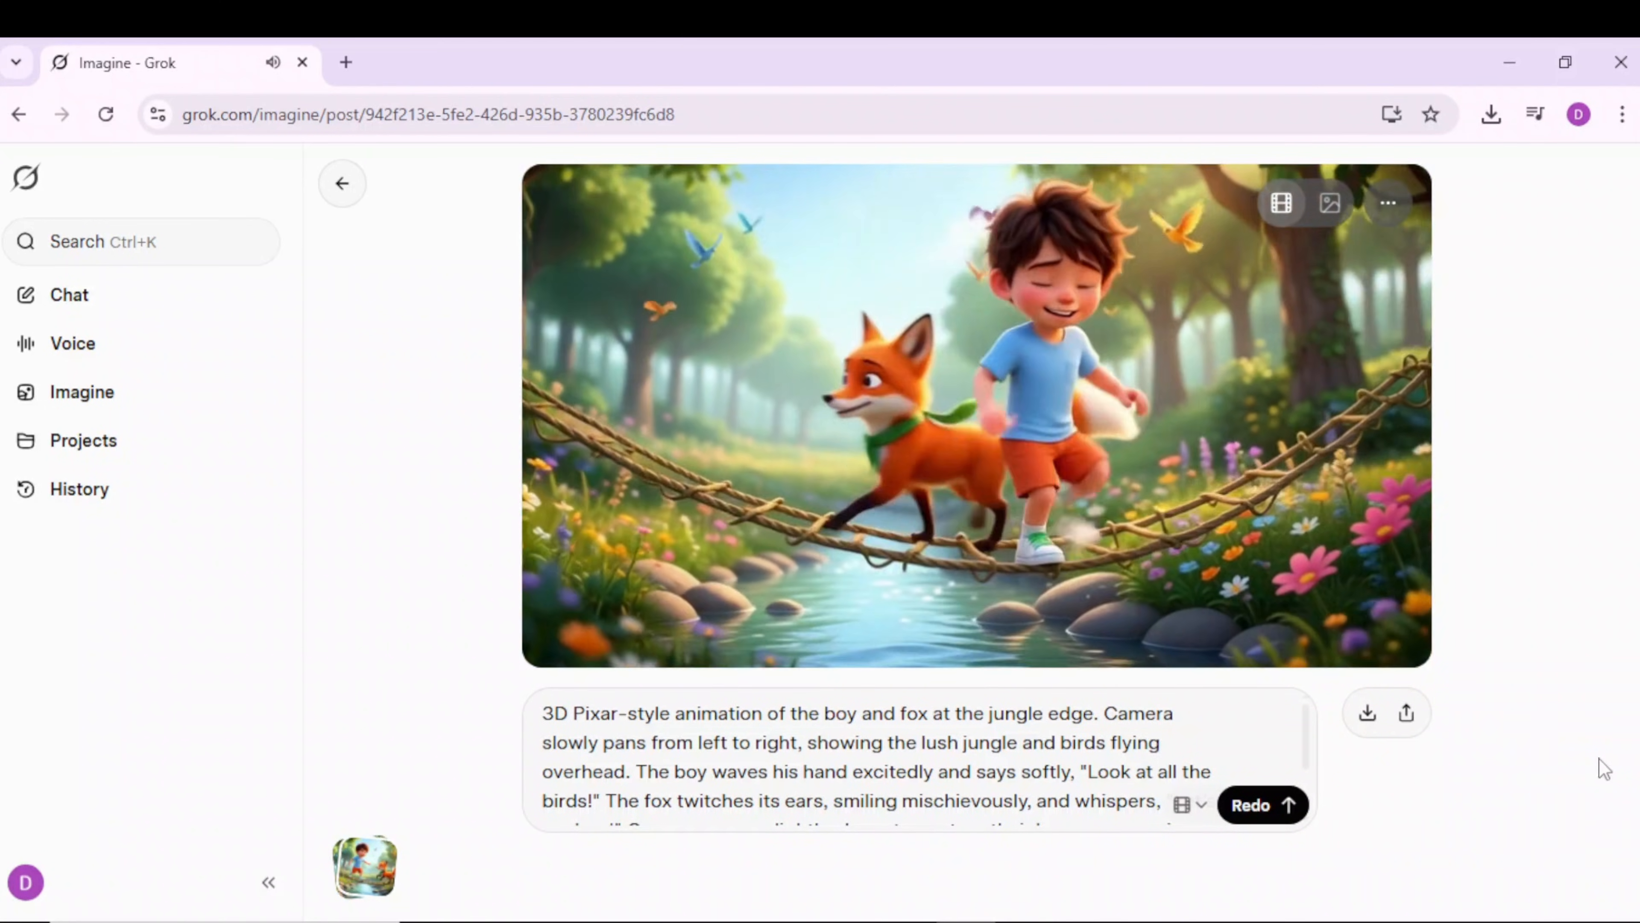
left_click(1251, 804)
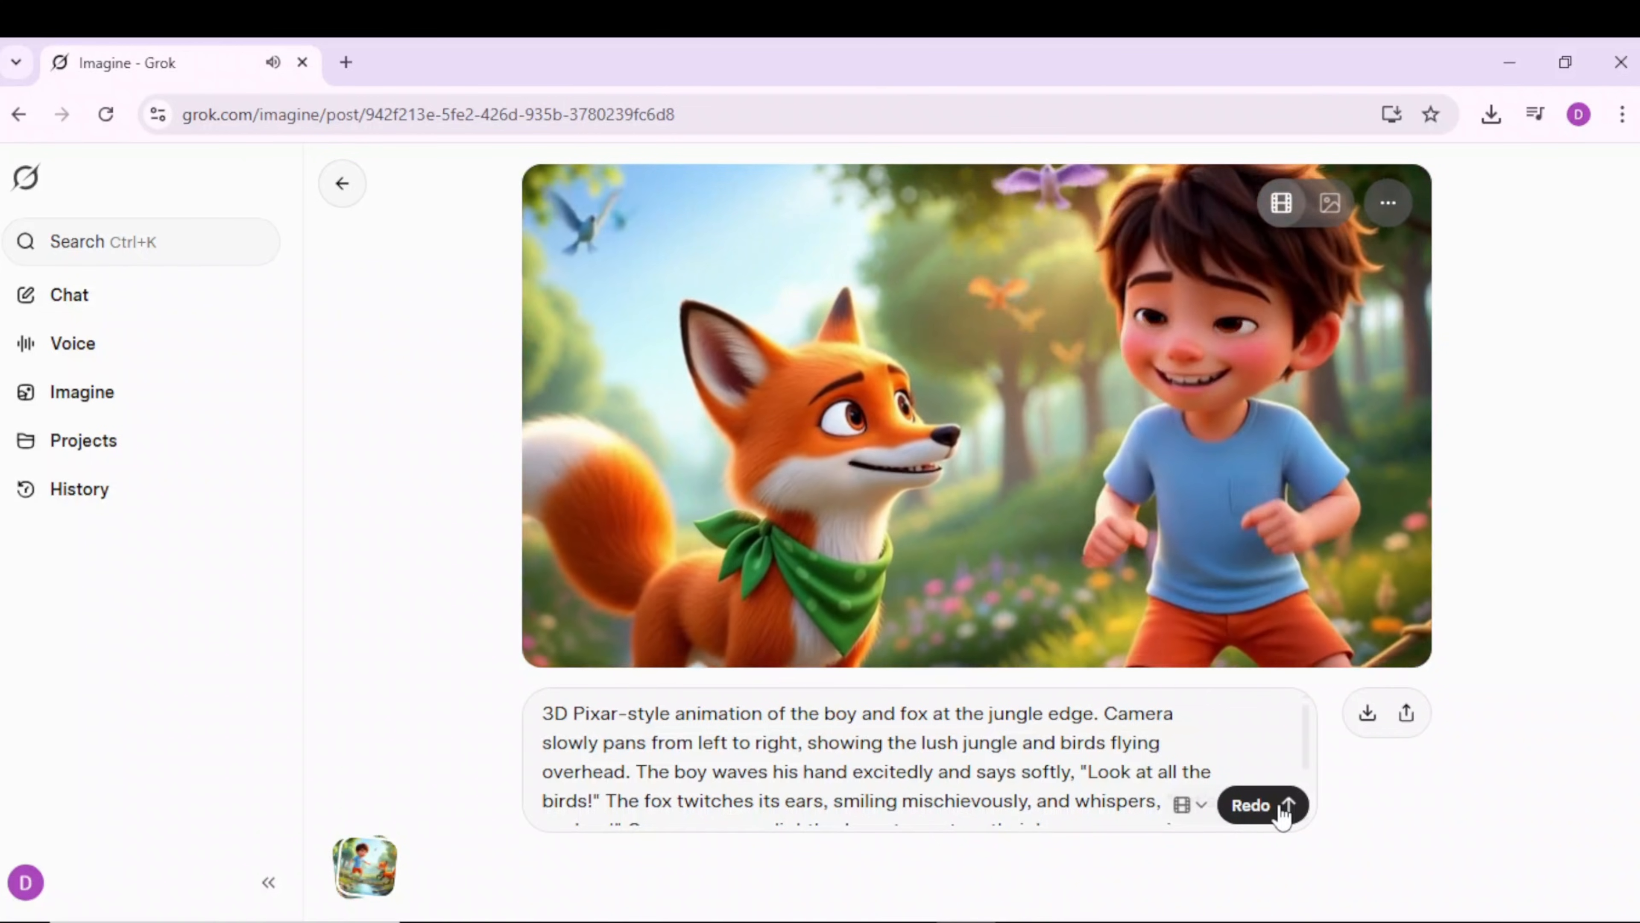
left_click(1251, 805)
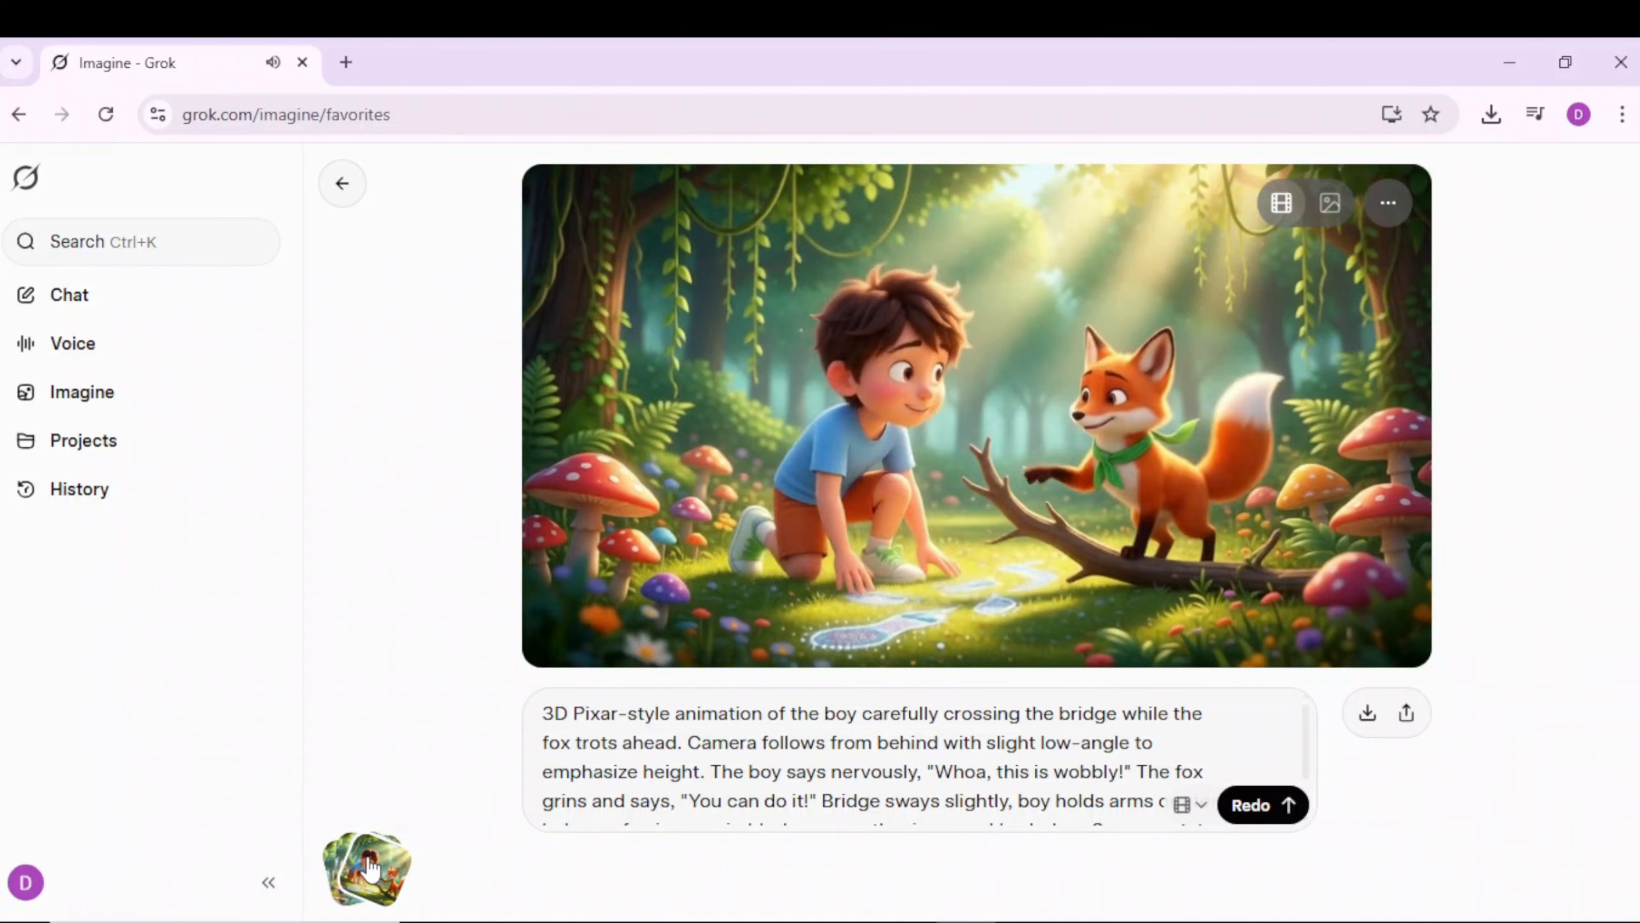
Step: Open the Imagine favorites with the footprints and bridge scenes and attach another scene image
left_click(341, 183)
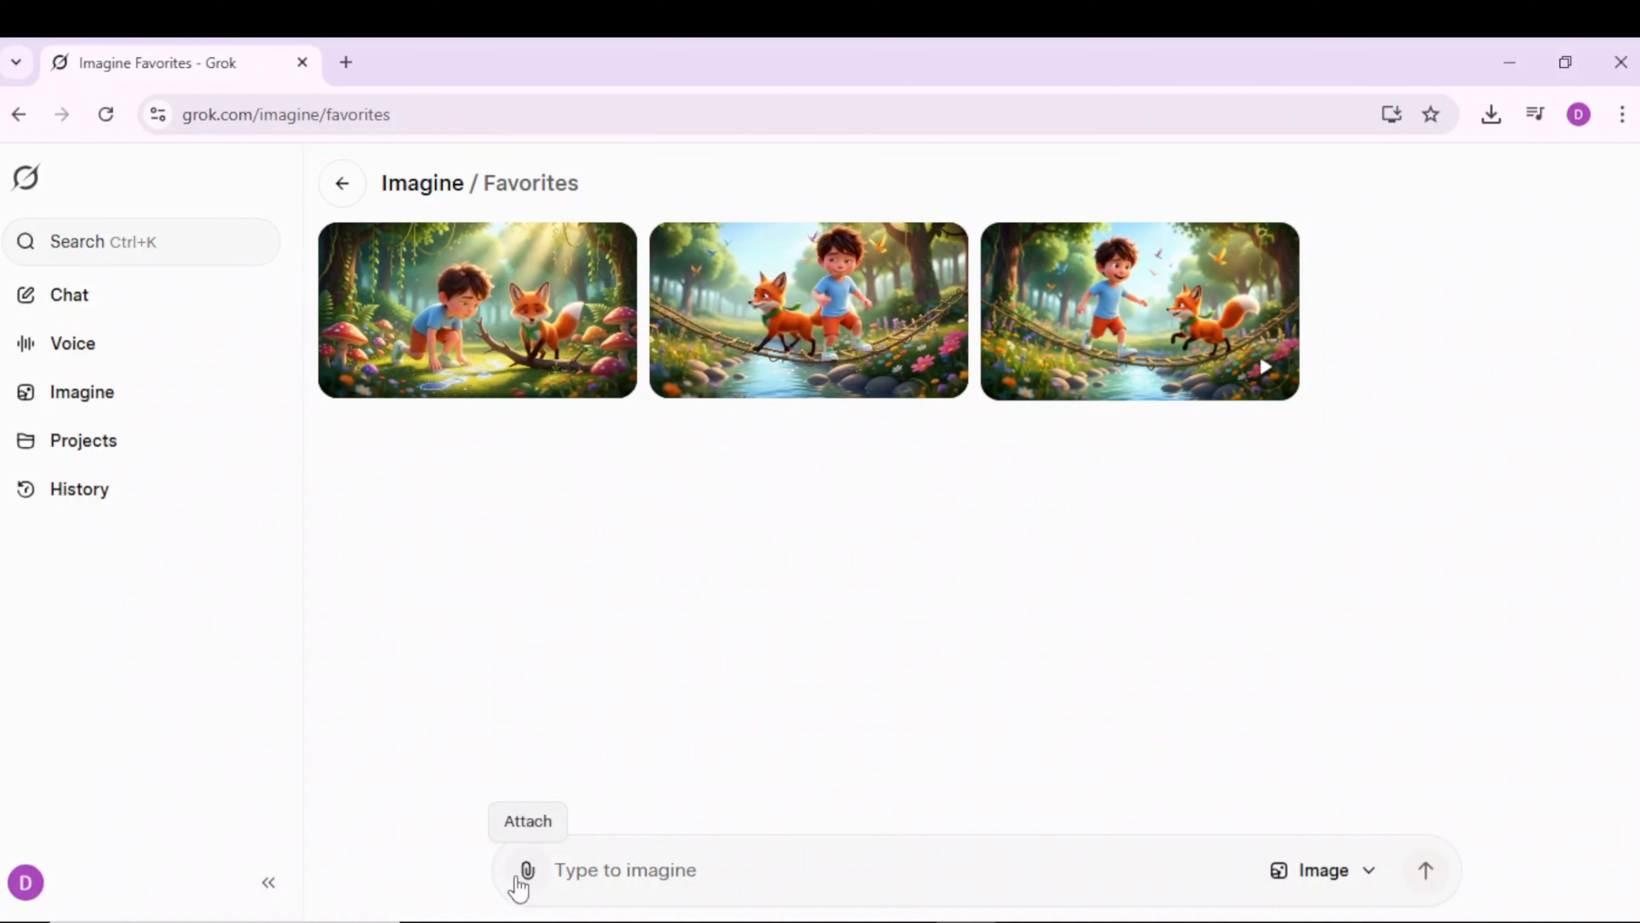
left_click(475, 311)
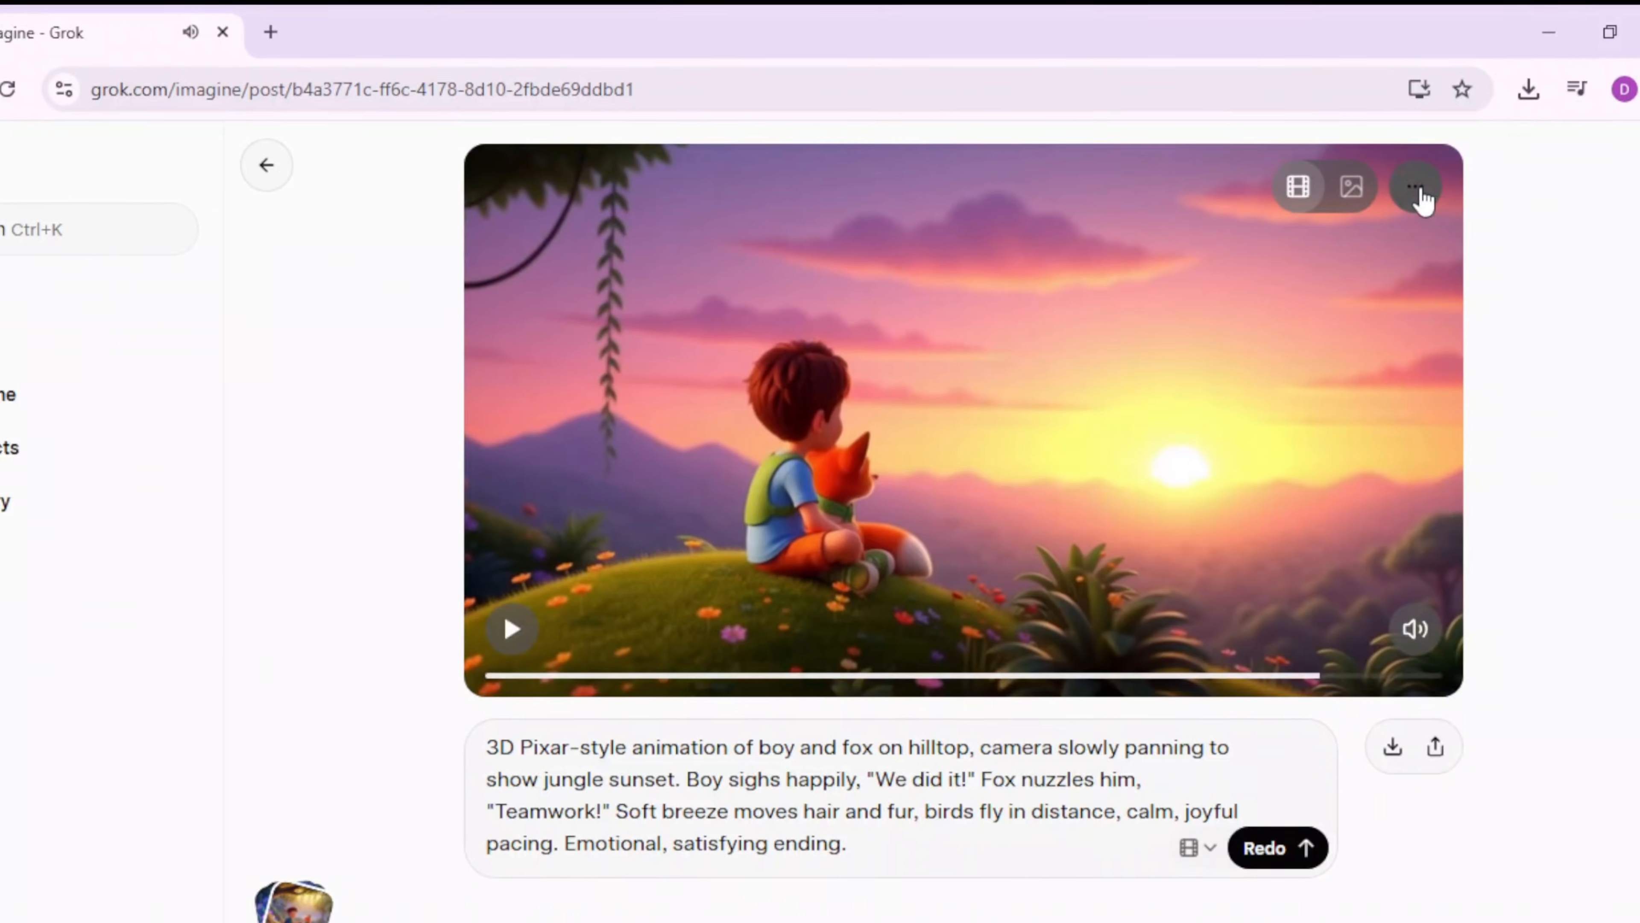
Step: Give the sunset-hilltop clip a thumbs up from its options menu
left_click(1416, 186)
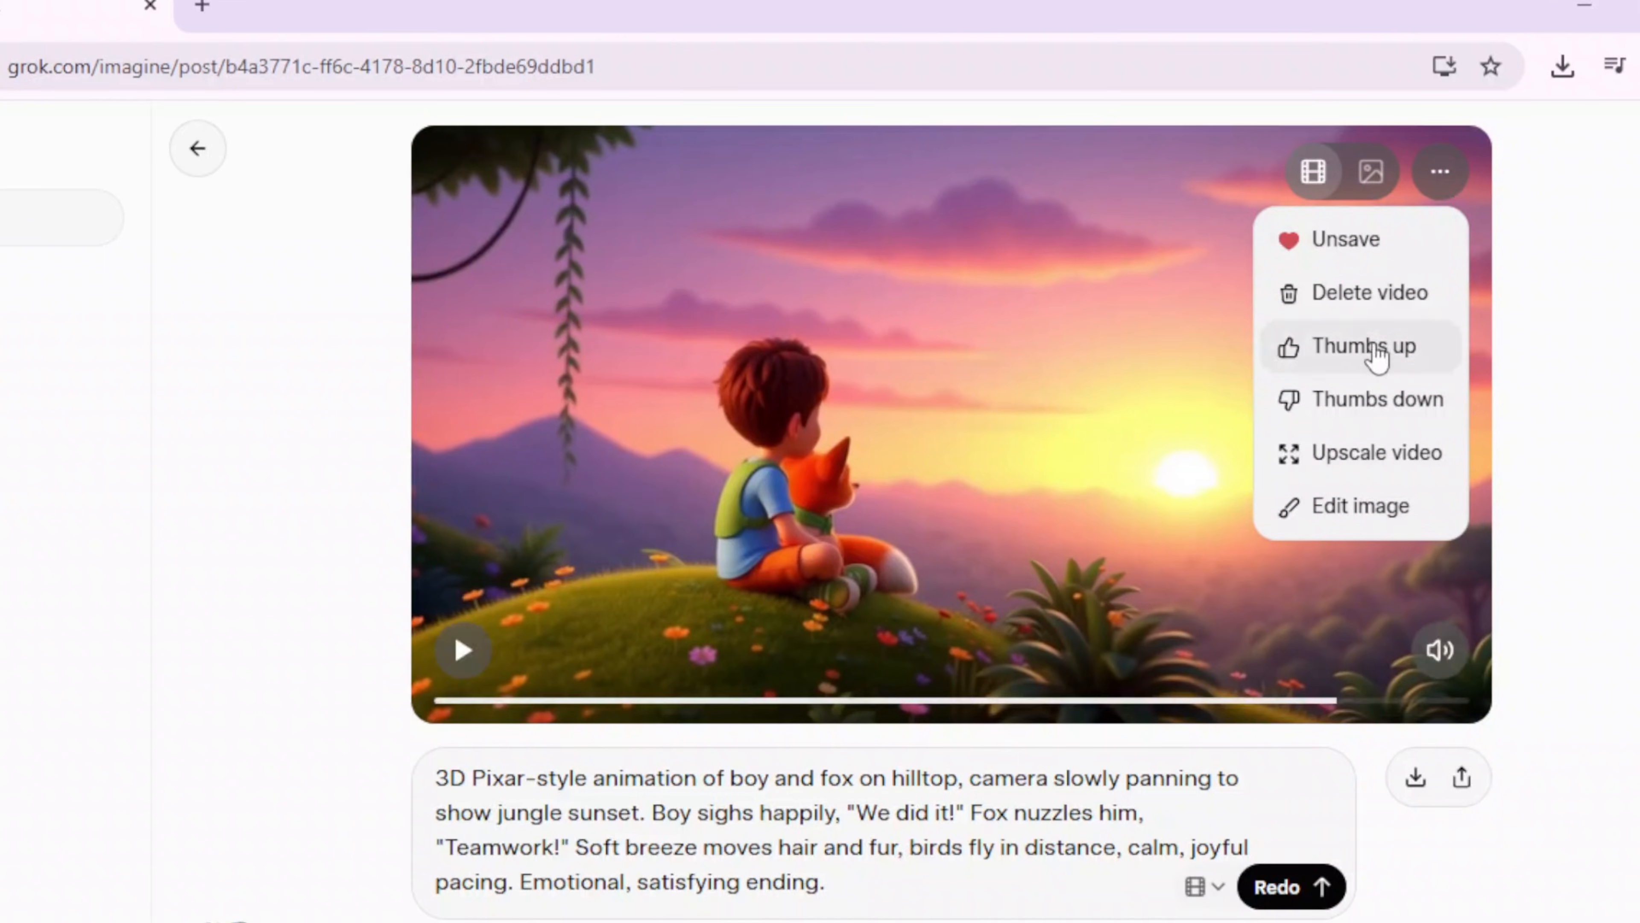
left_click(1376, 452)
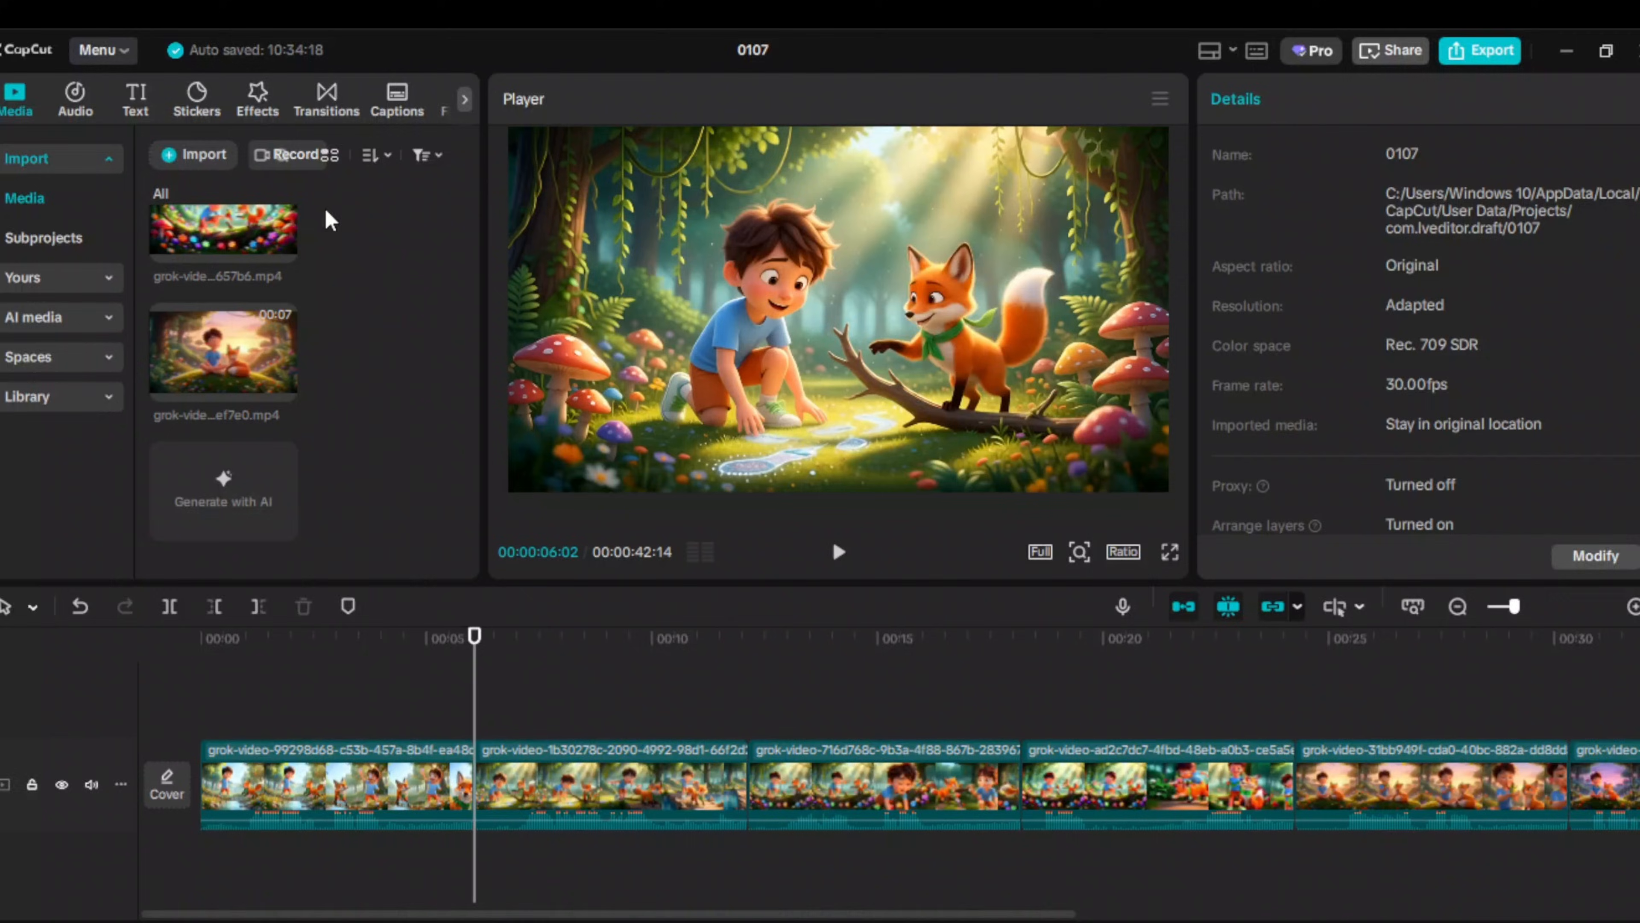
Step: Add transitions between the Grok clips and whoosh sound effects under each cut
left_click(326, 99)
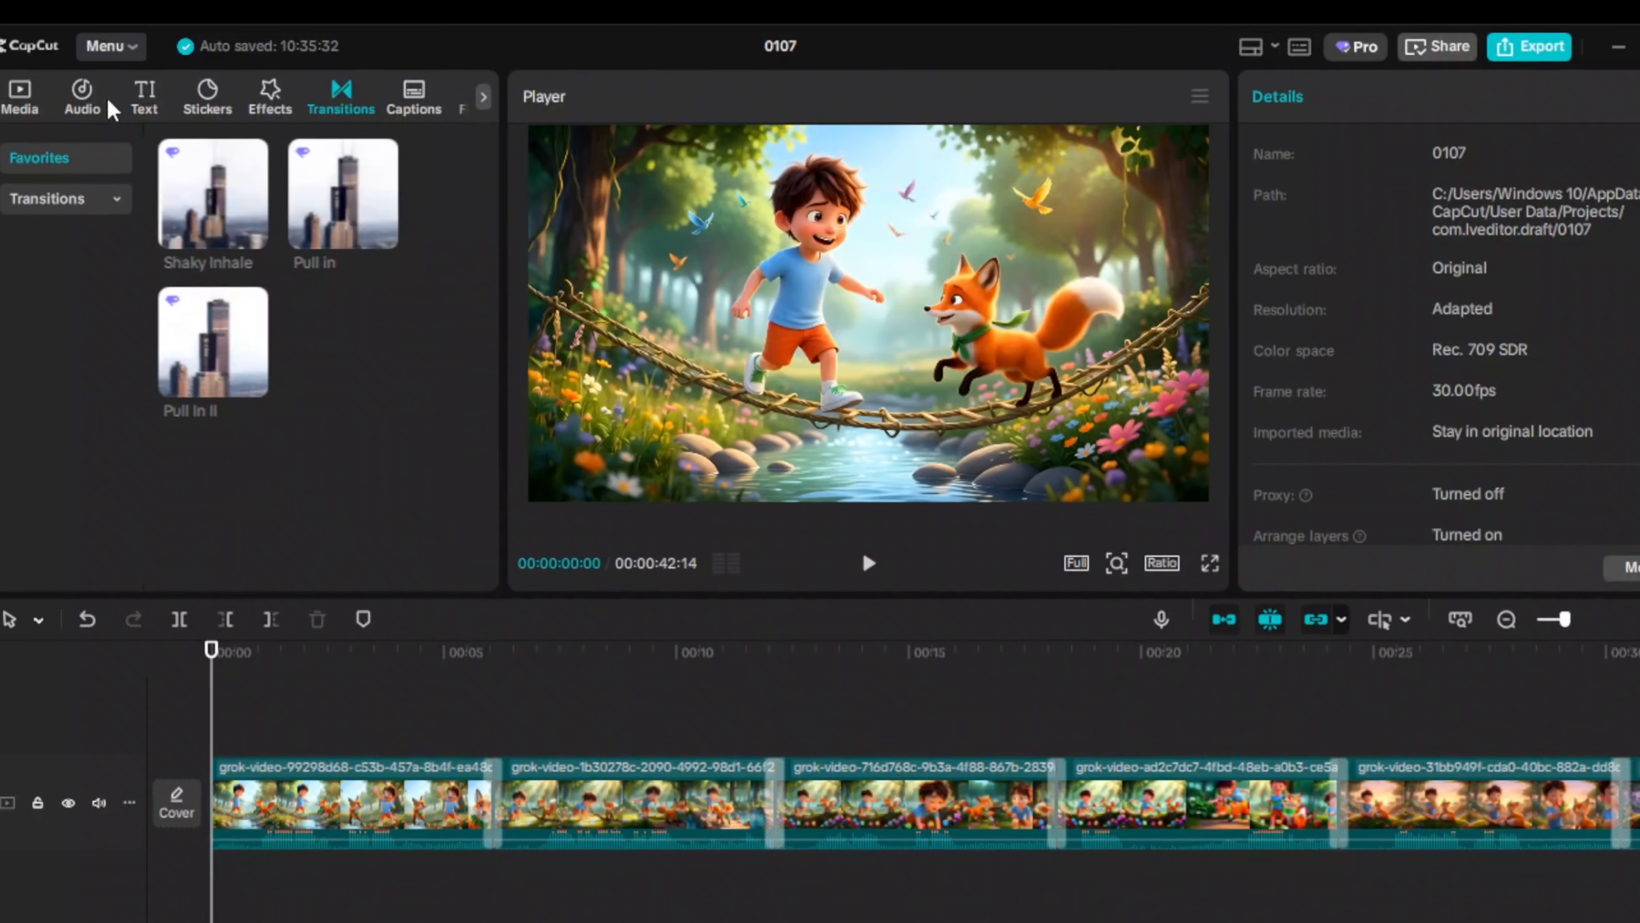
left_click(81, 89)
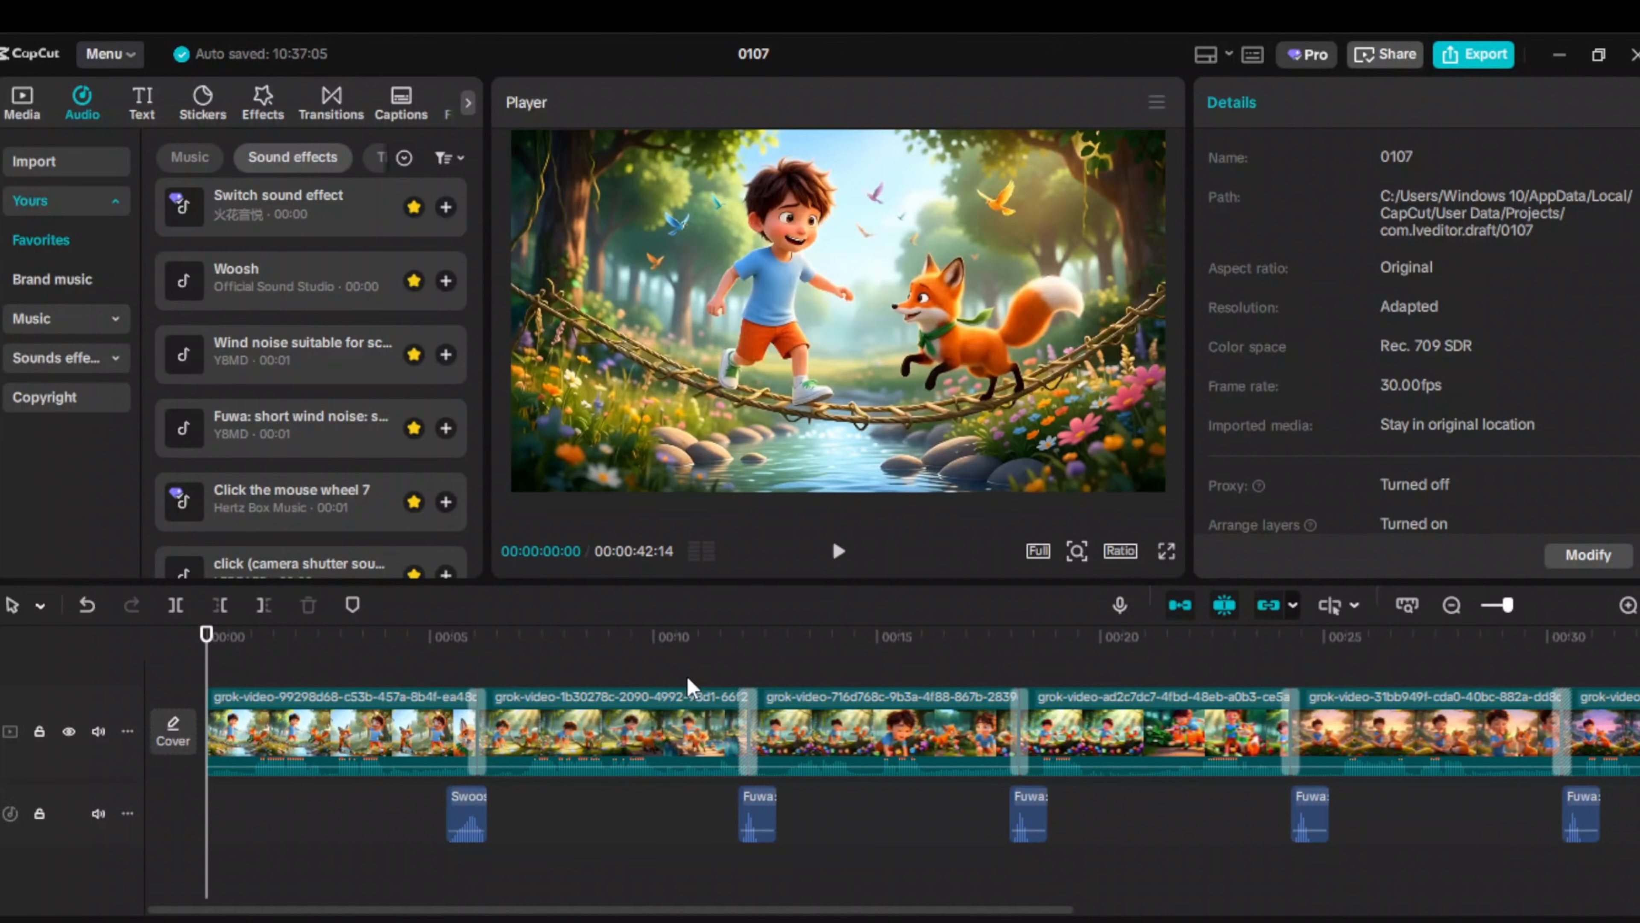
mouse_move(629, 659)
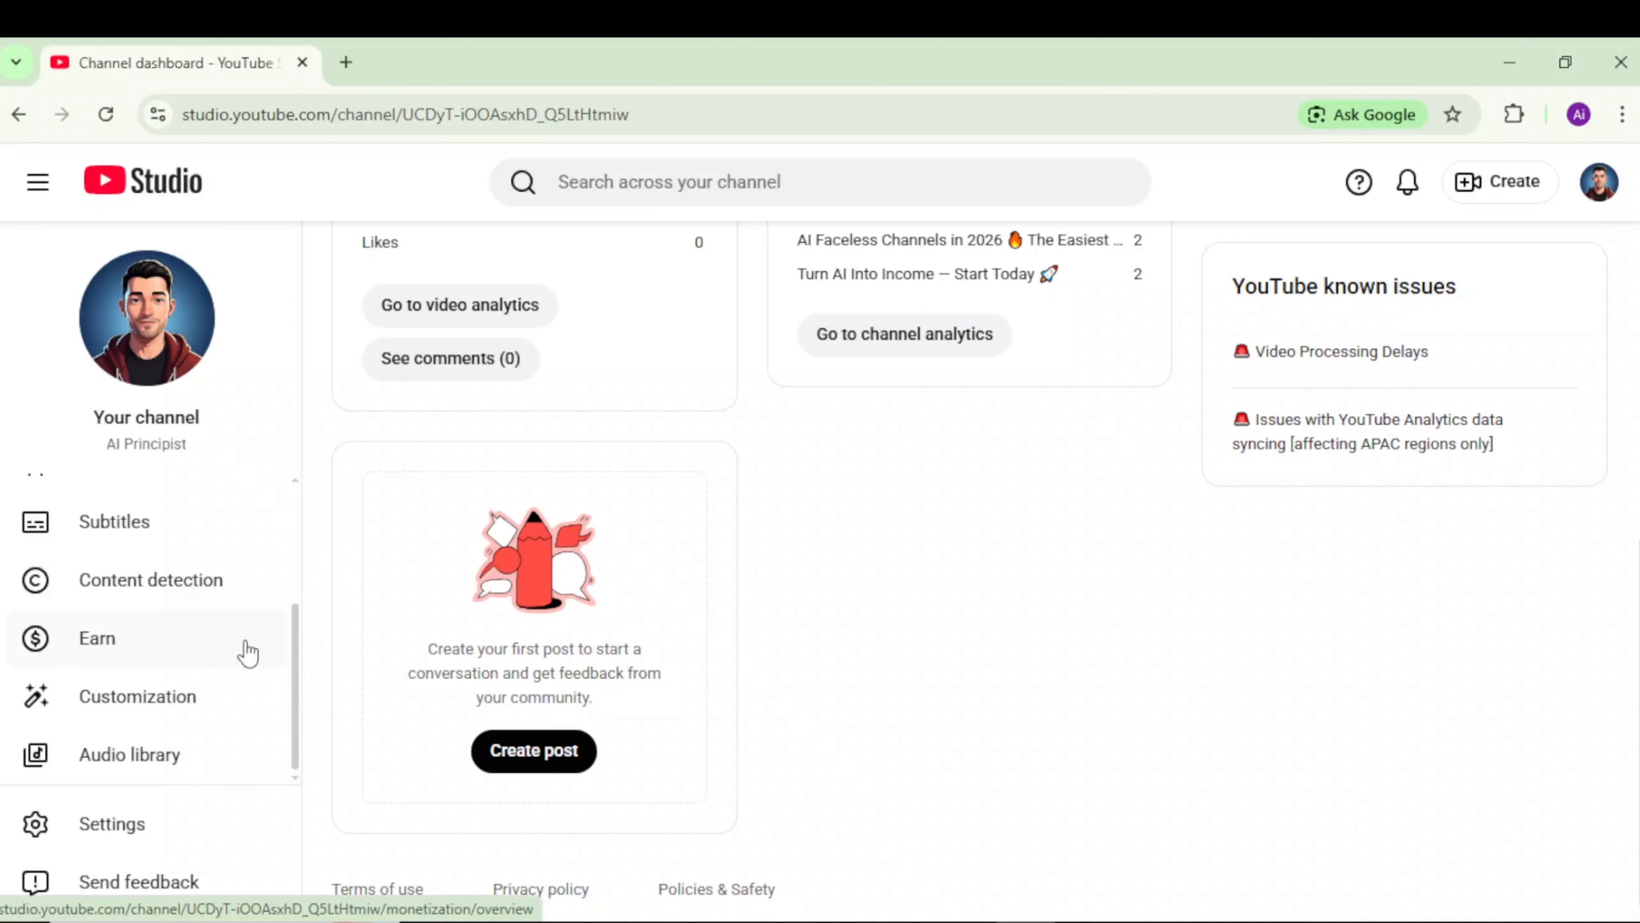
mouse_move(797, 826)
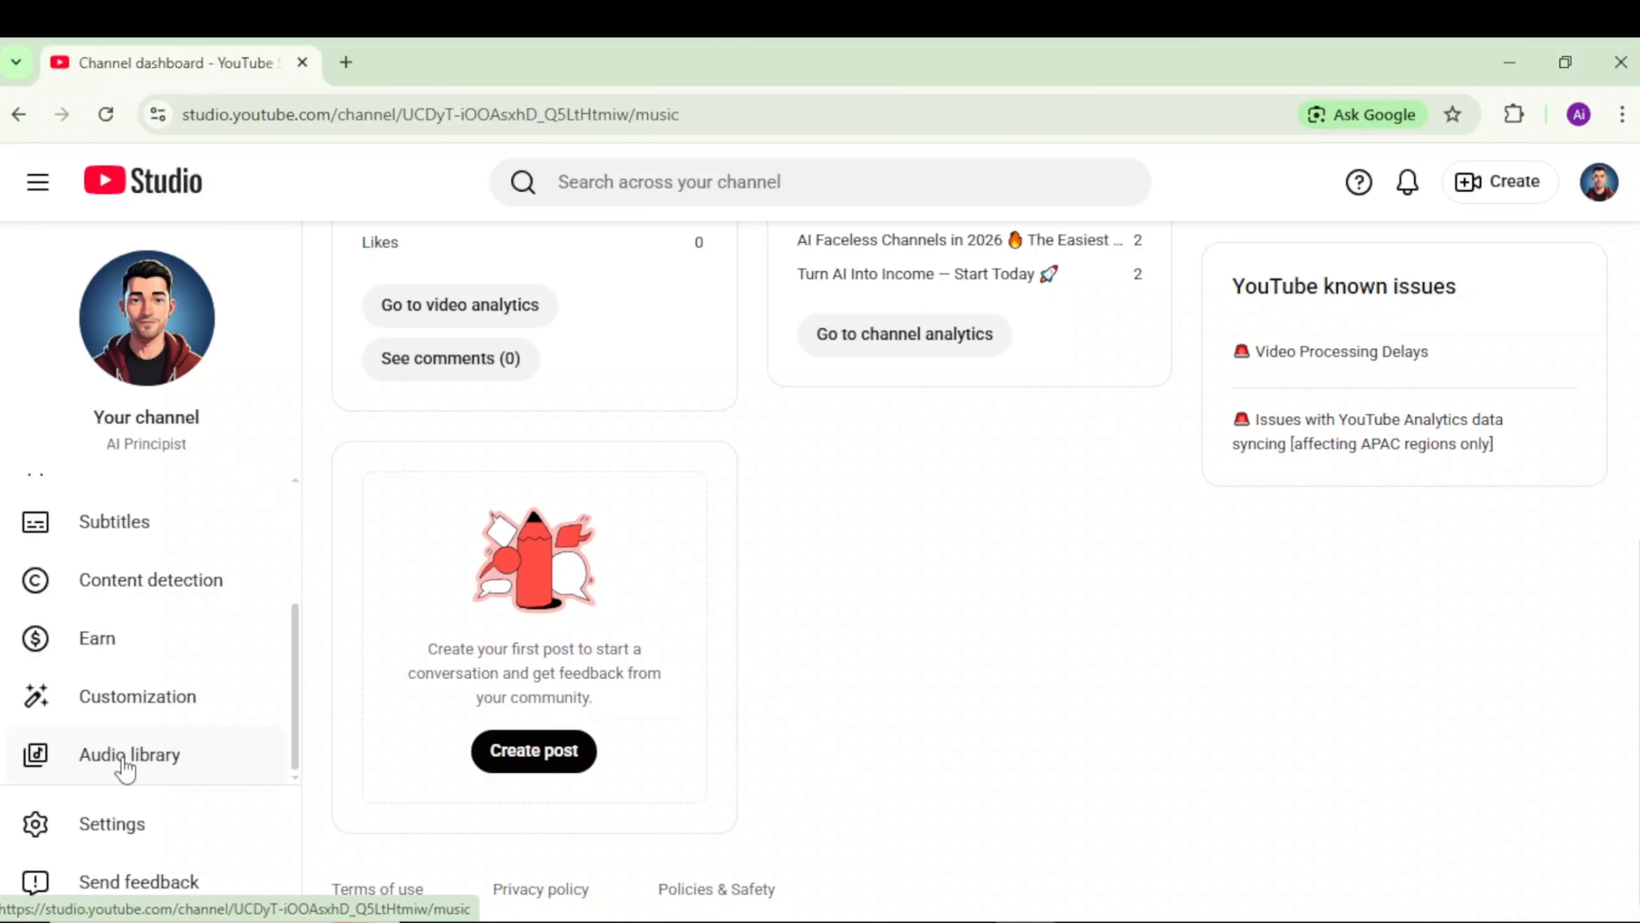
Step: Filter the YouTube audio library to the Cinematic genre to find the Duty Calls track
left_click(130, 754)
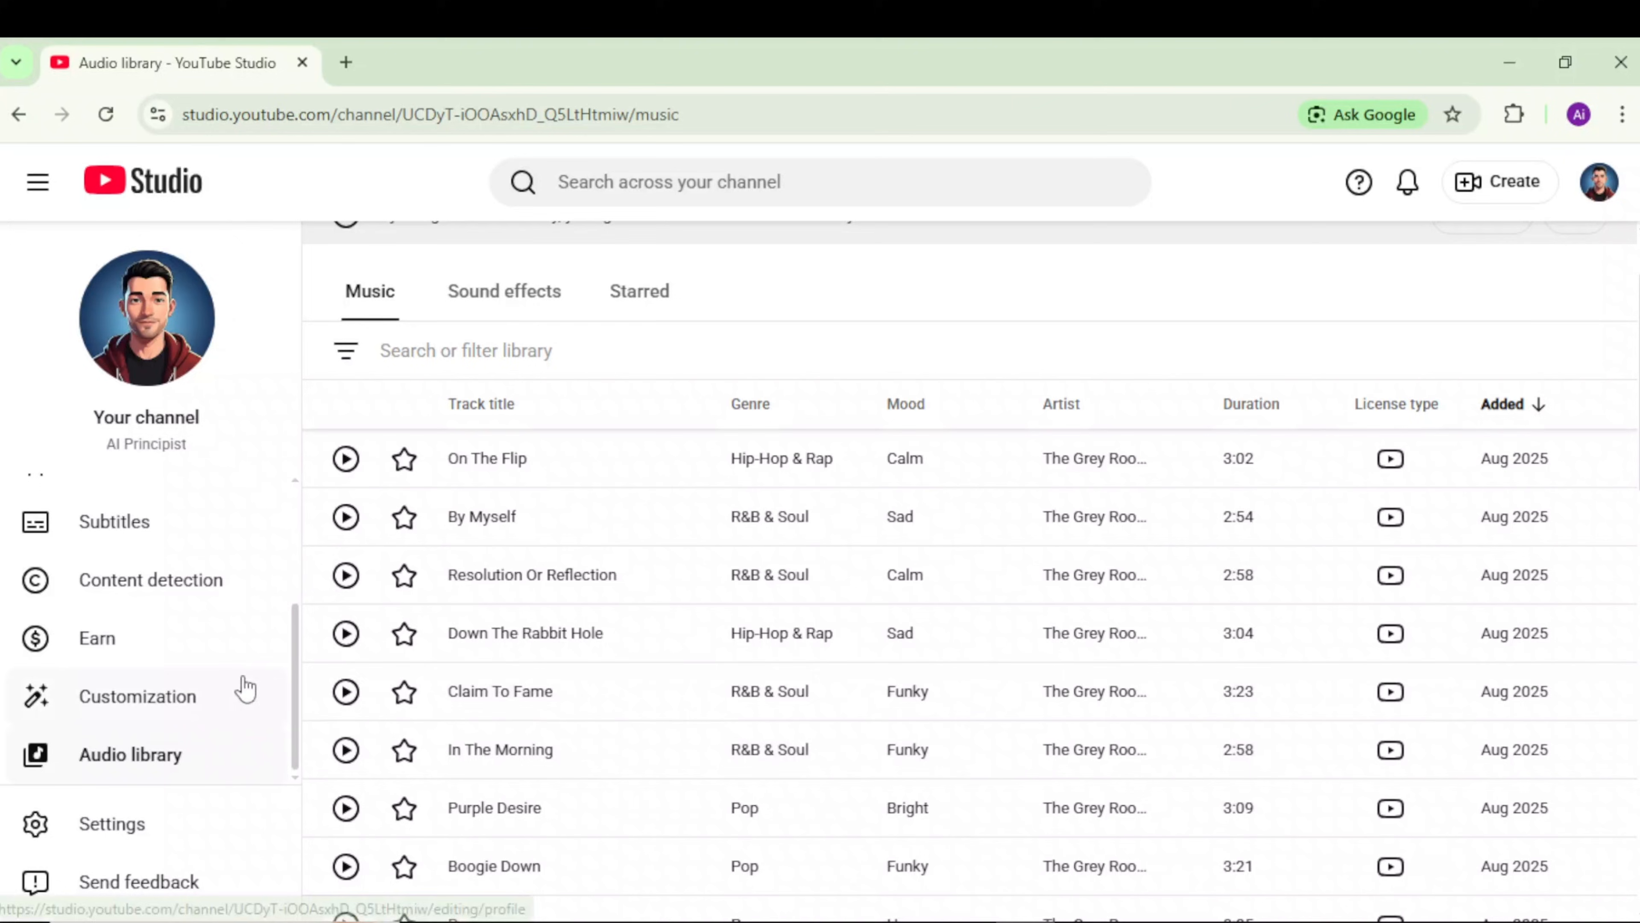
left_click(466, 414)
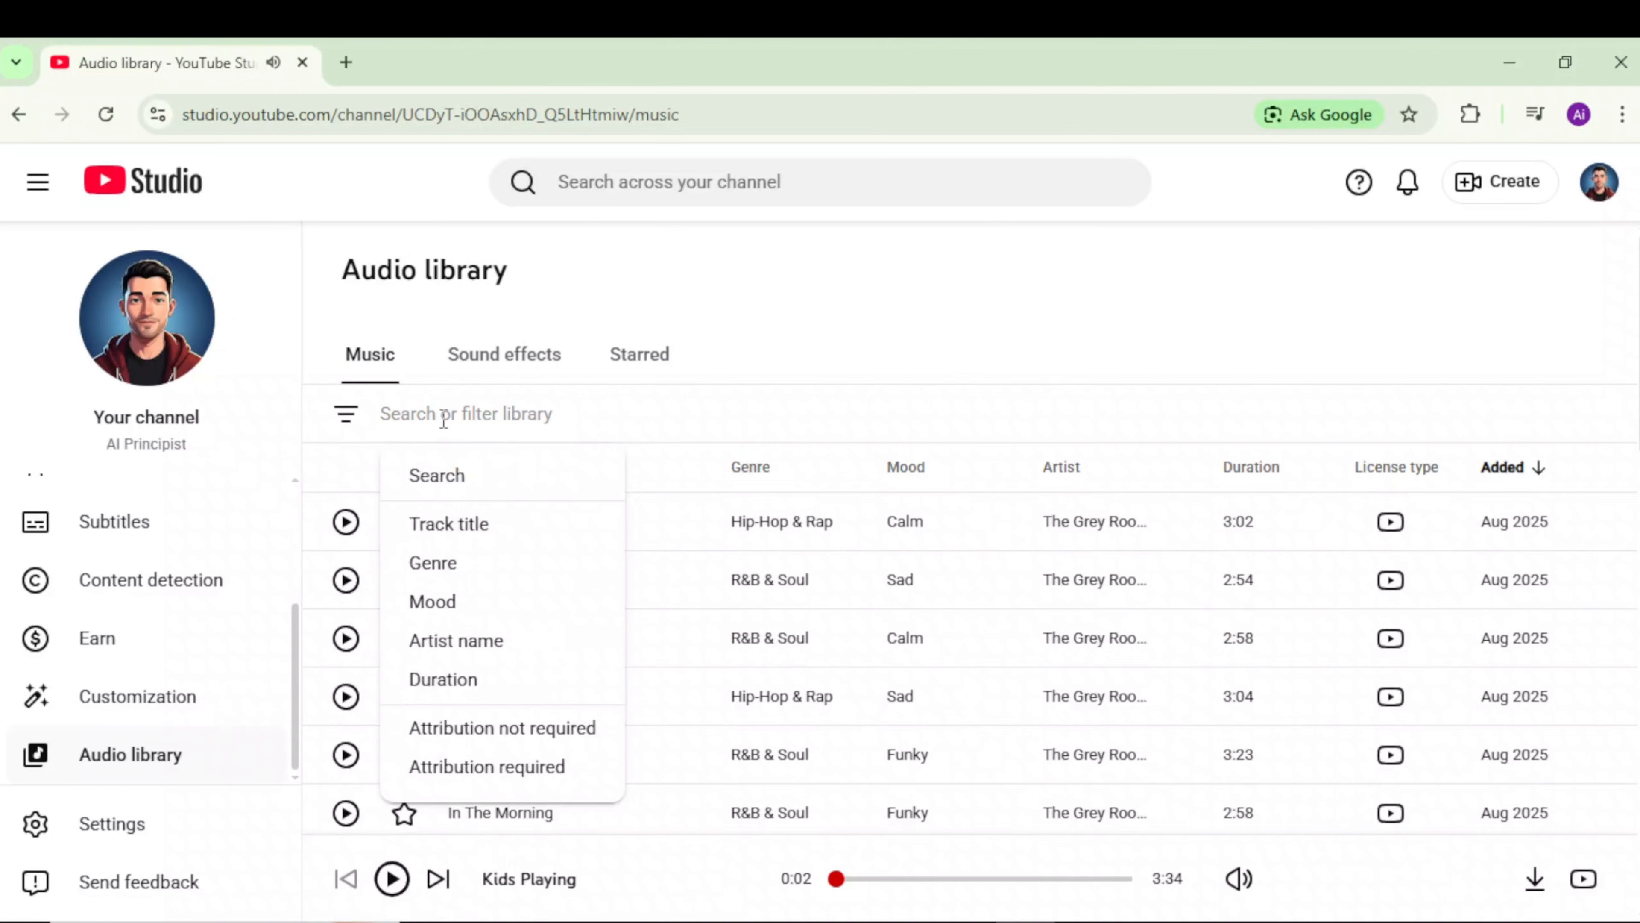
mouse_move(460, 575)
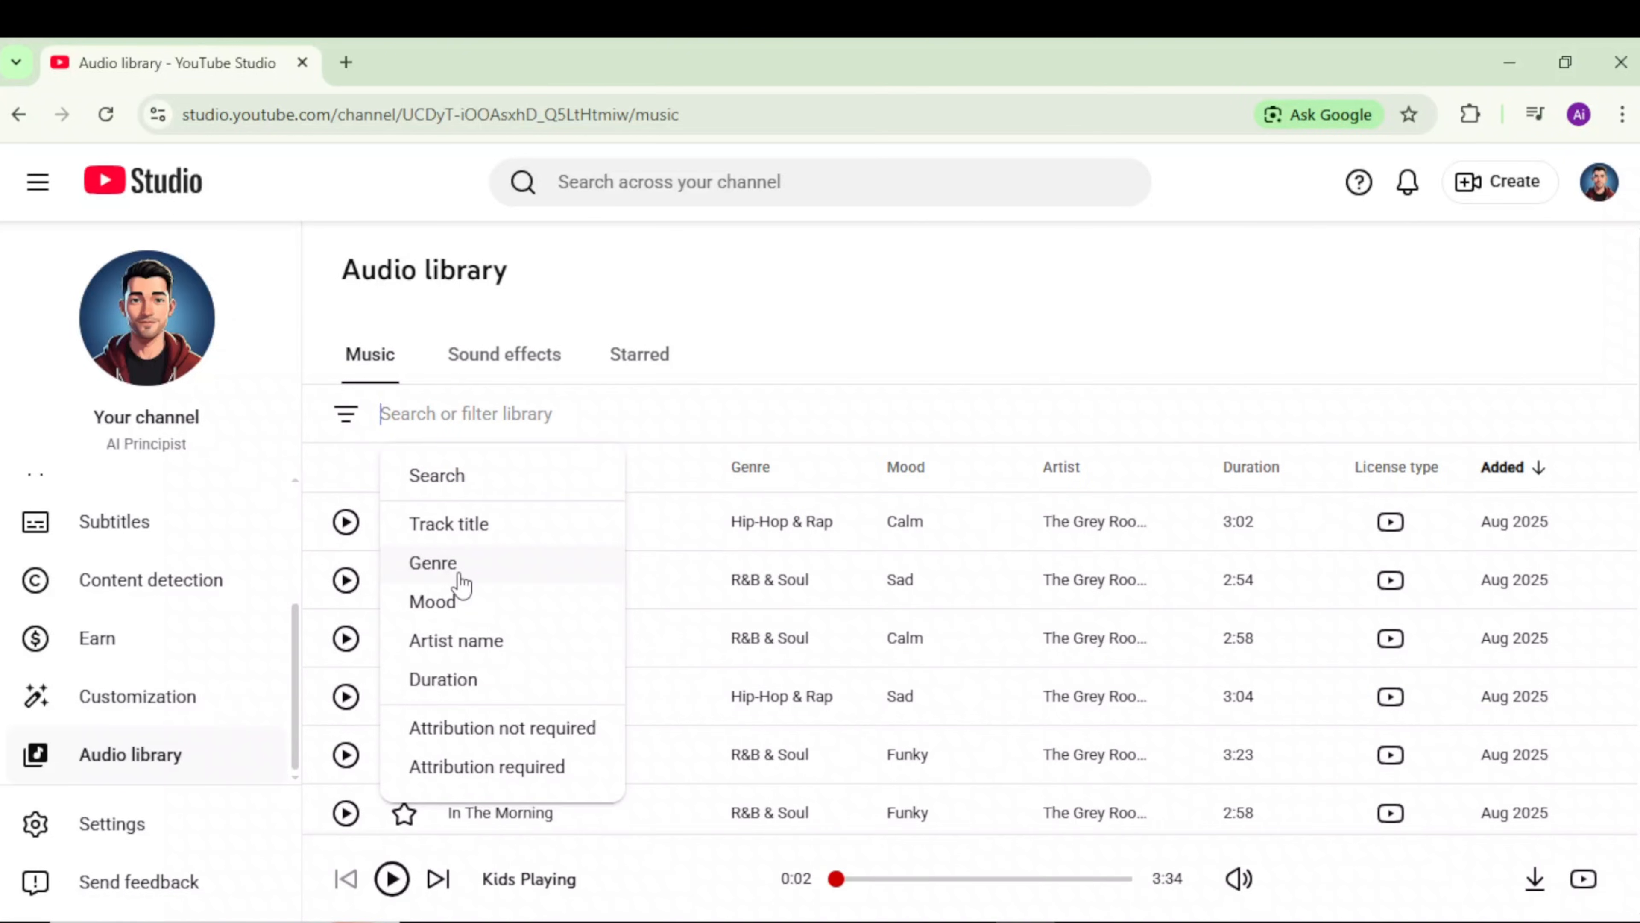
left_click(433, 563)
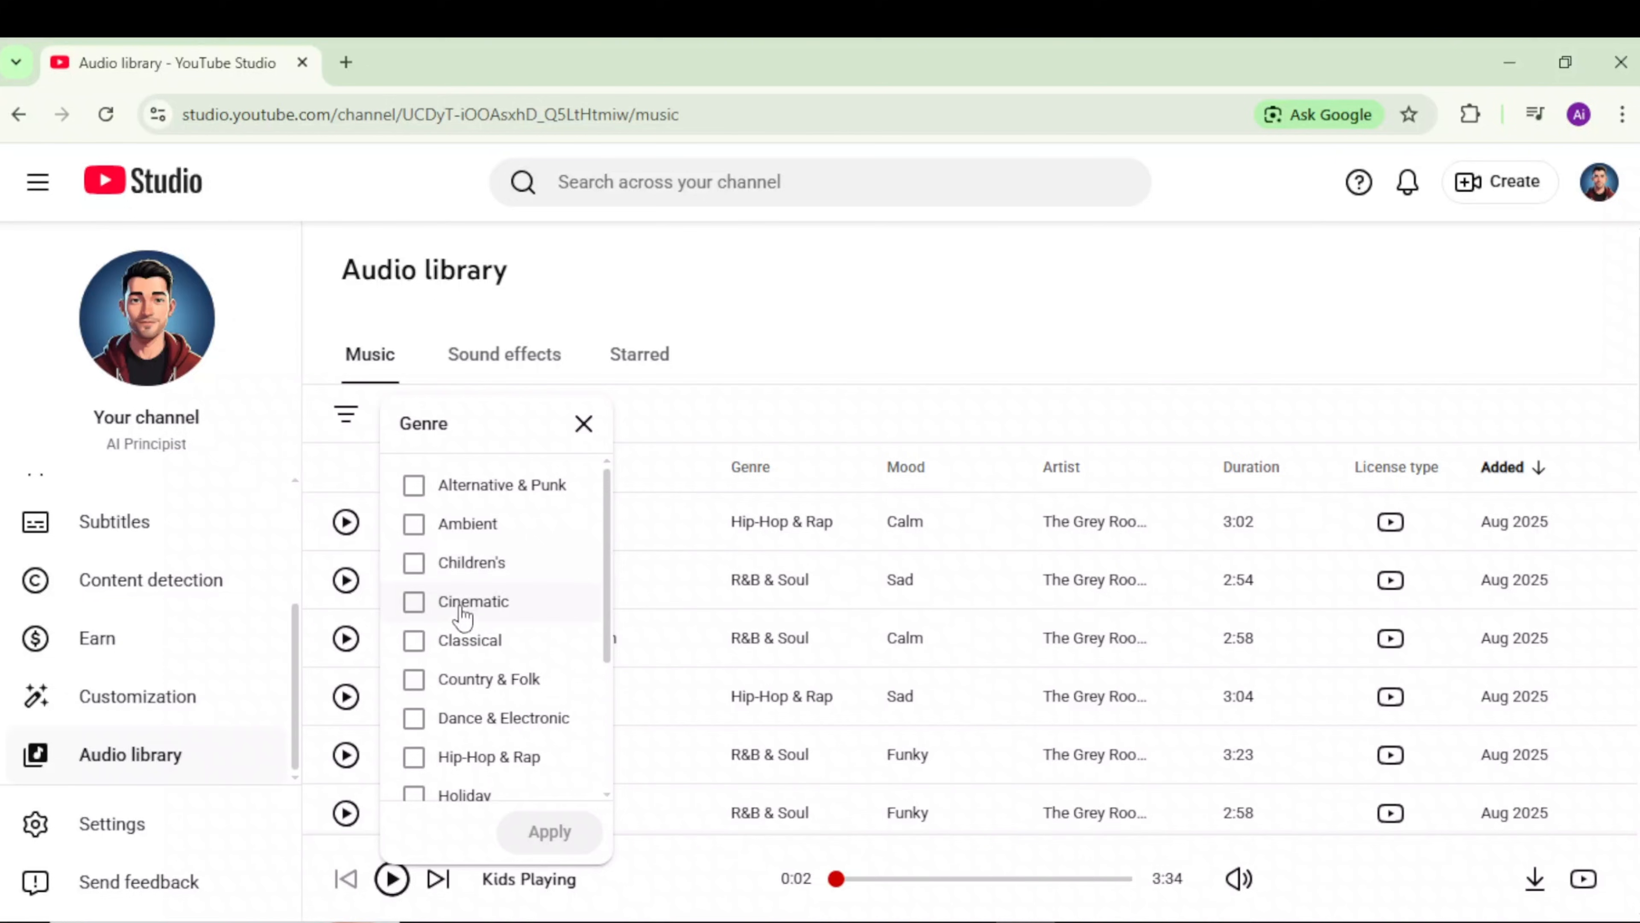
left_click(413, 601)
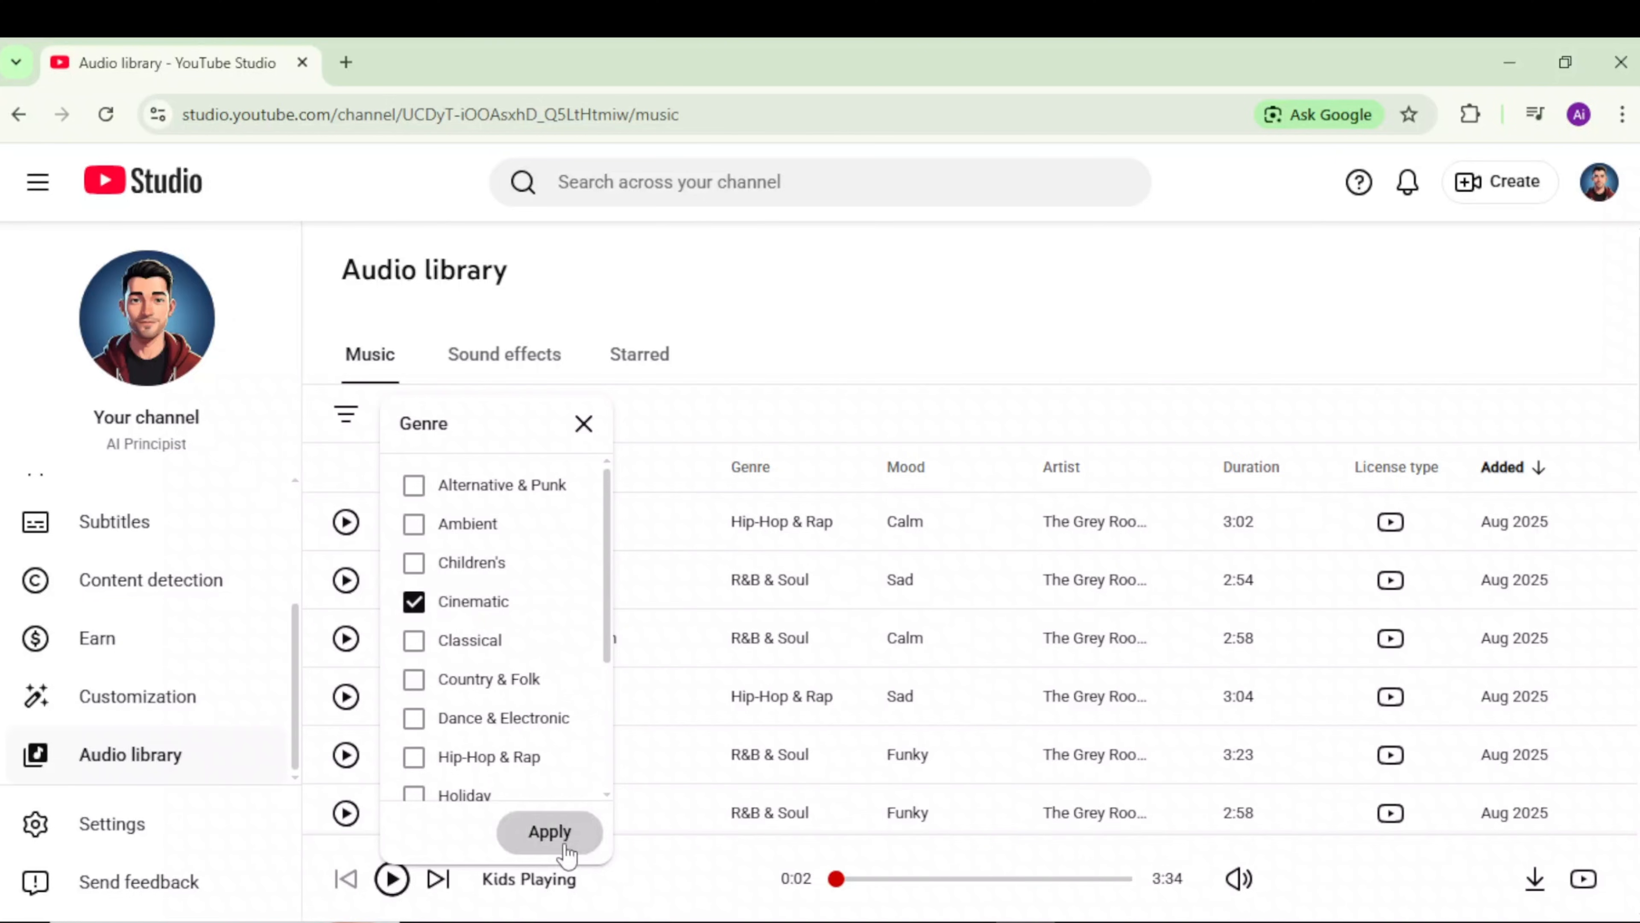
left_click(550, 831)
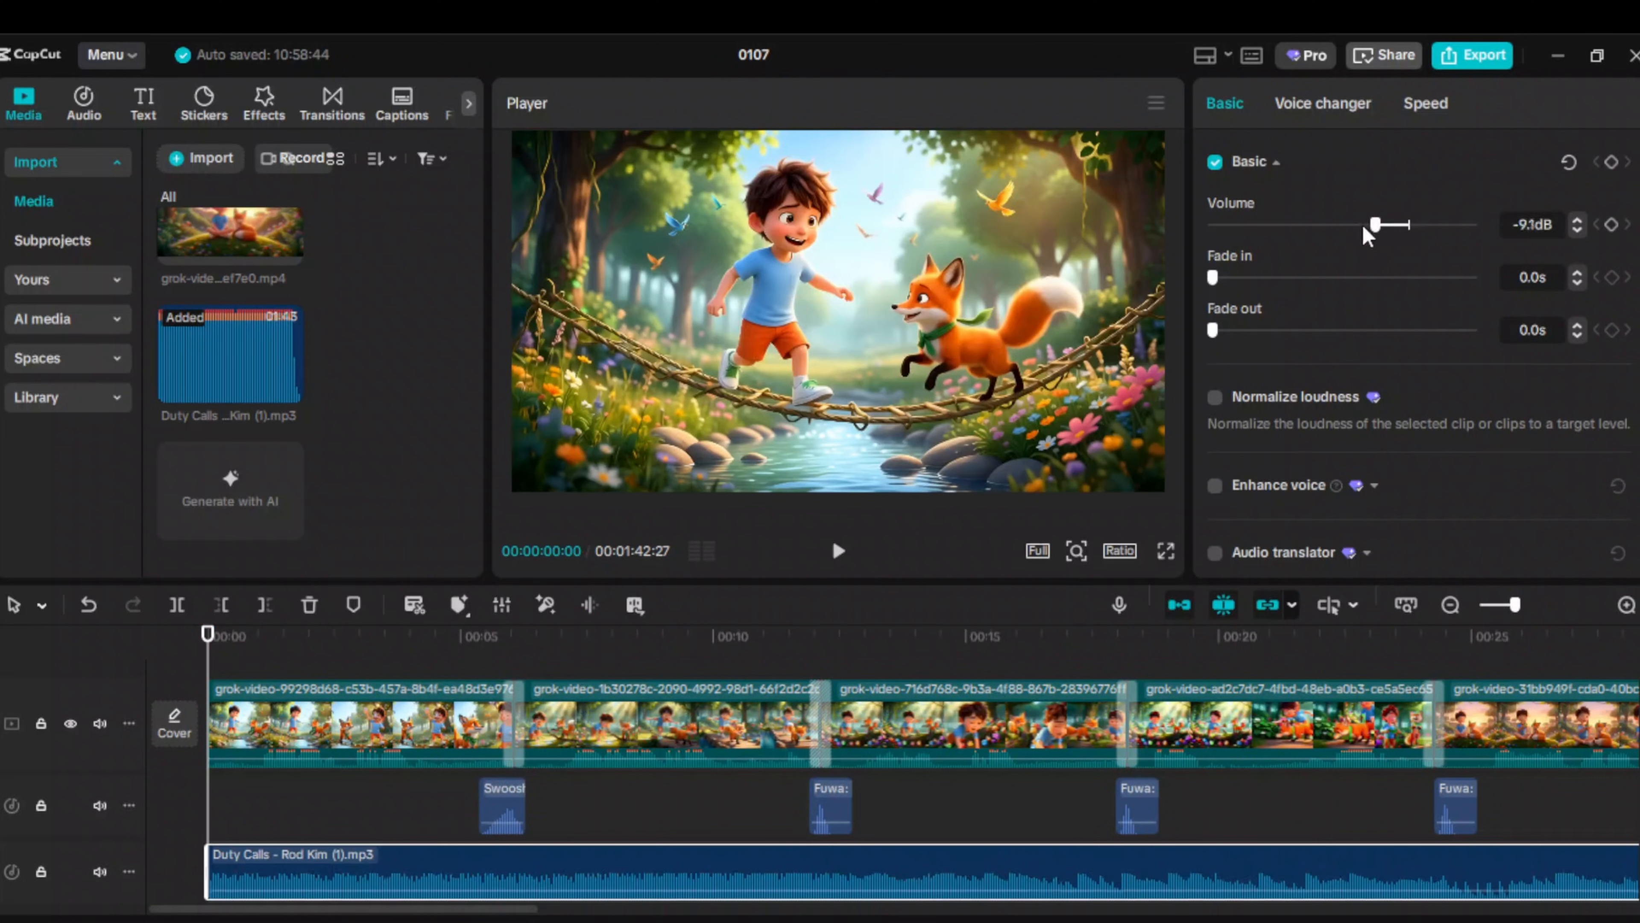
Step: Lower the background music volume and bring up the Auto captions settings in English
left_click_drag(1373, 224, 1332, 224)
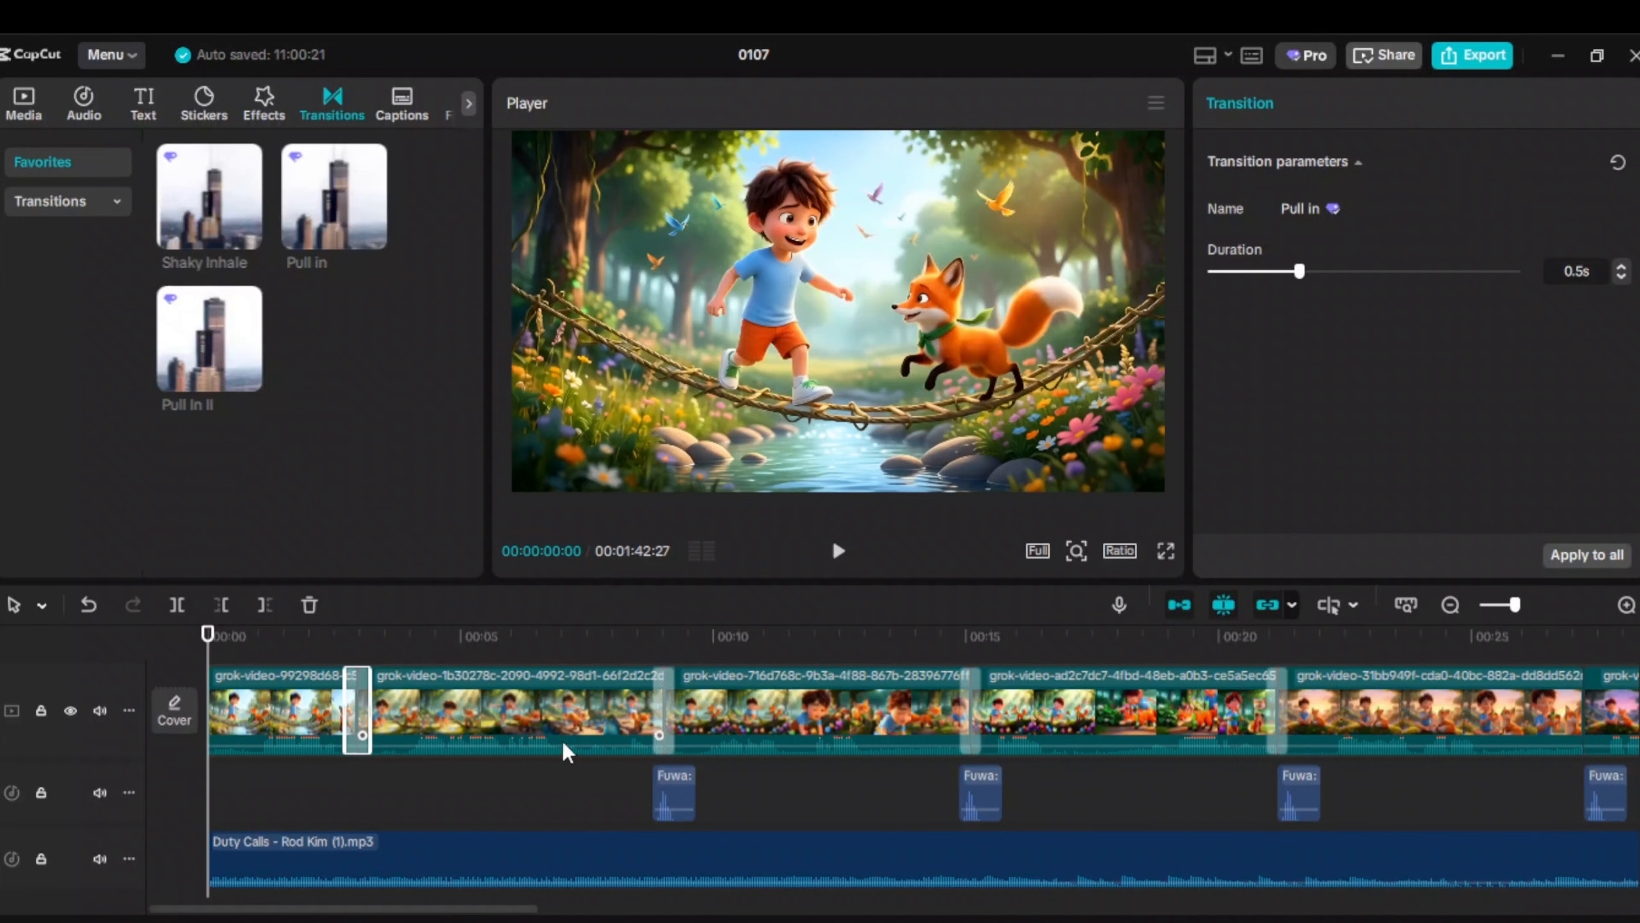
left_click(143, 103)
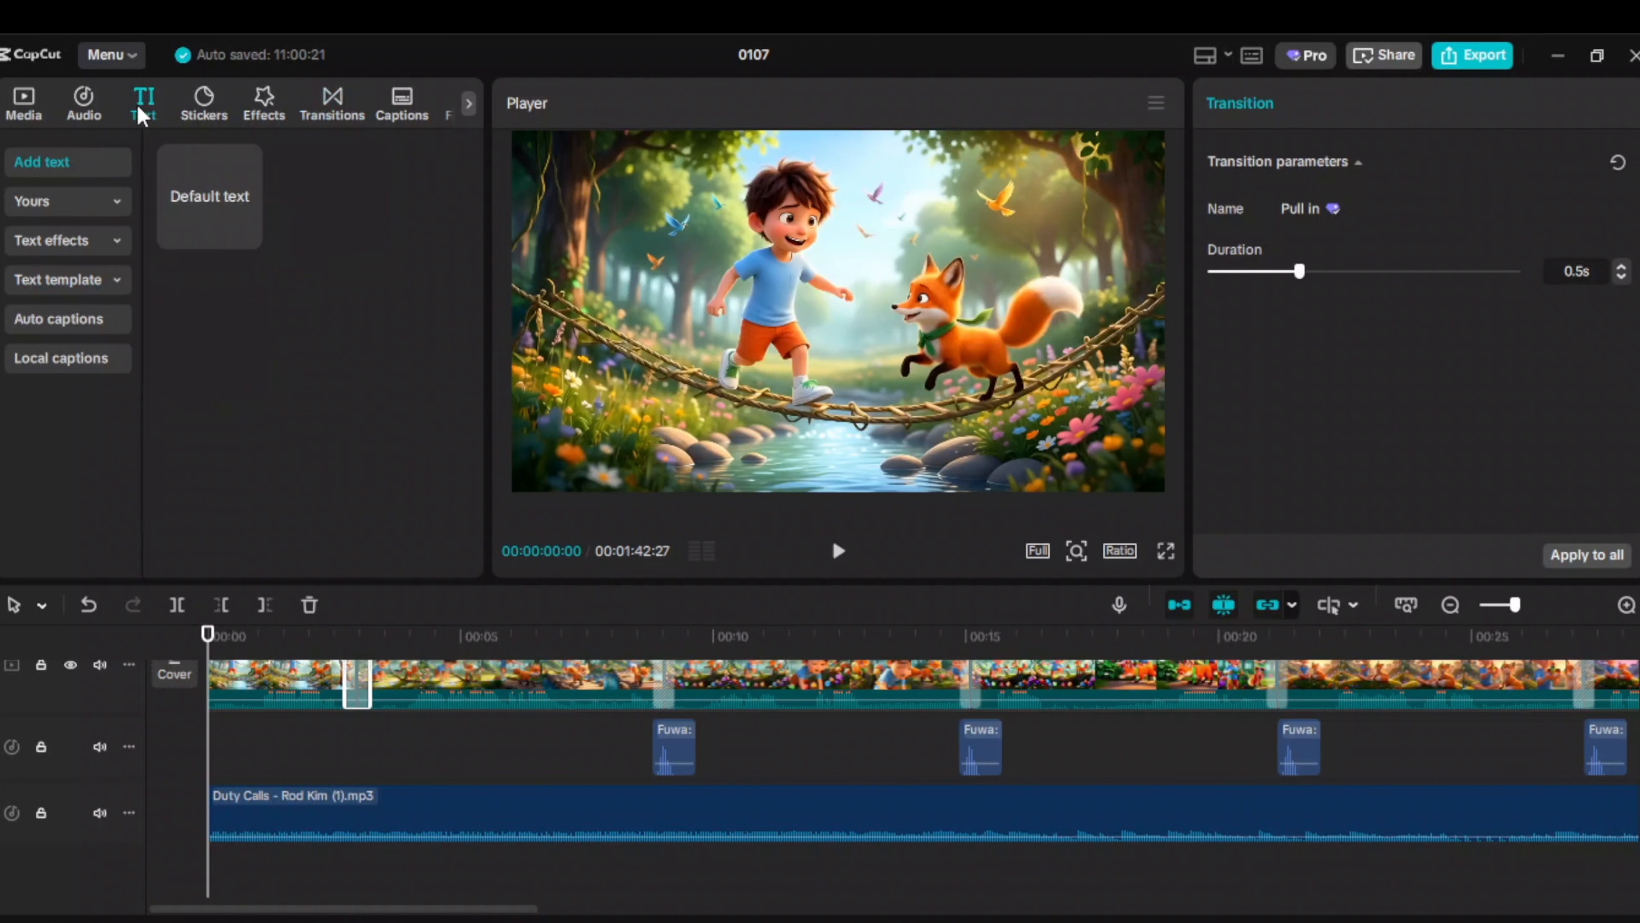
left_click(59, 318)
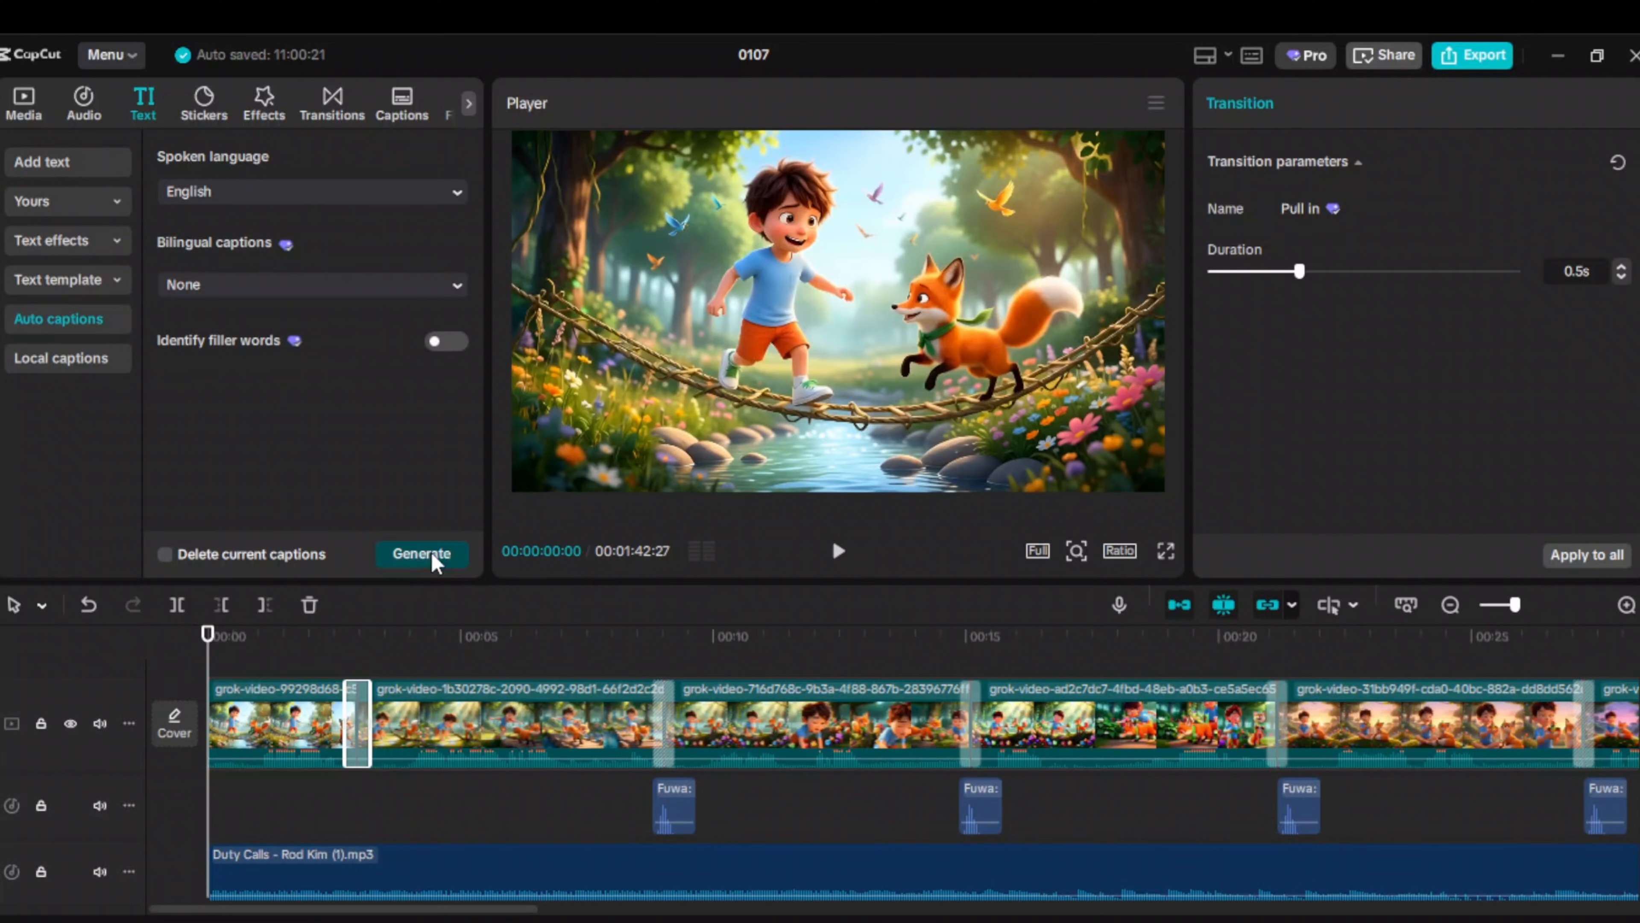
Step: Generate English captions, set them in Poppins-Bd and give them an entrance animation
left_click(422, 553)
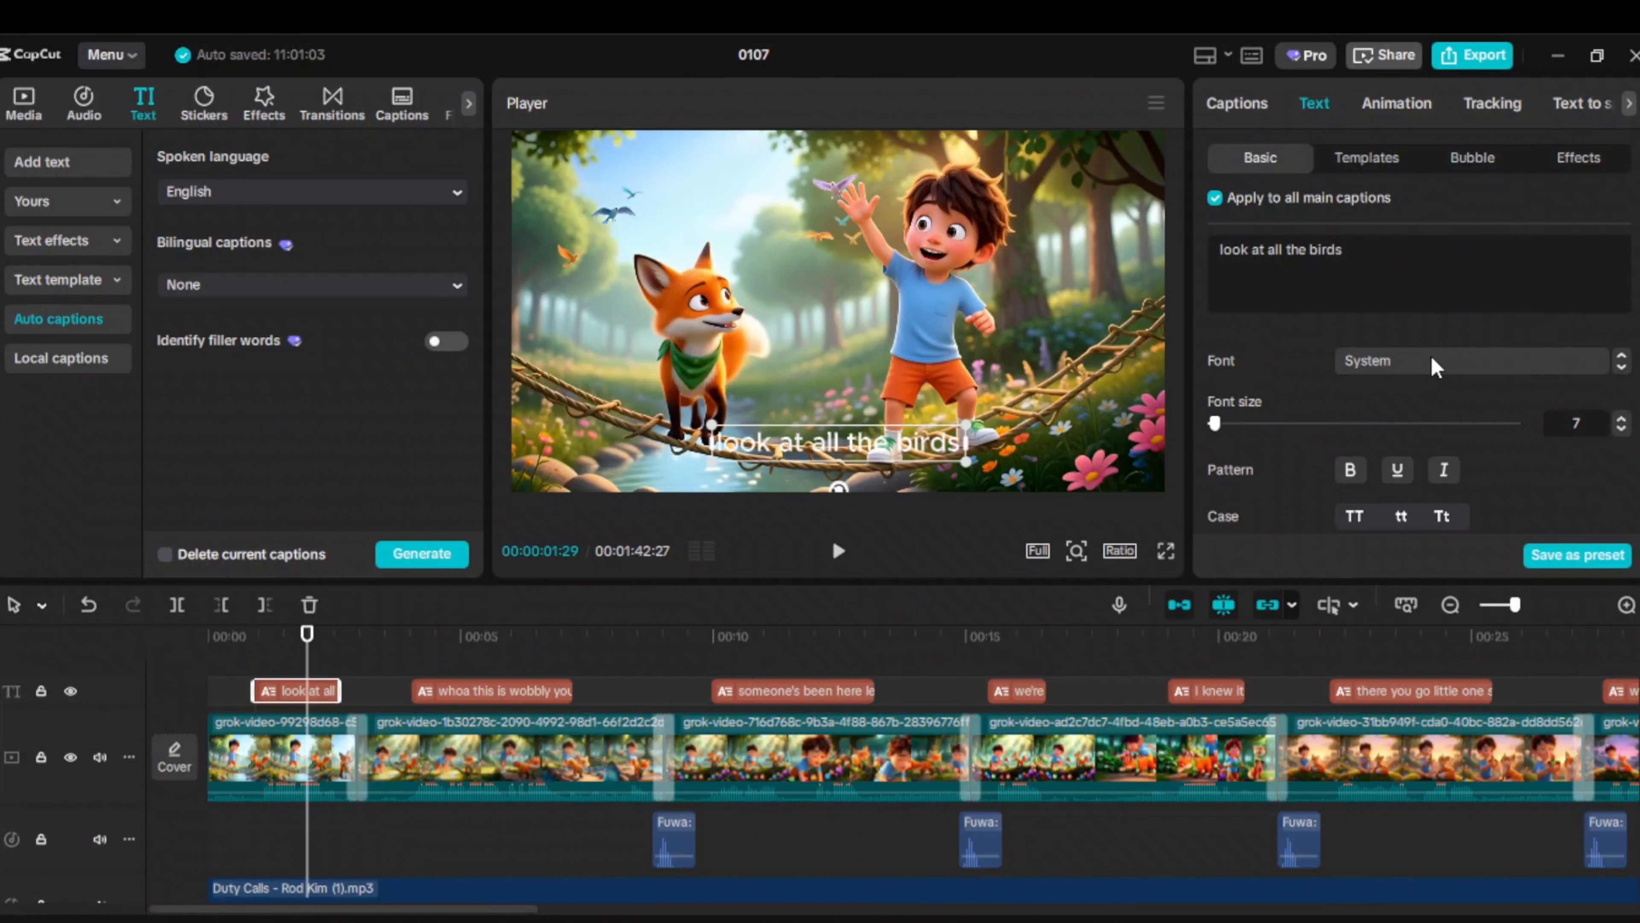
left_click(1465, 360)
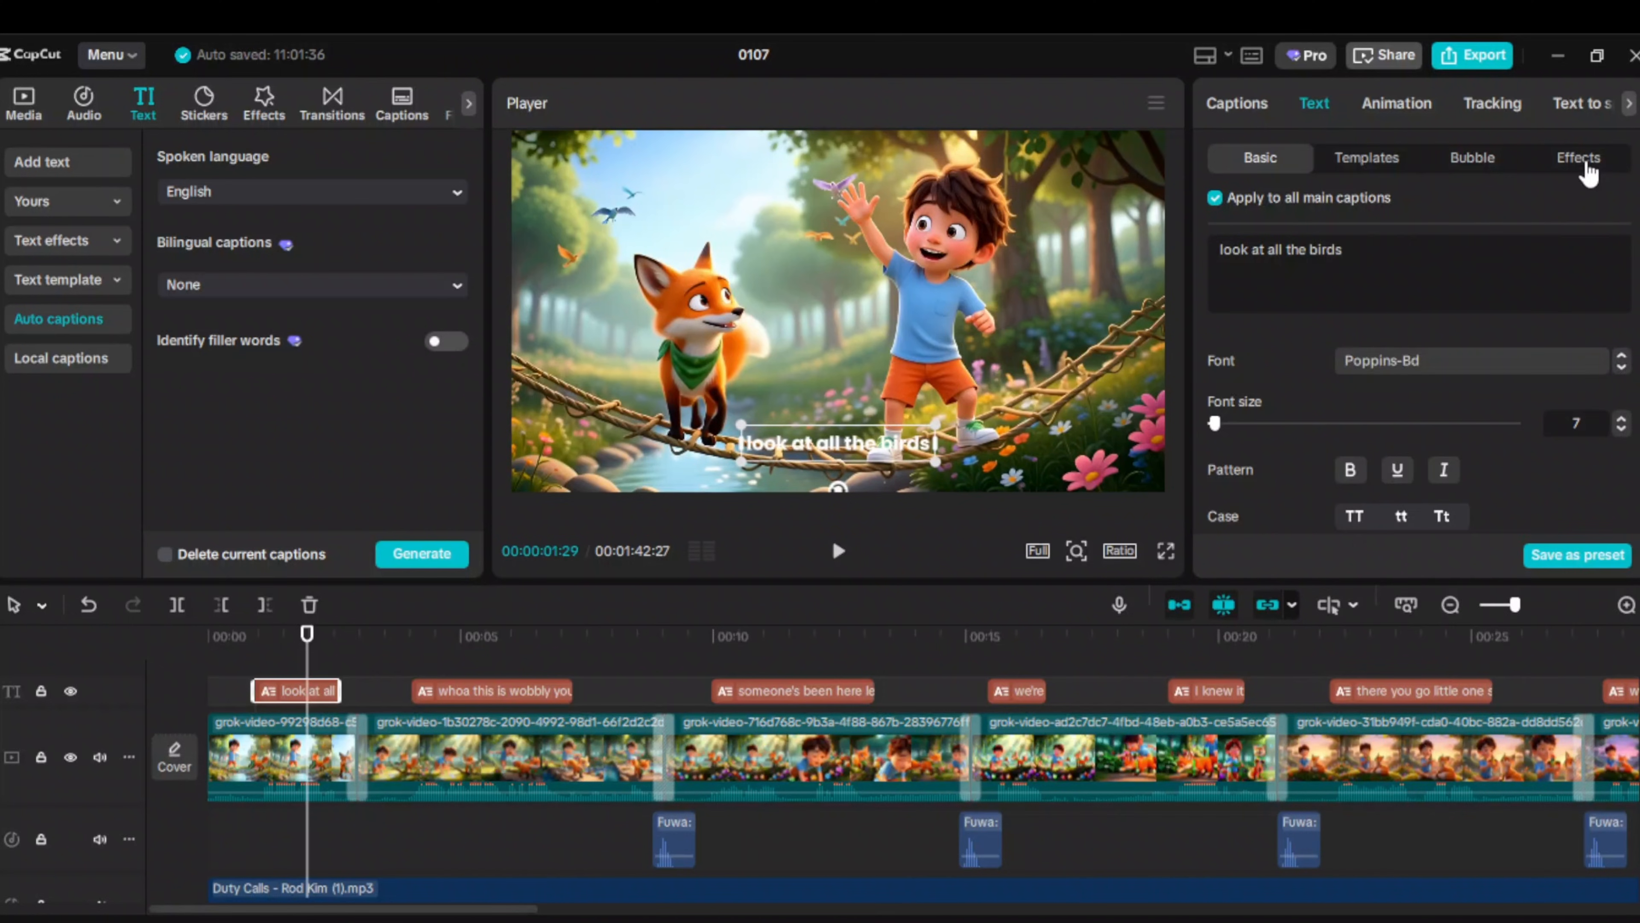
left_click(1579, 158)
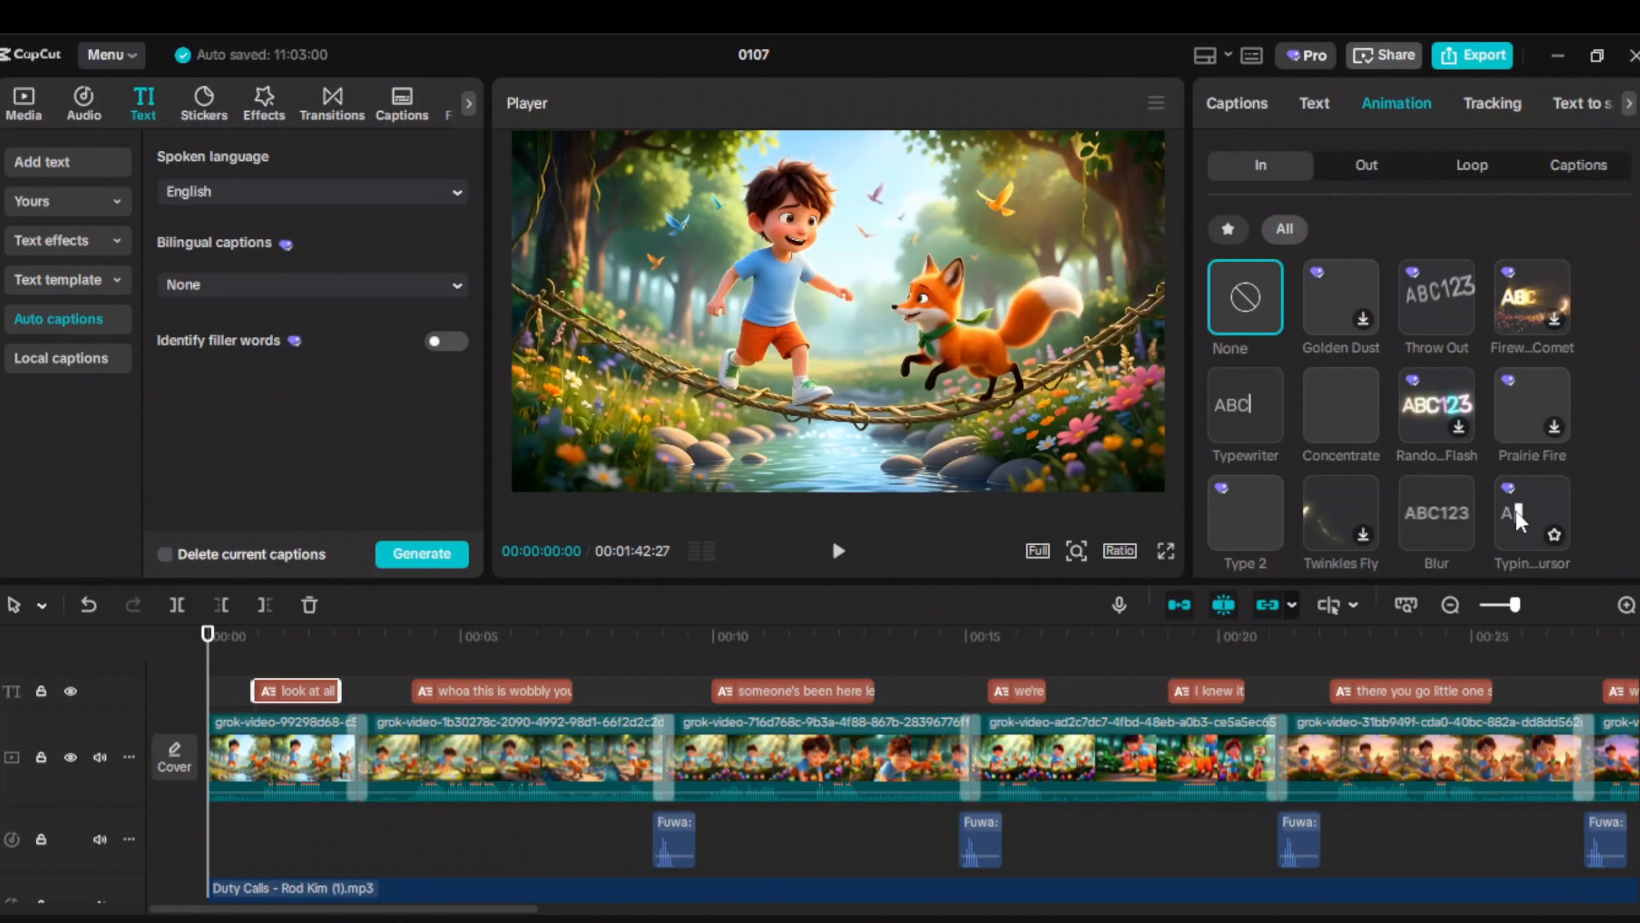
left_click(1532, 513)
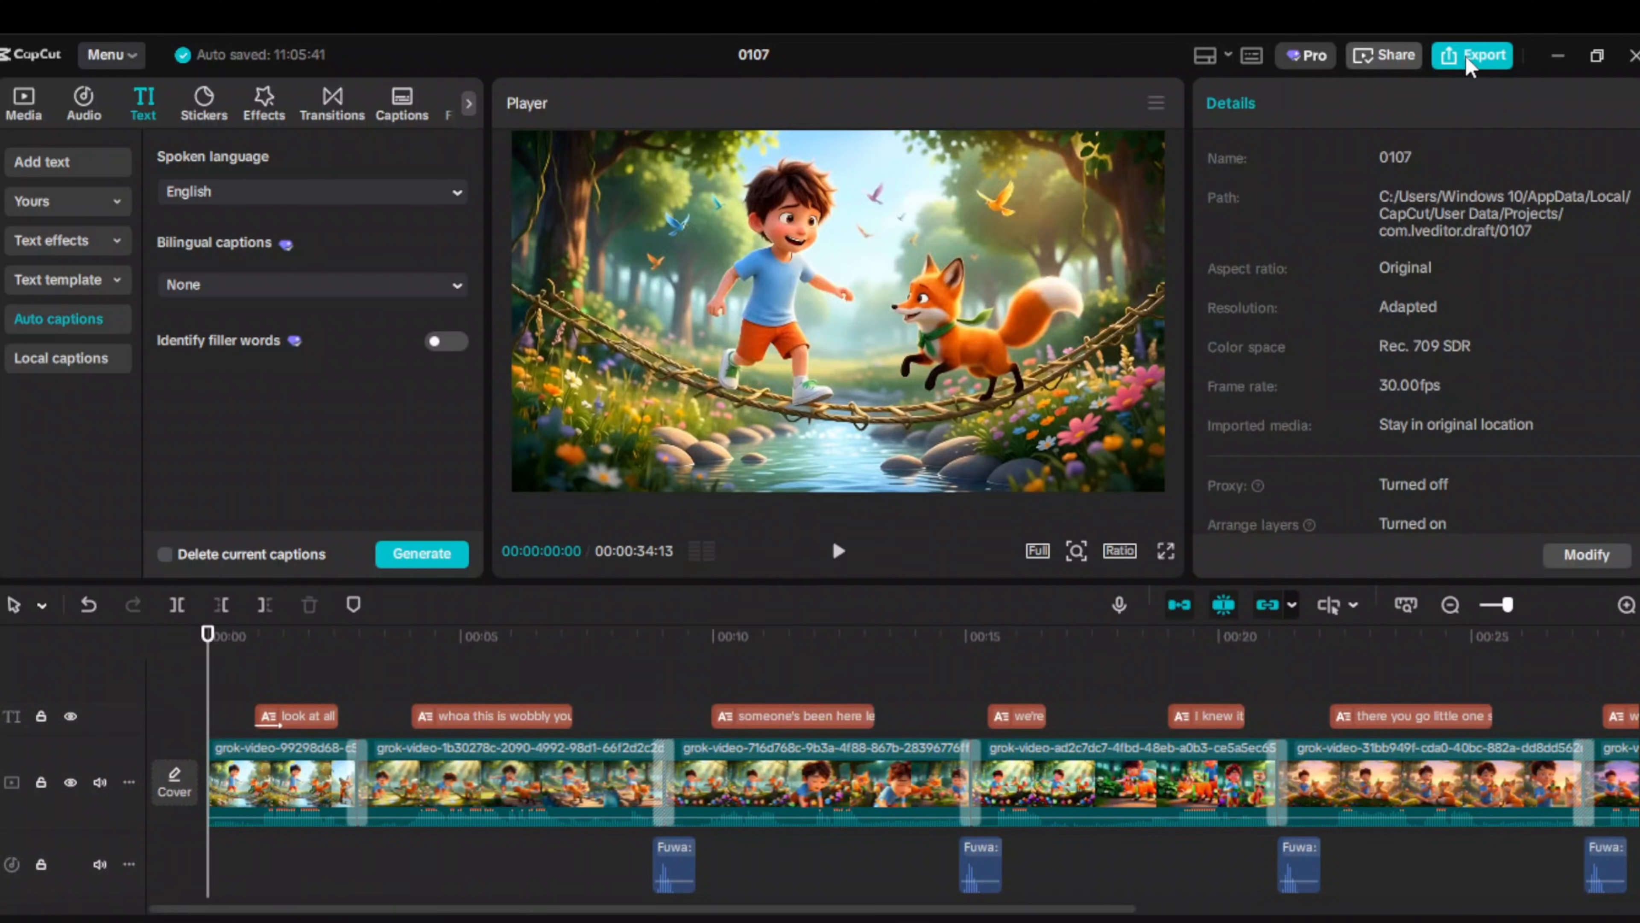
Step: Export the video as '3d cartoon' in 4K, H.264, mp4 at 30fps
left_click(1481, 54)
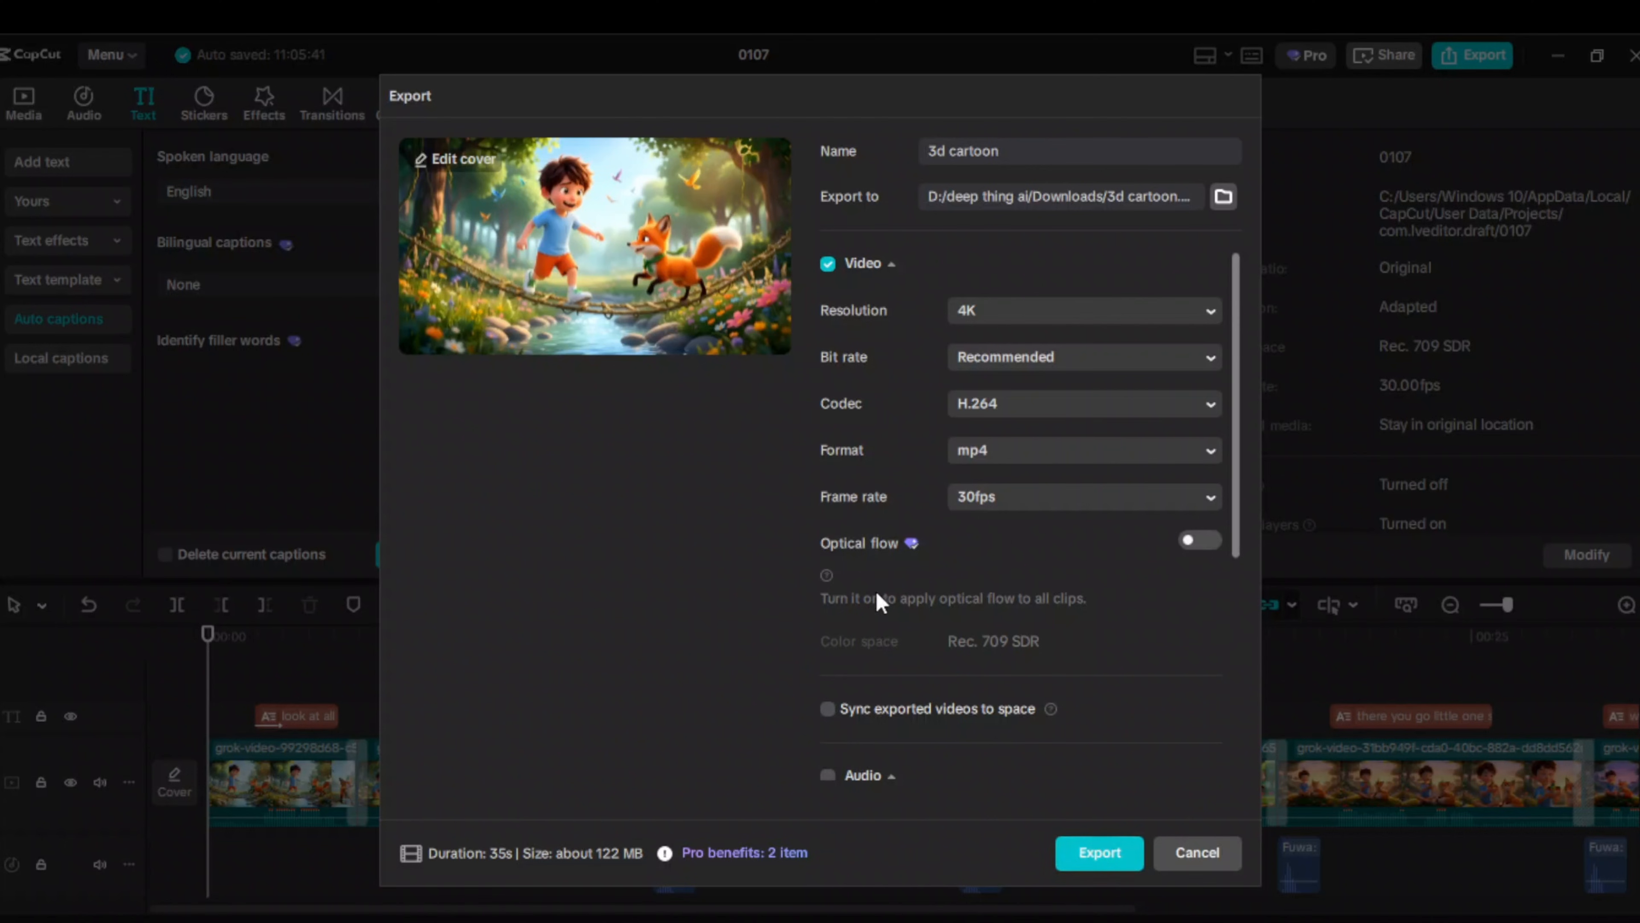
left_click(1098, 852)
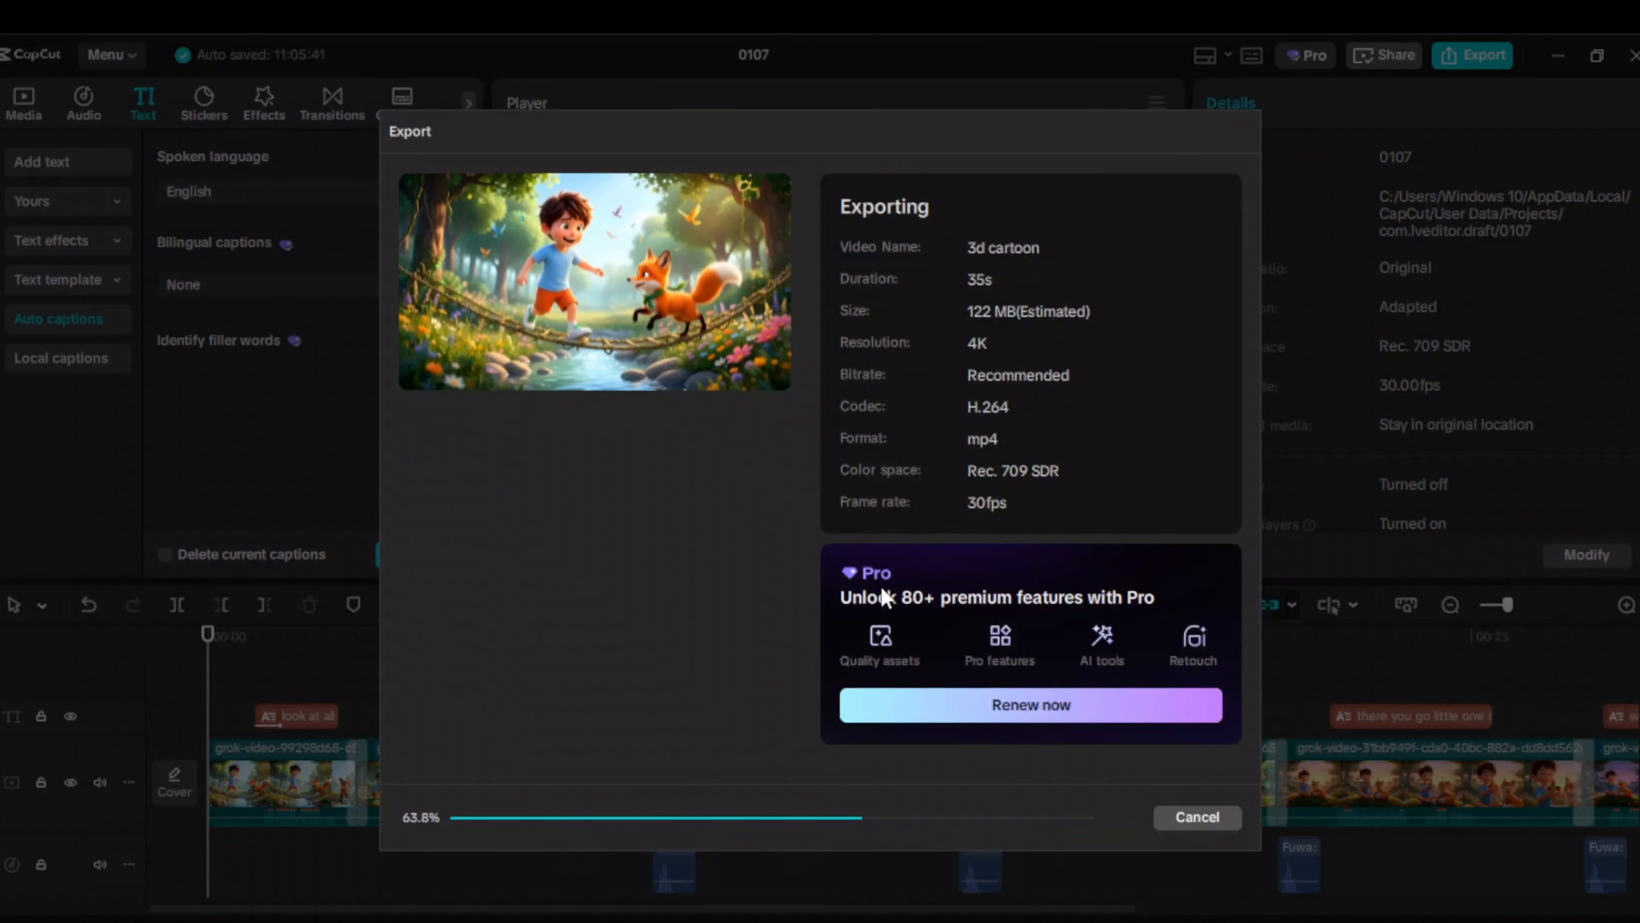